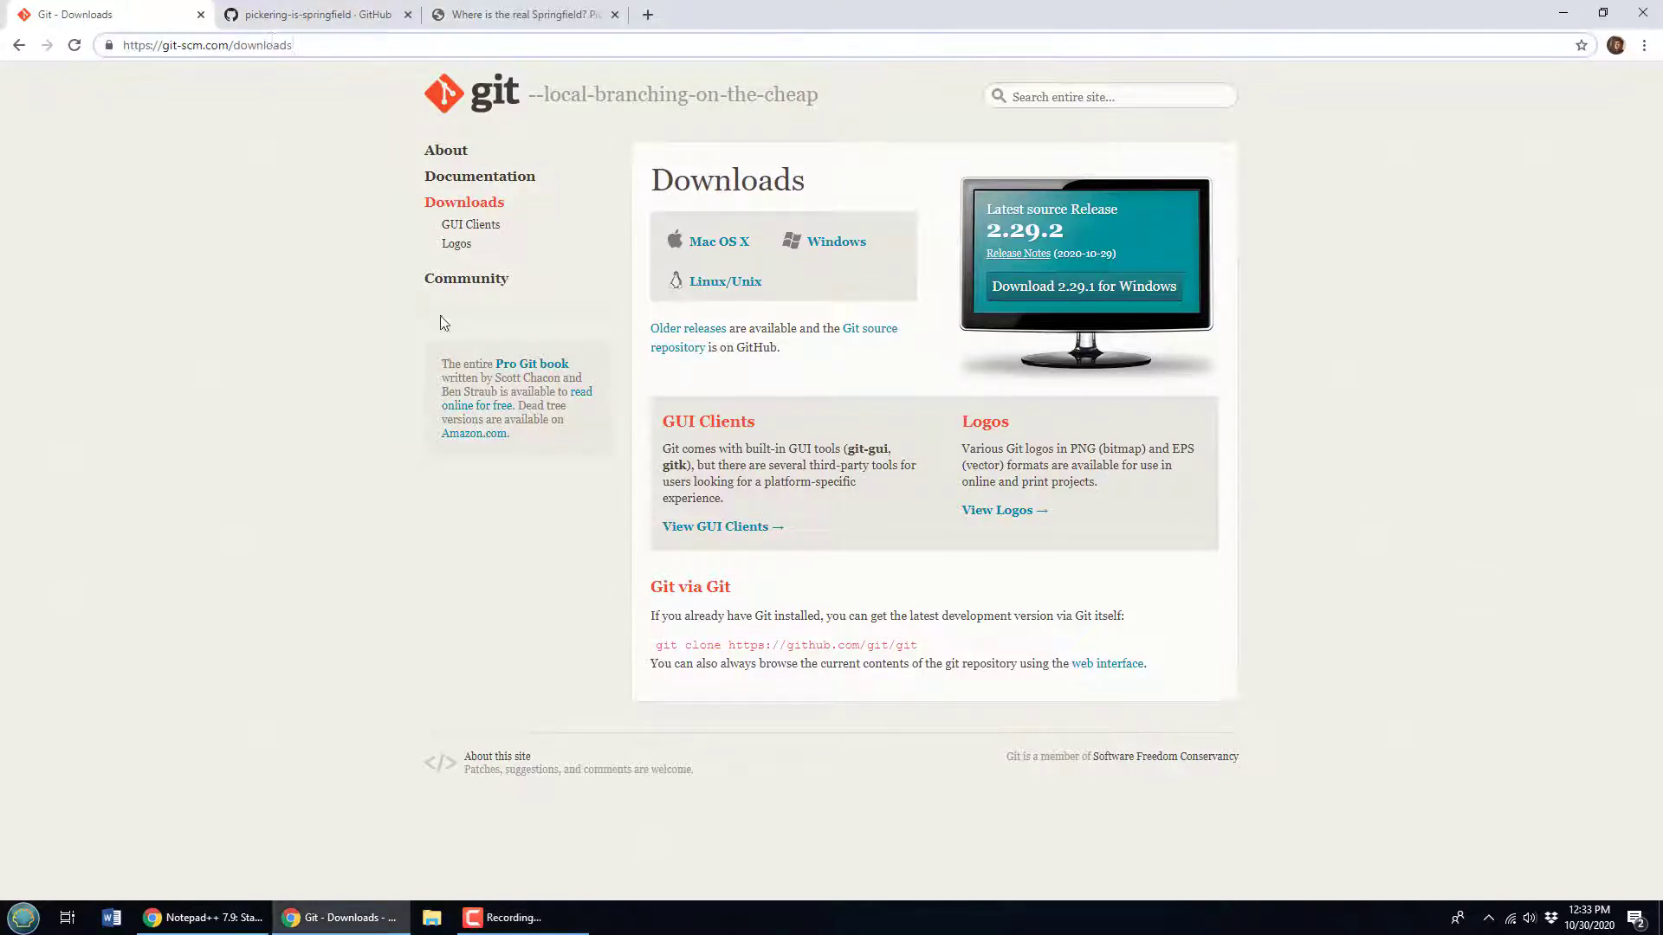
{"action": "mouse_move", "coordinate": [837, 242]}
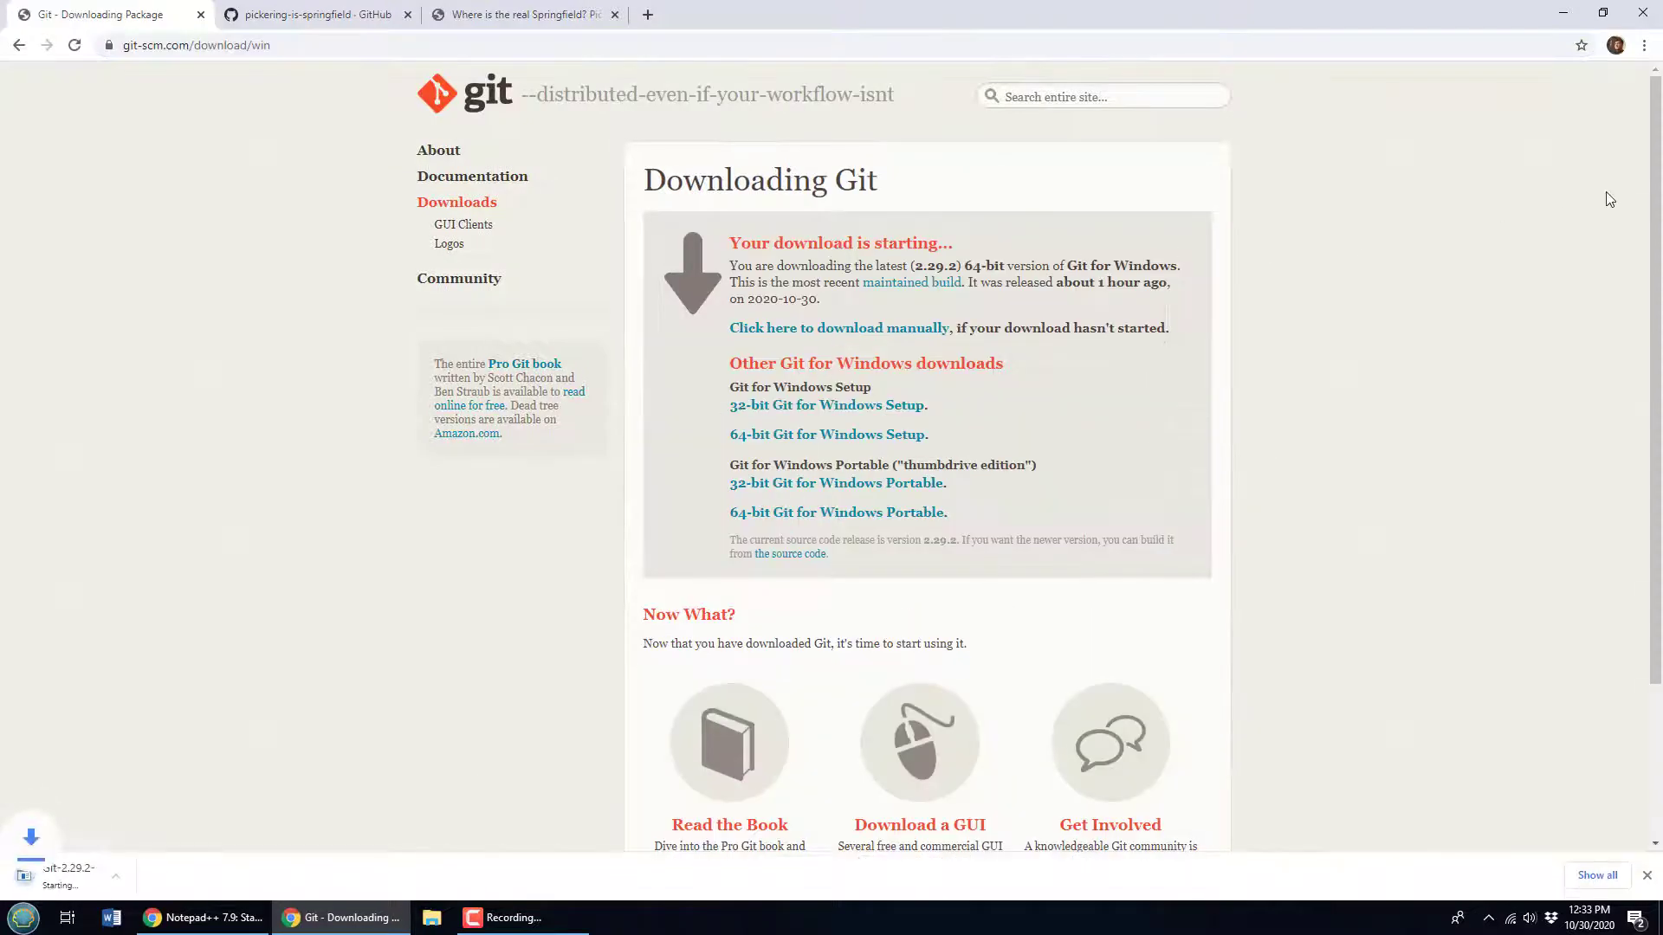
- Start downloading the 64-bit Git 2.29.2 Windows installer from git-scm.com
{"action": "scroll", "scroll_direction": "down", "scroll_amount": 3}
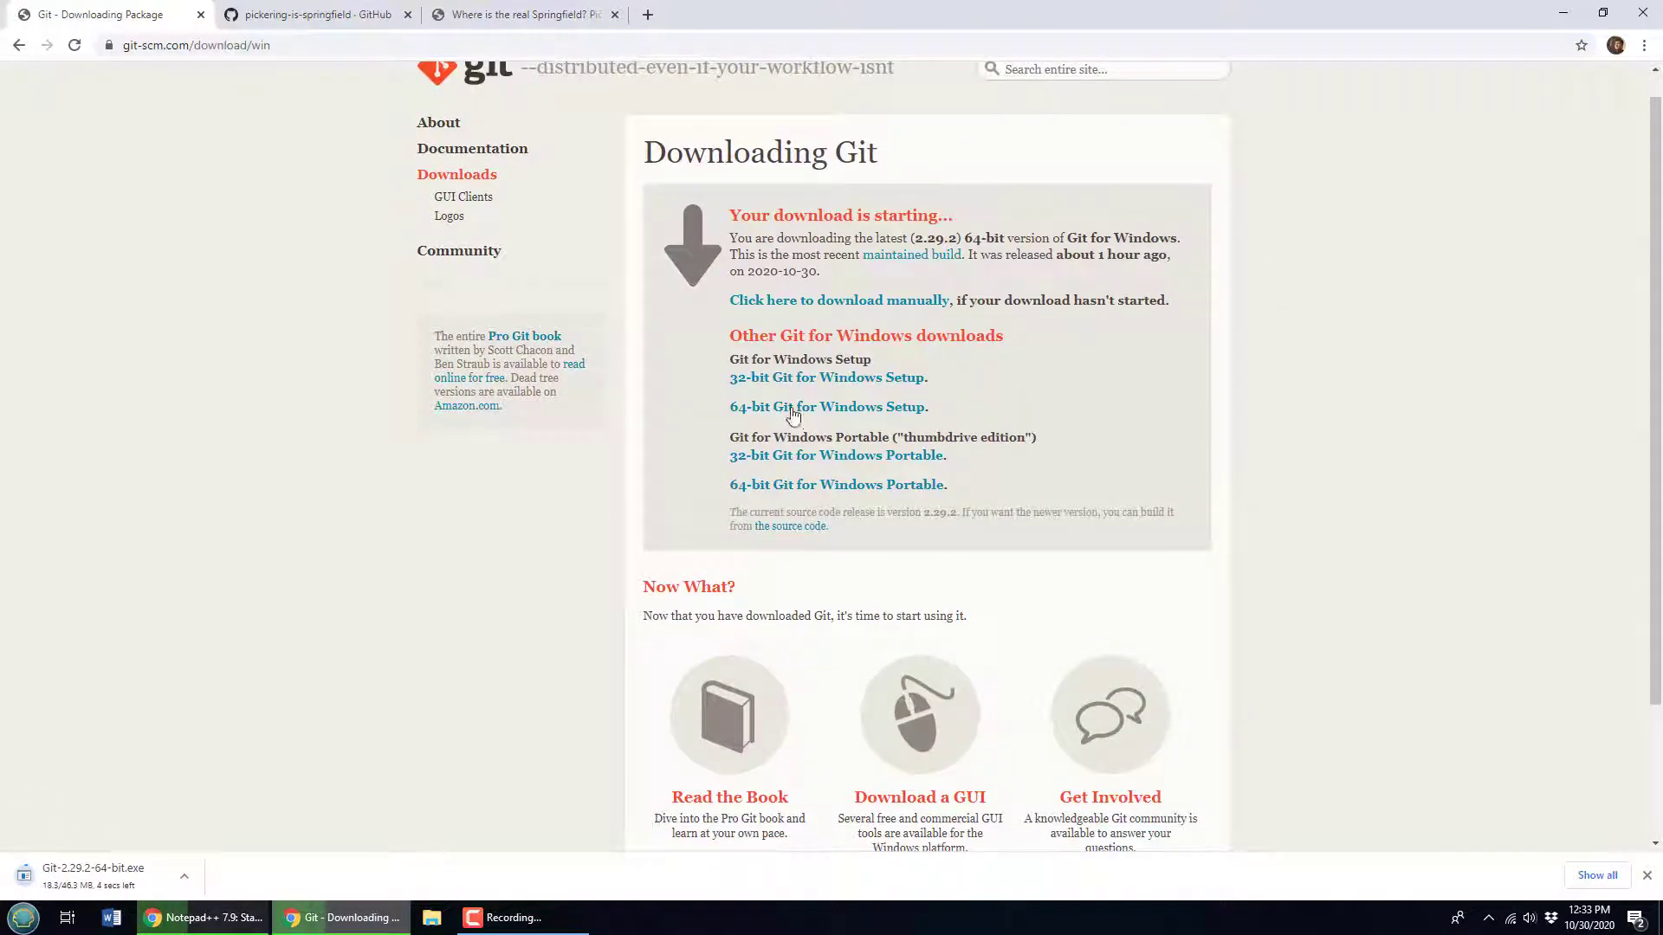
{"action": "mouse_move", "coordinate": [377, 700]}
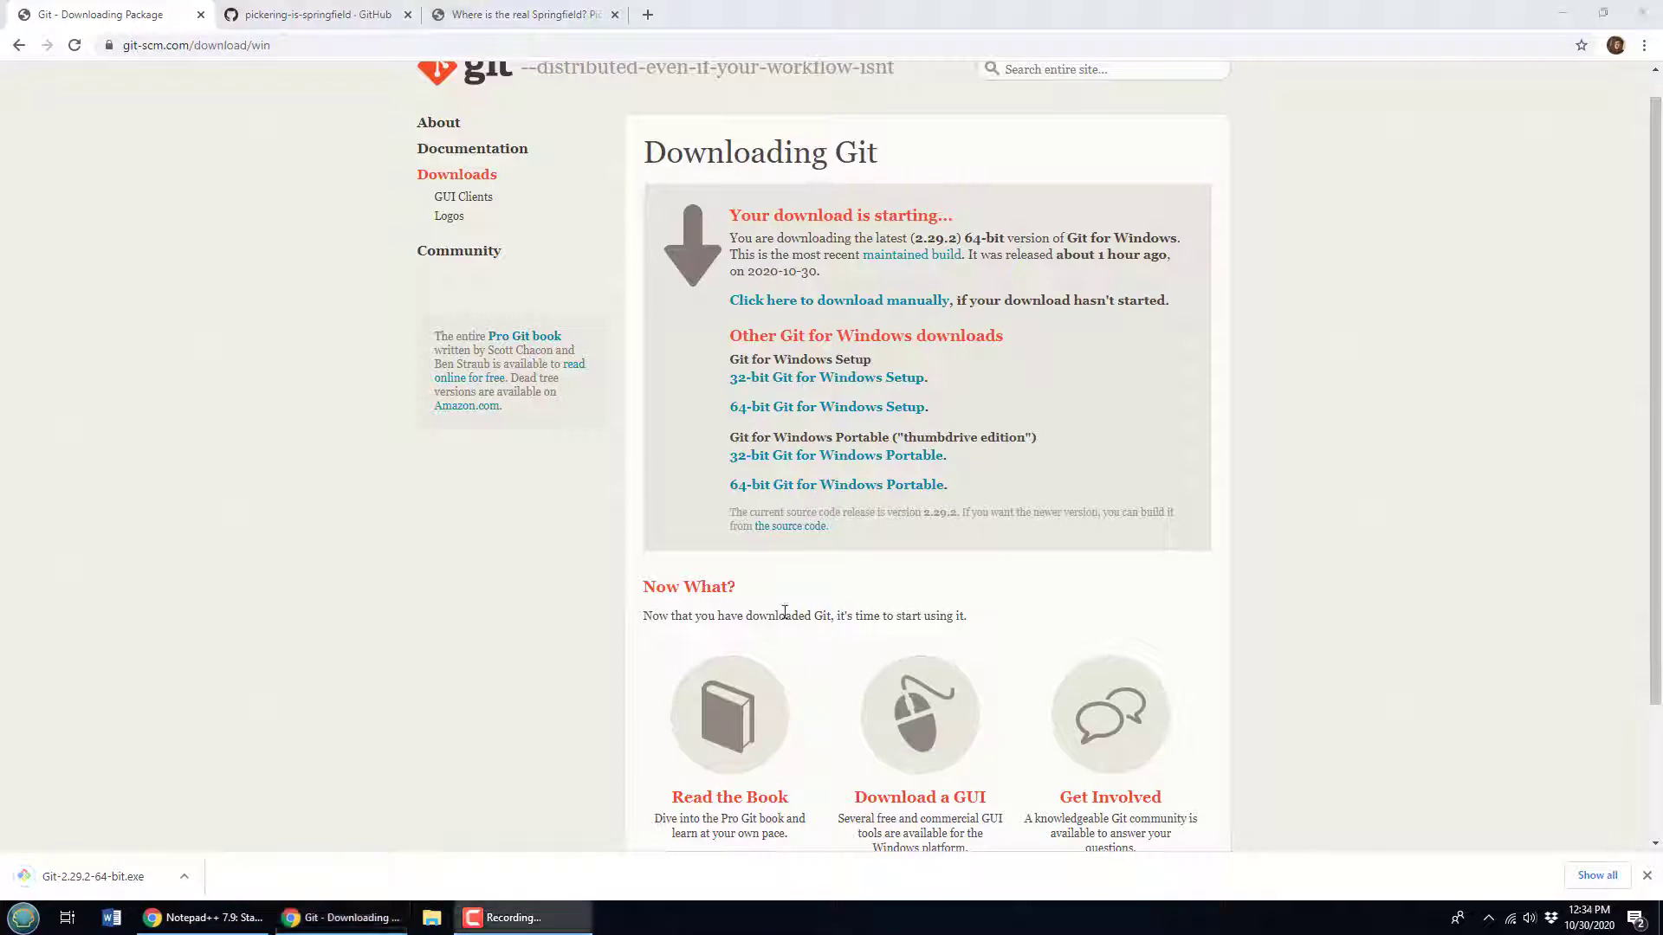
- Show the downloaded Git-2.29.2-64-bit.exe in its Downloads folder and select it
{"action": "left_click", "coordinate": [182, 875]}
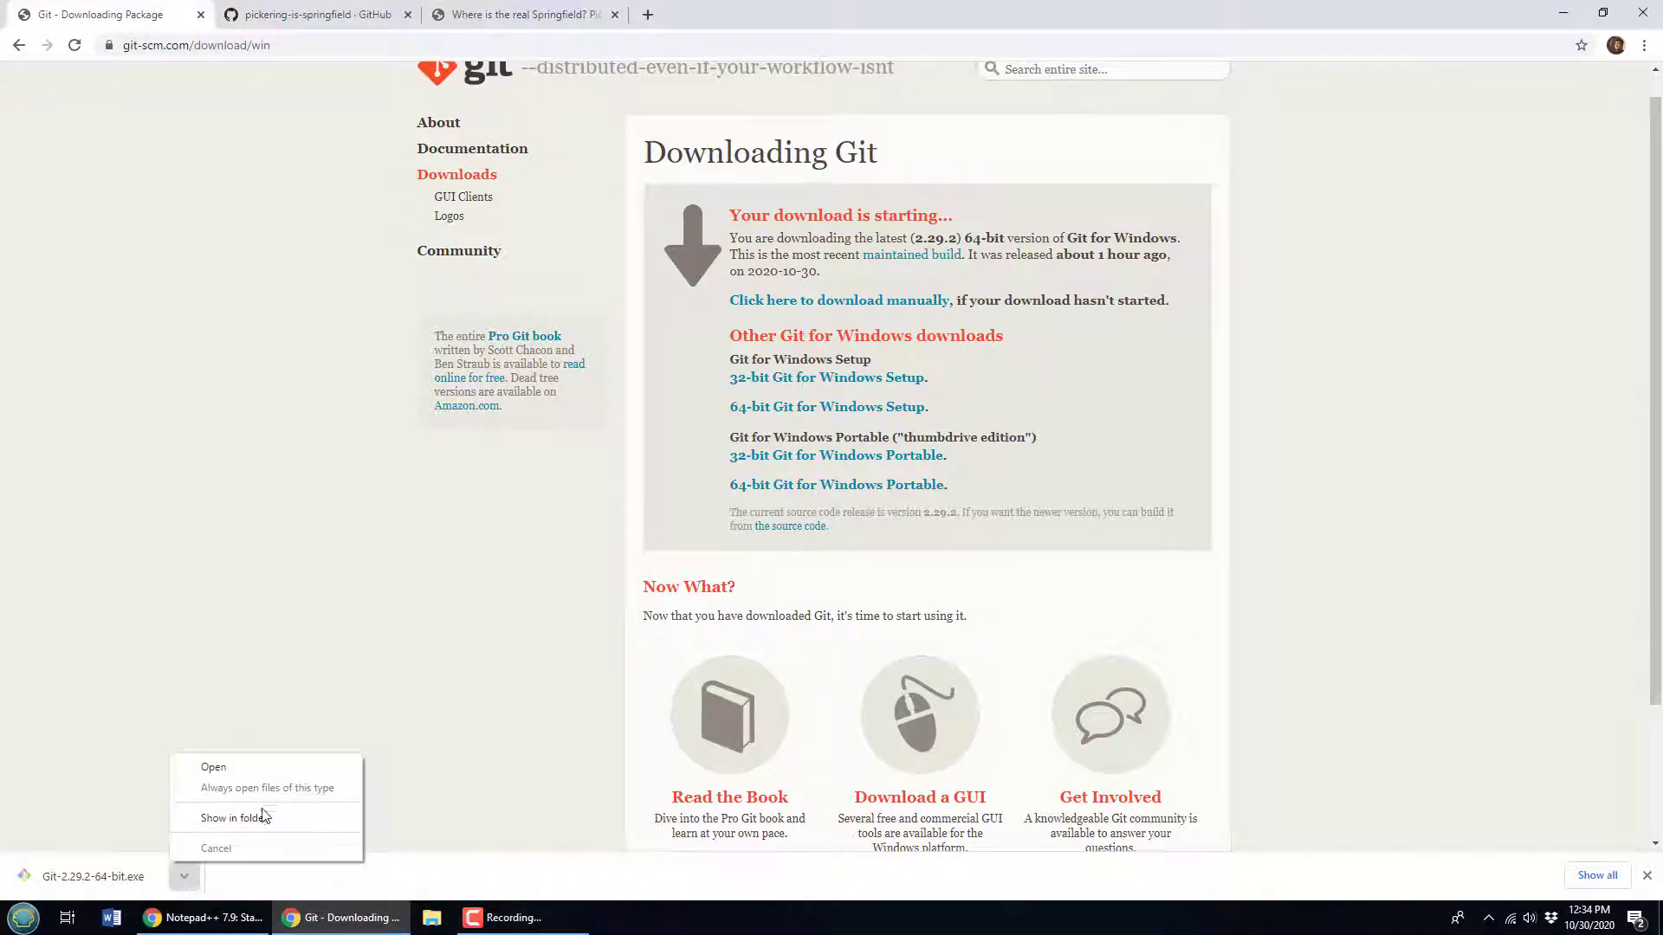
{"action": "left_click", "coordinate": [232, 818]}
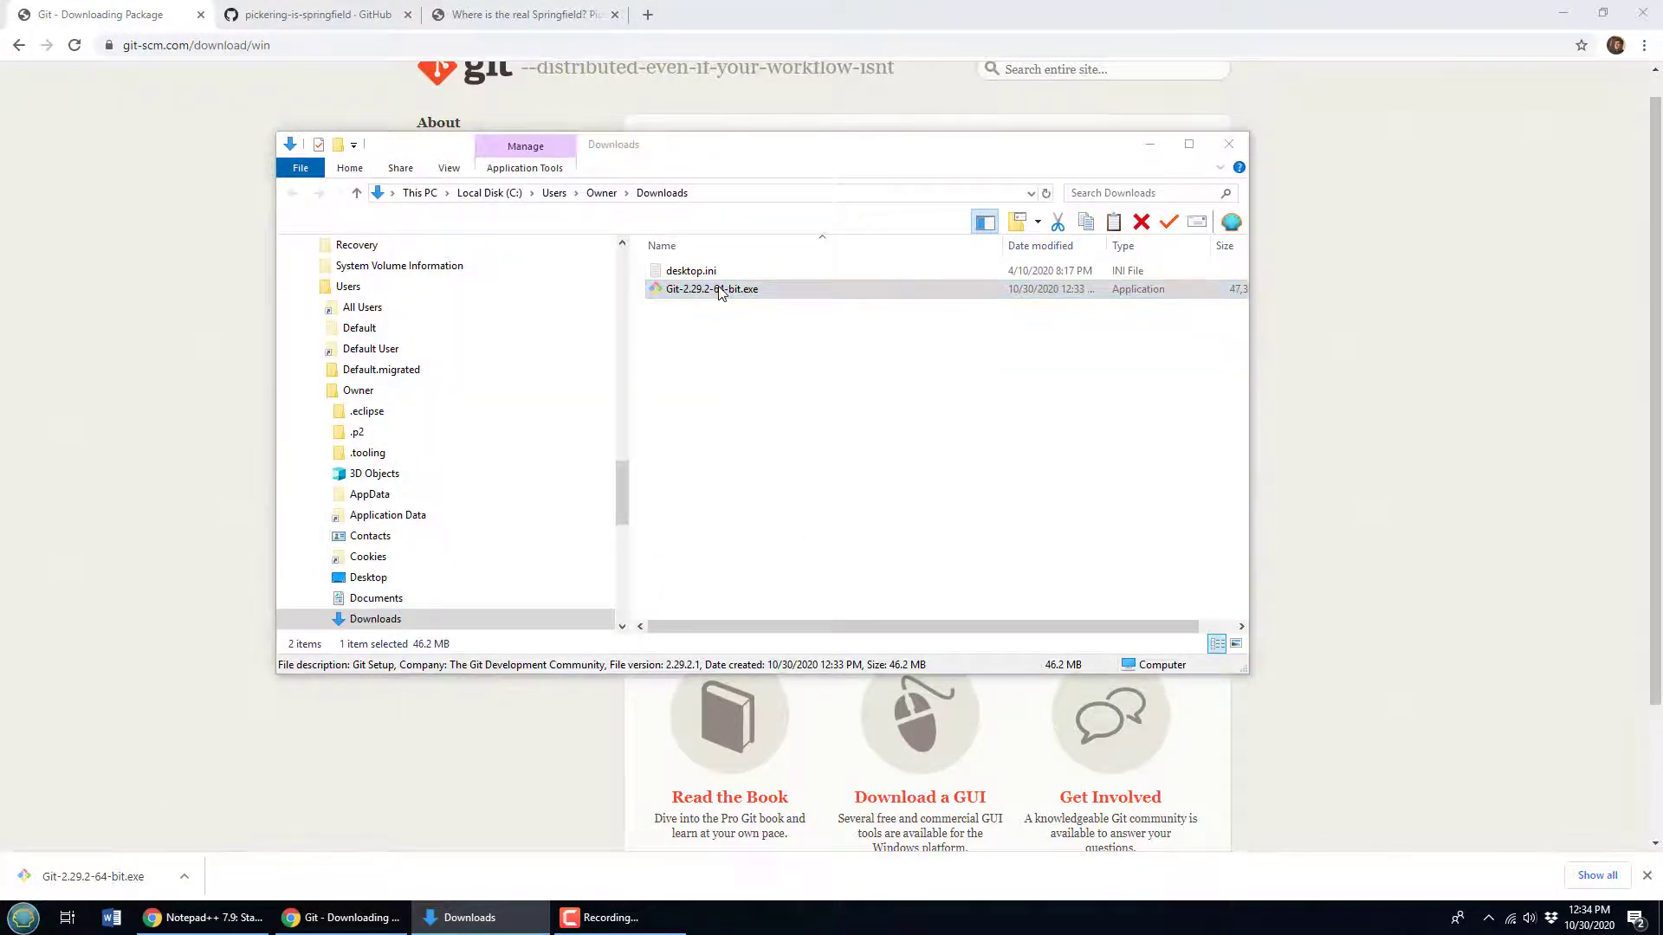
{"action": "left_click", "coordinate": [710, 288]}
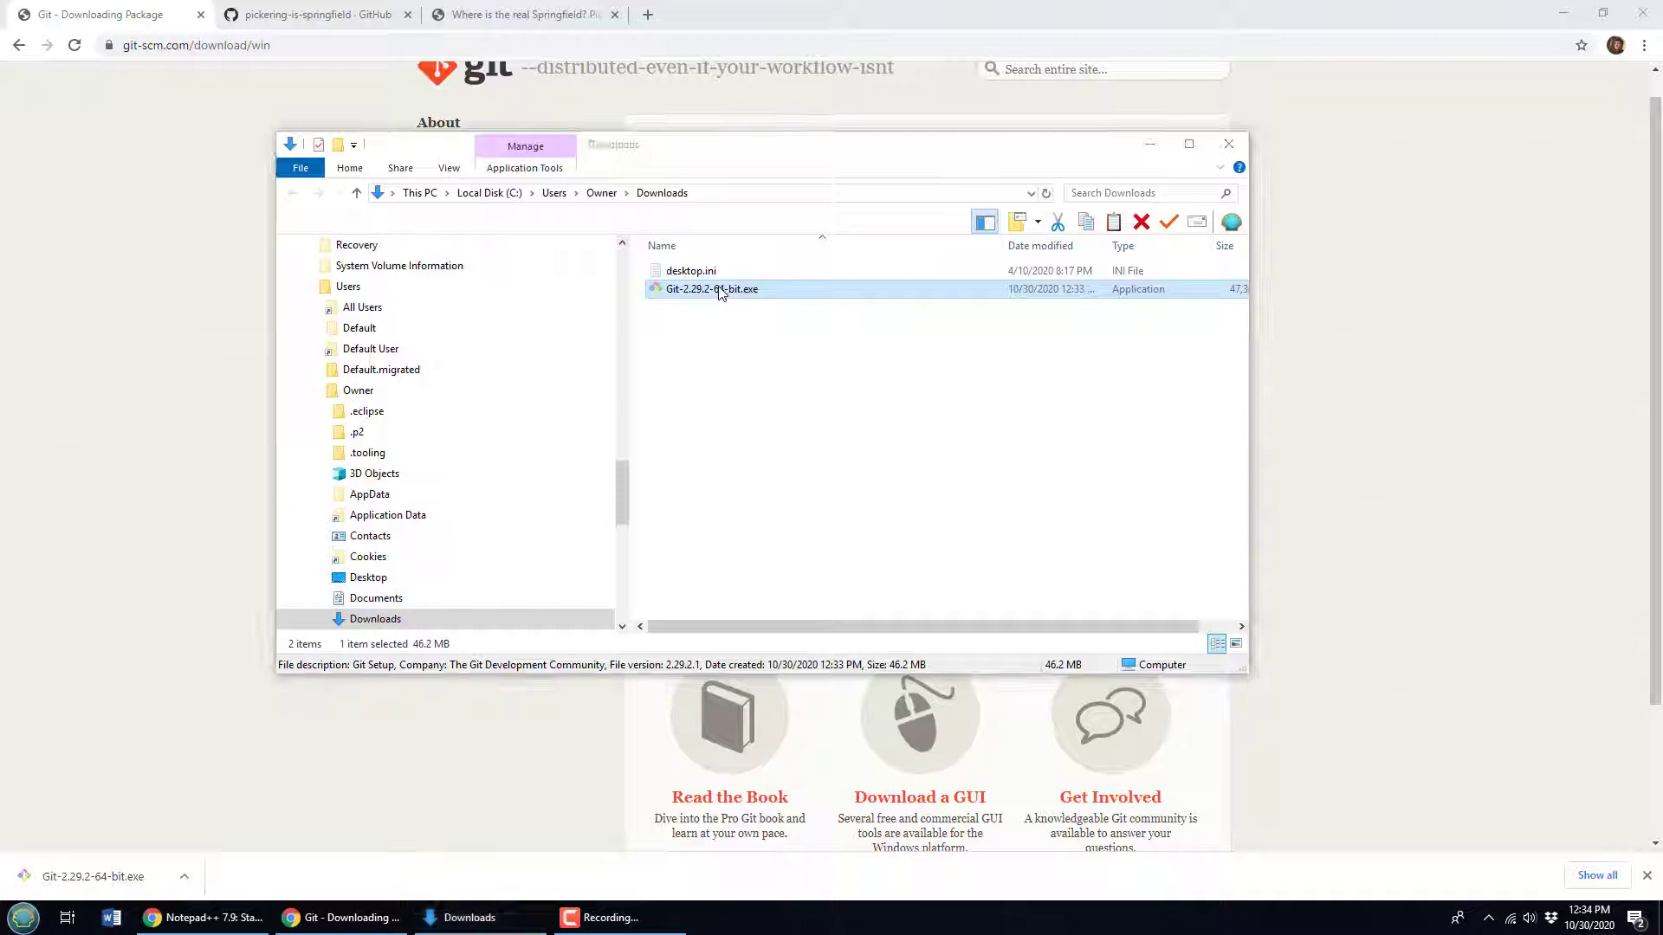
- Launch the Git installer, accept the license, and set the destination to C:\_tools\git
{"action": "double_click", "coordinate": [711, 288]}
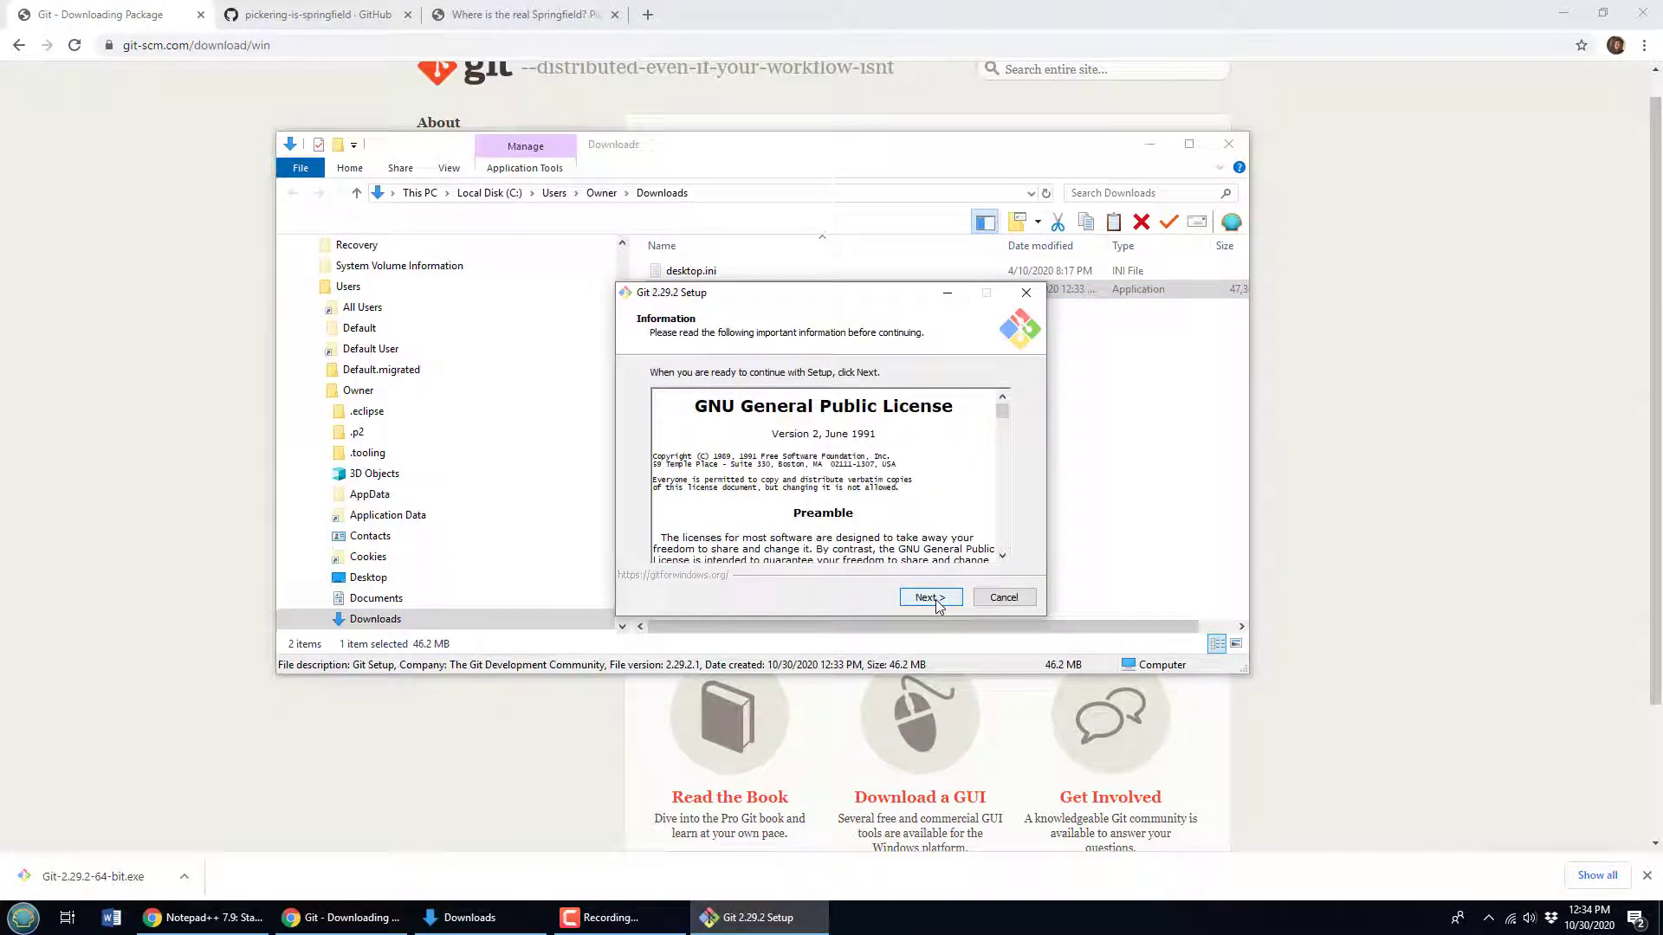
{"action": "left_click", "coordinate": [924, 596]}
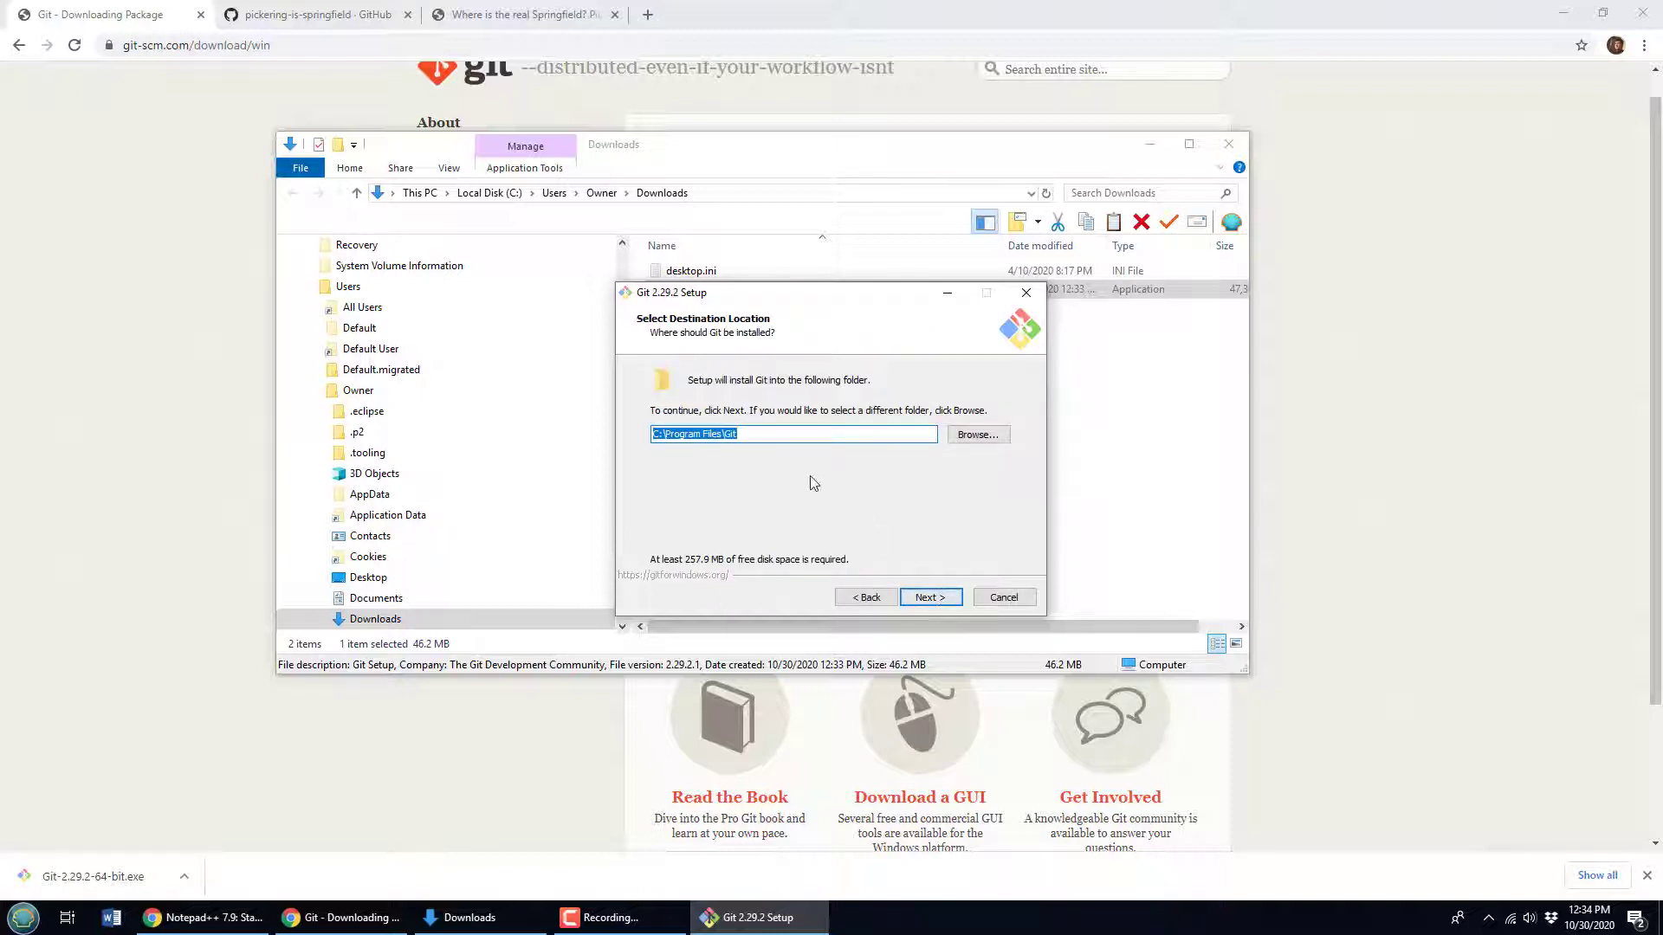
{"action": "left_click", "coordinate": [793, 434]}
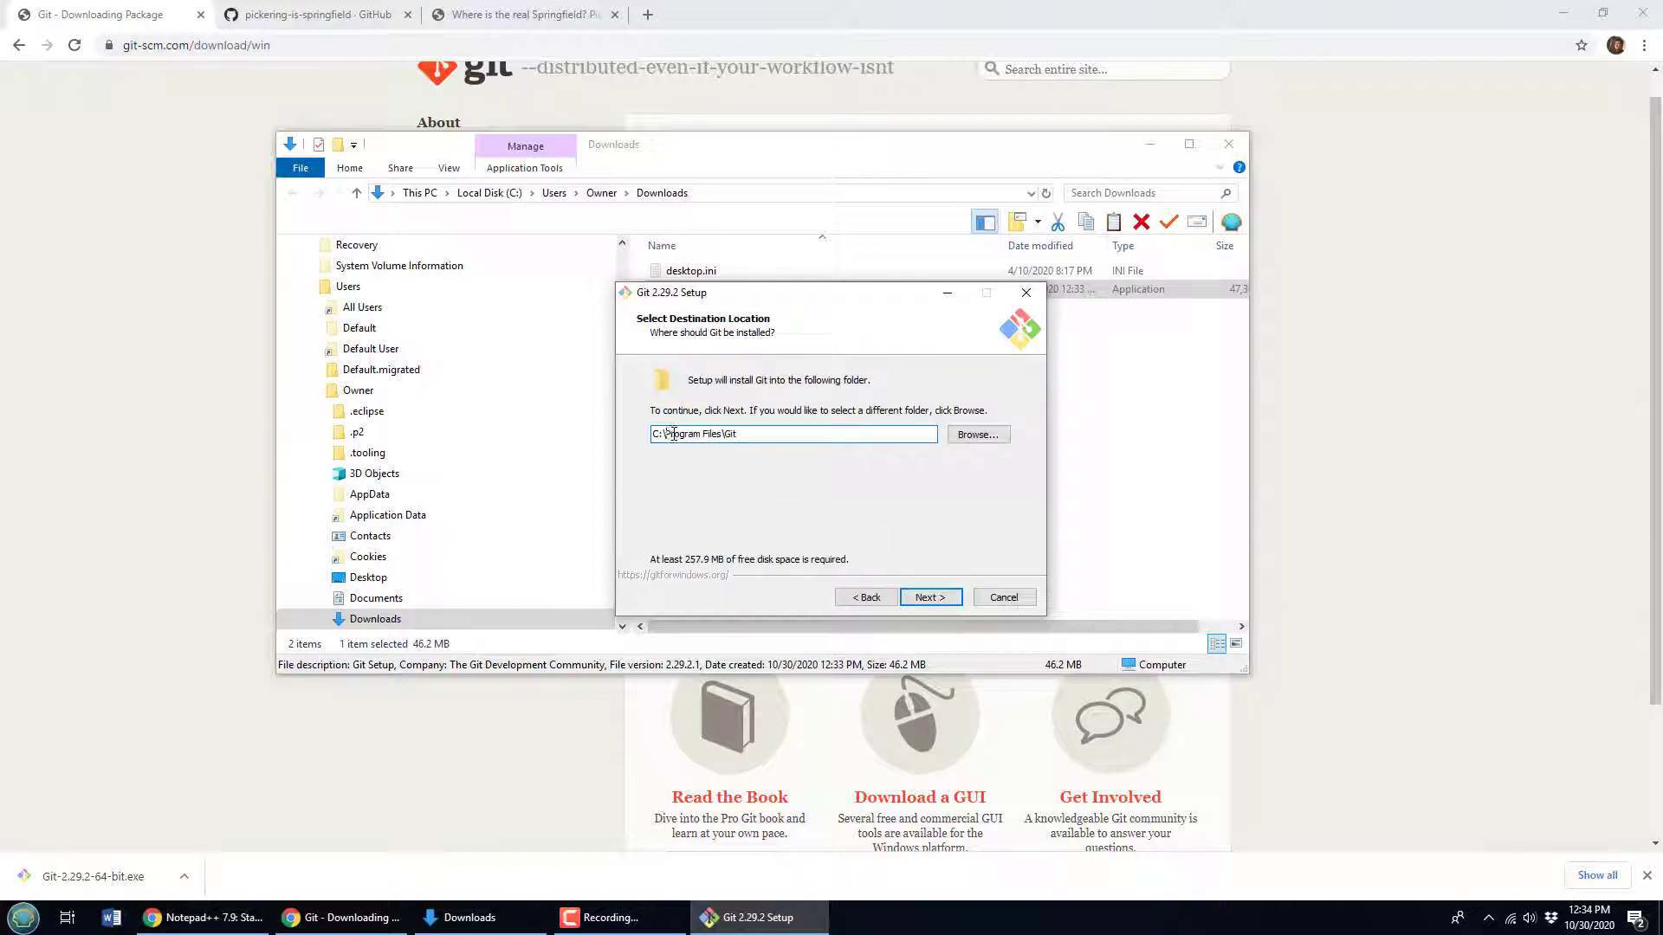
{"action": "type", "text": "C:\\_"}
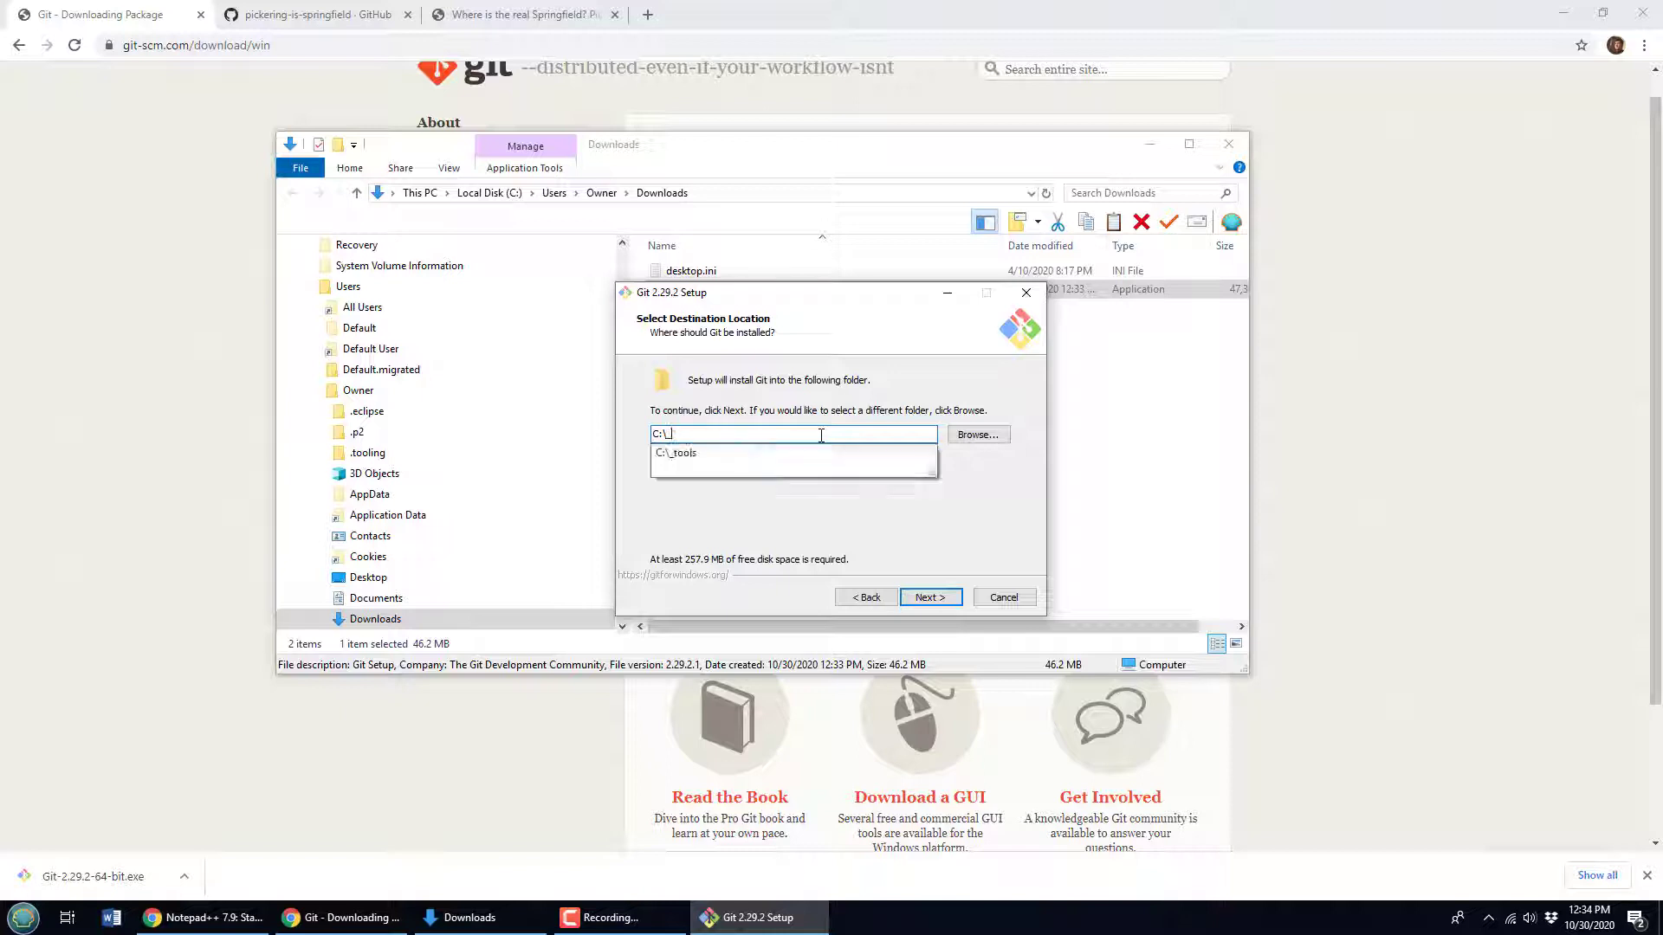
{"action": "left_click", "coordinate": [677, 452]}
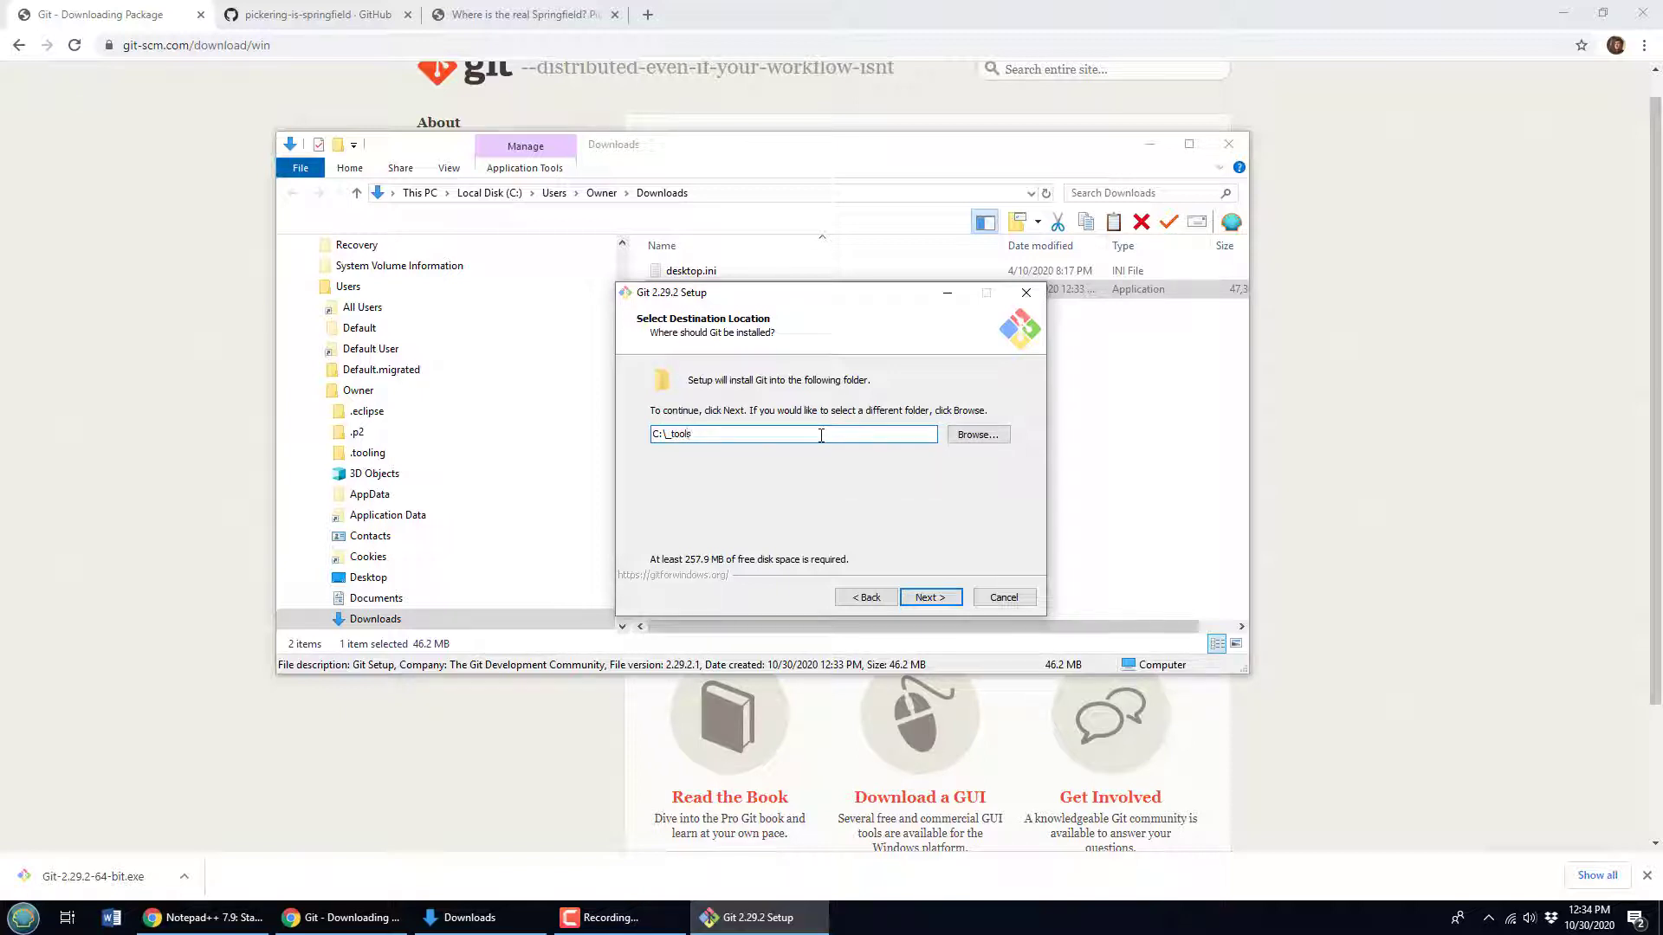
{"action": "type", "text": "git"}
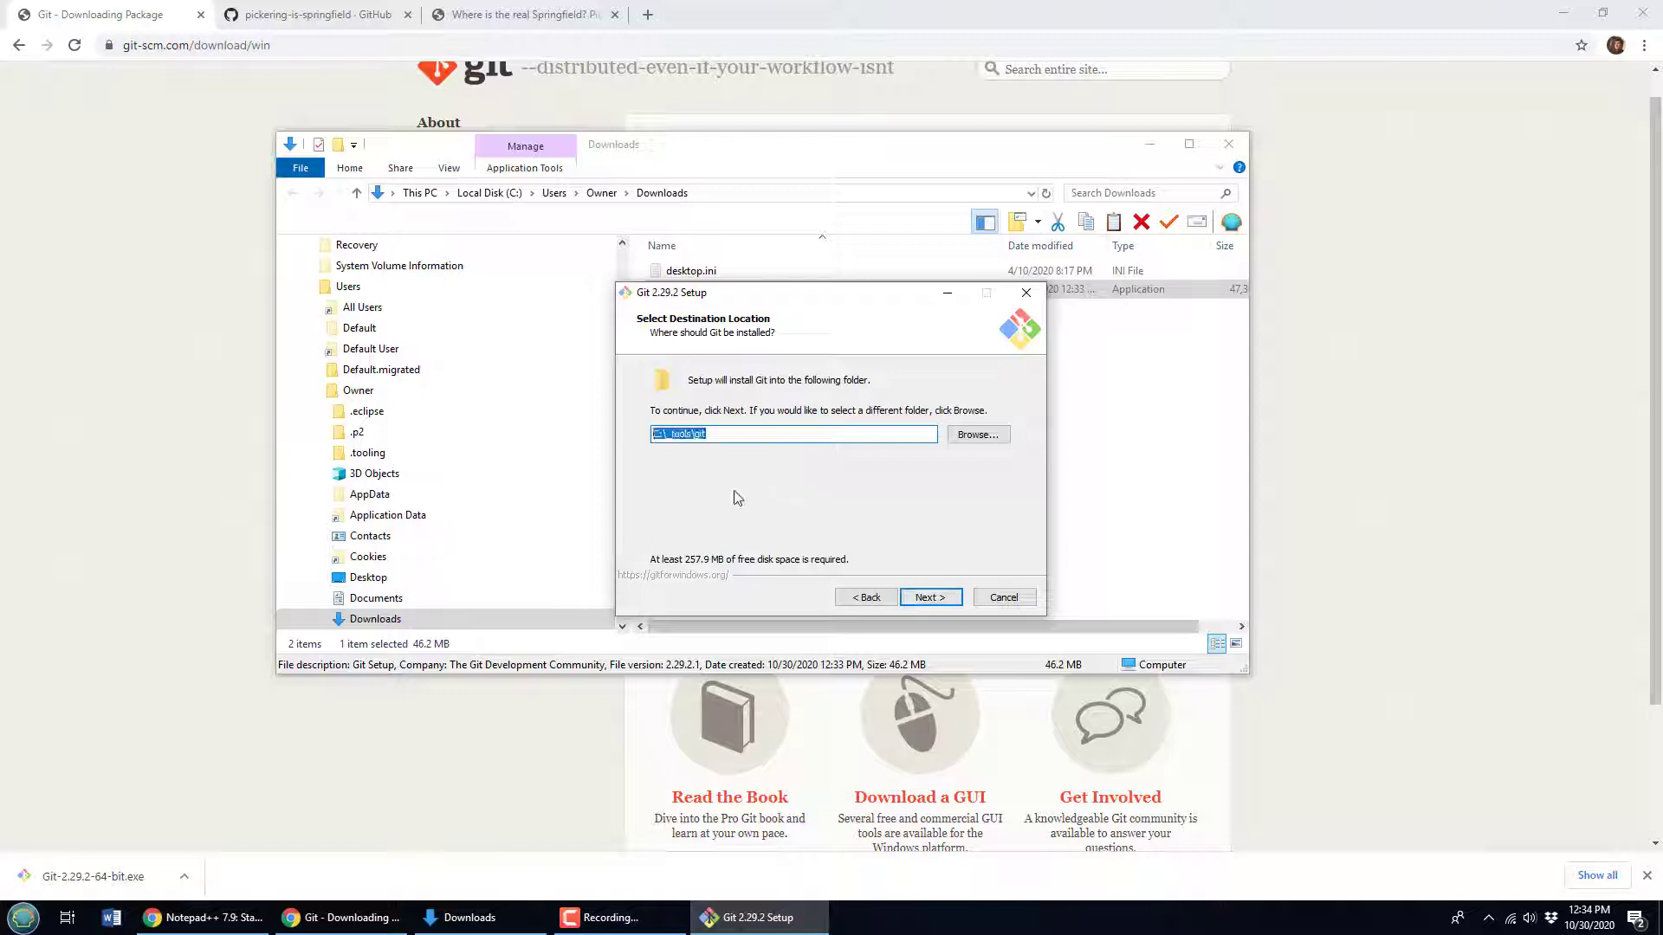
{"action": "left_click", "coordinate": [929, 597]}
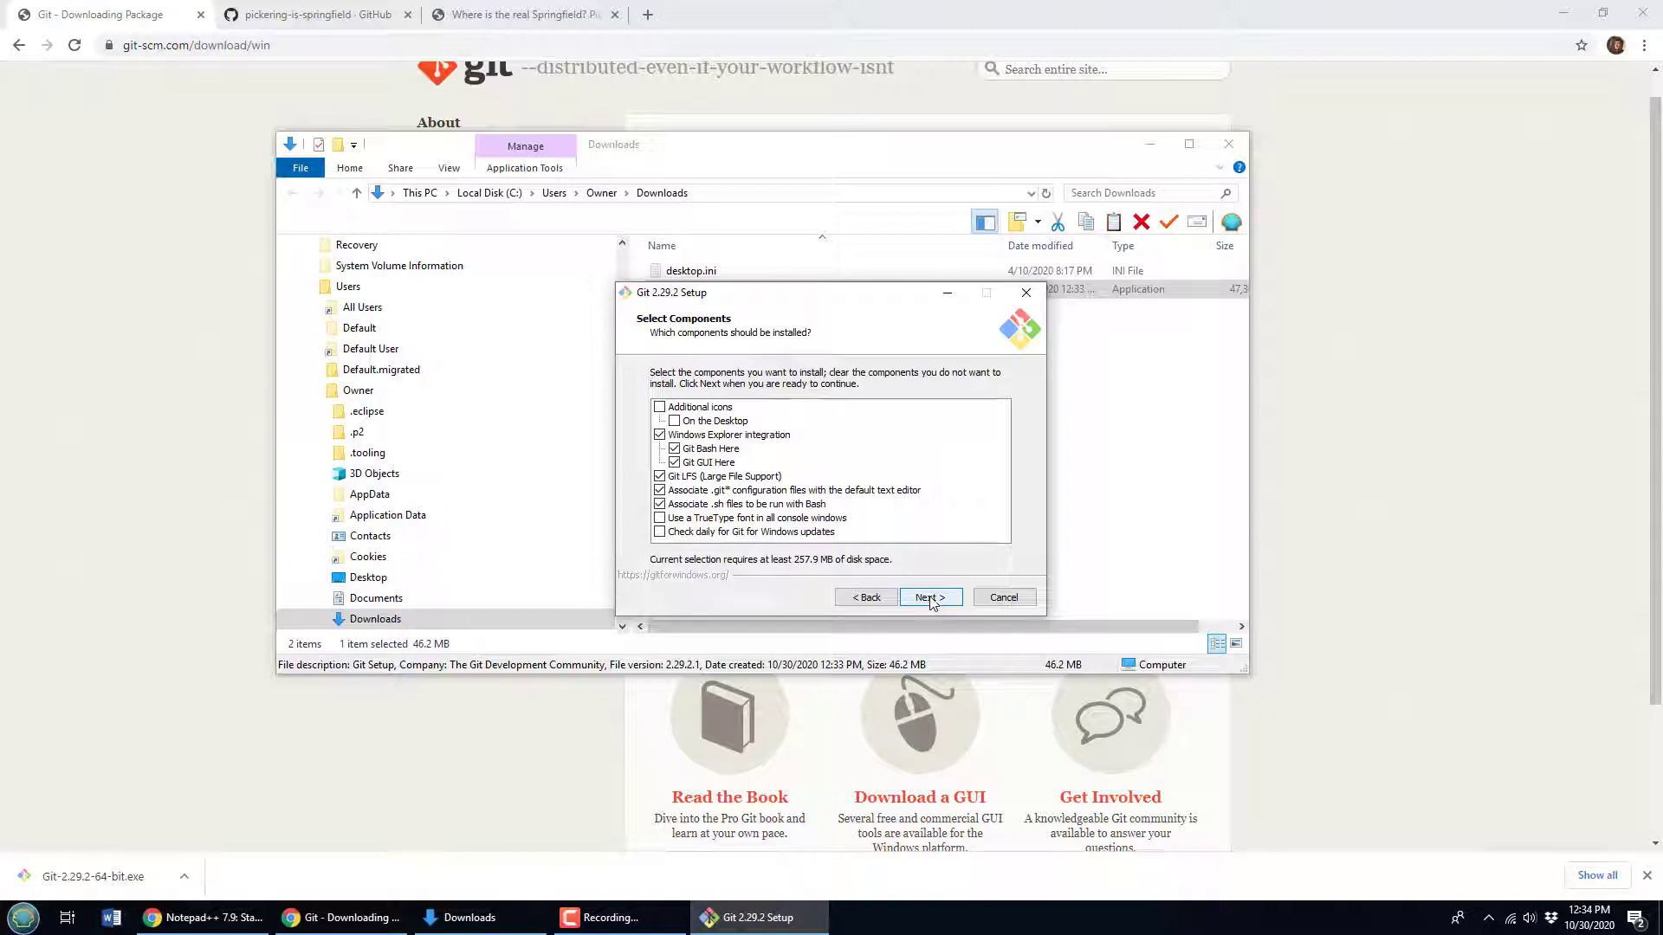
- Skip the components and Start Menu pages with defaults, then pick Notepad++ as Git's editor
{"action": "left_click", "coordinate": [929, 597]}
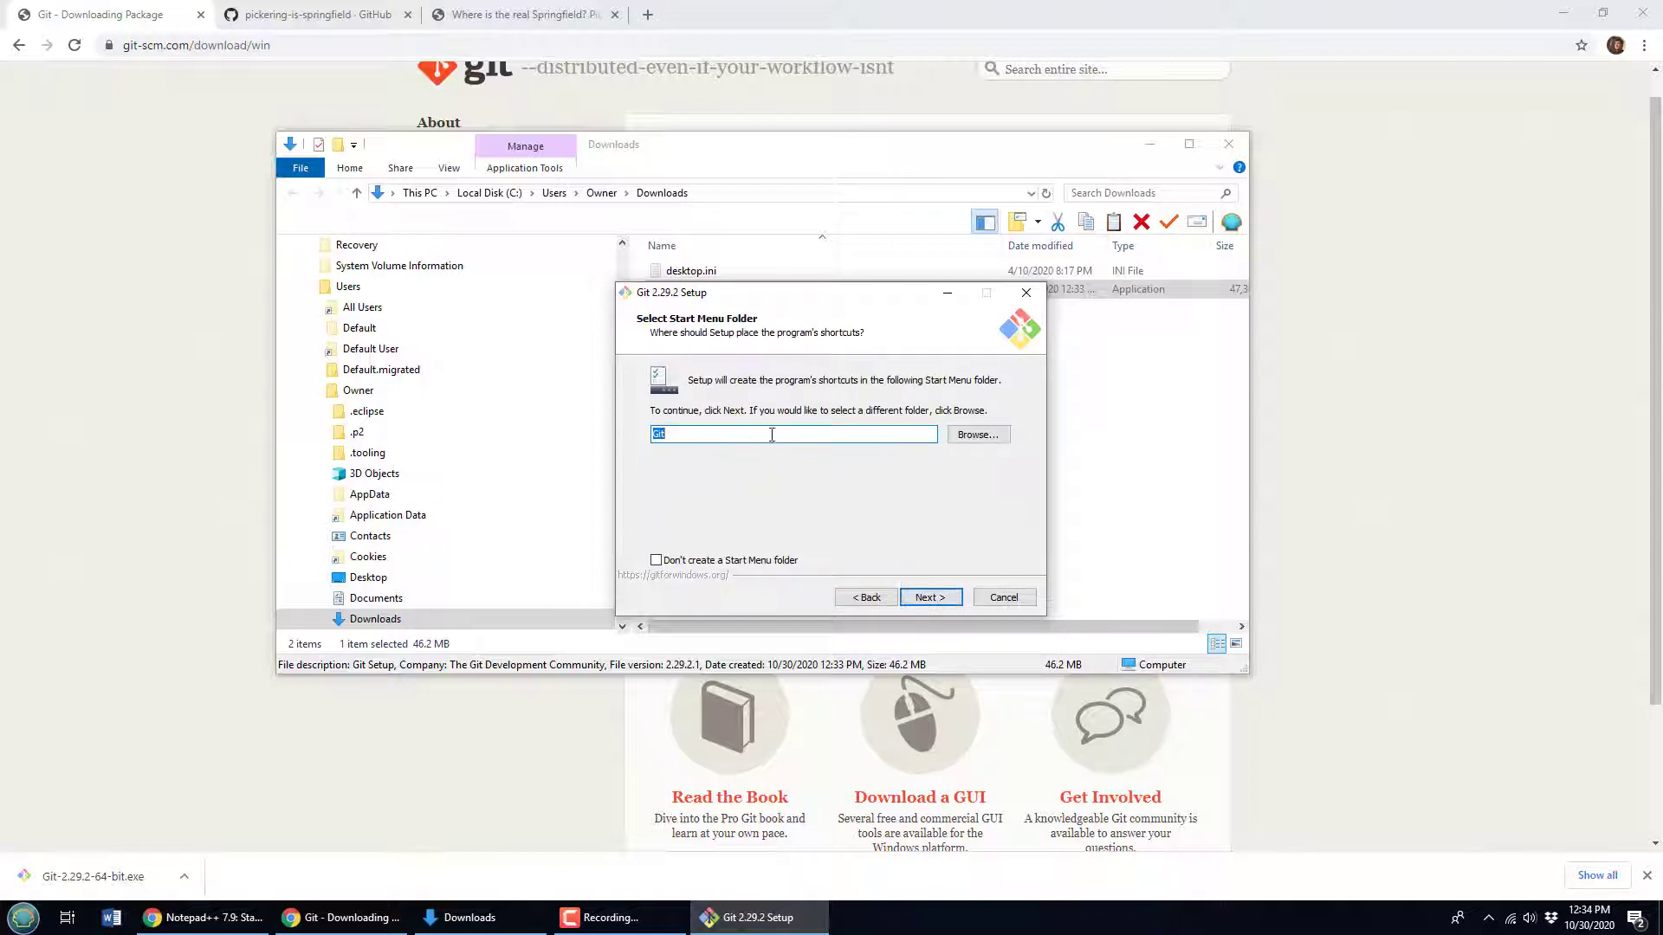
{"action": "left_click", "coordinate": [930, 597]}
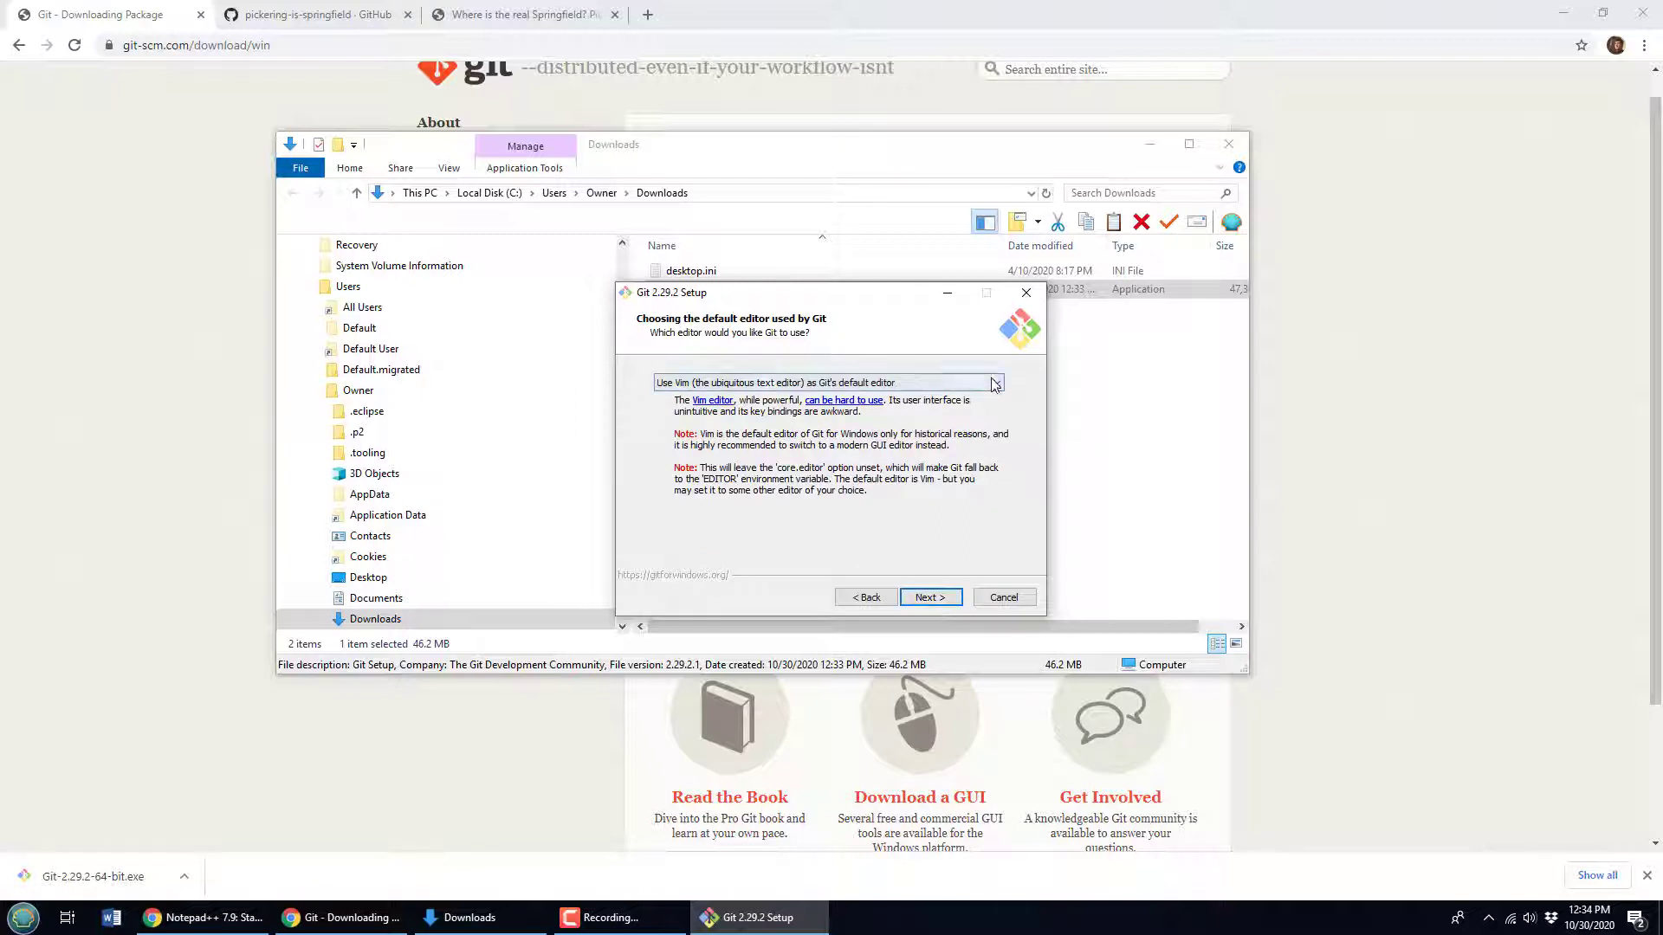
{"action": "left_click", "coordinate": [993, 382]}
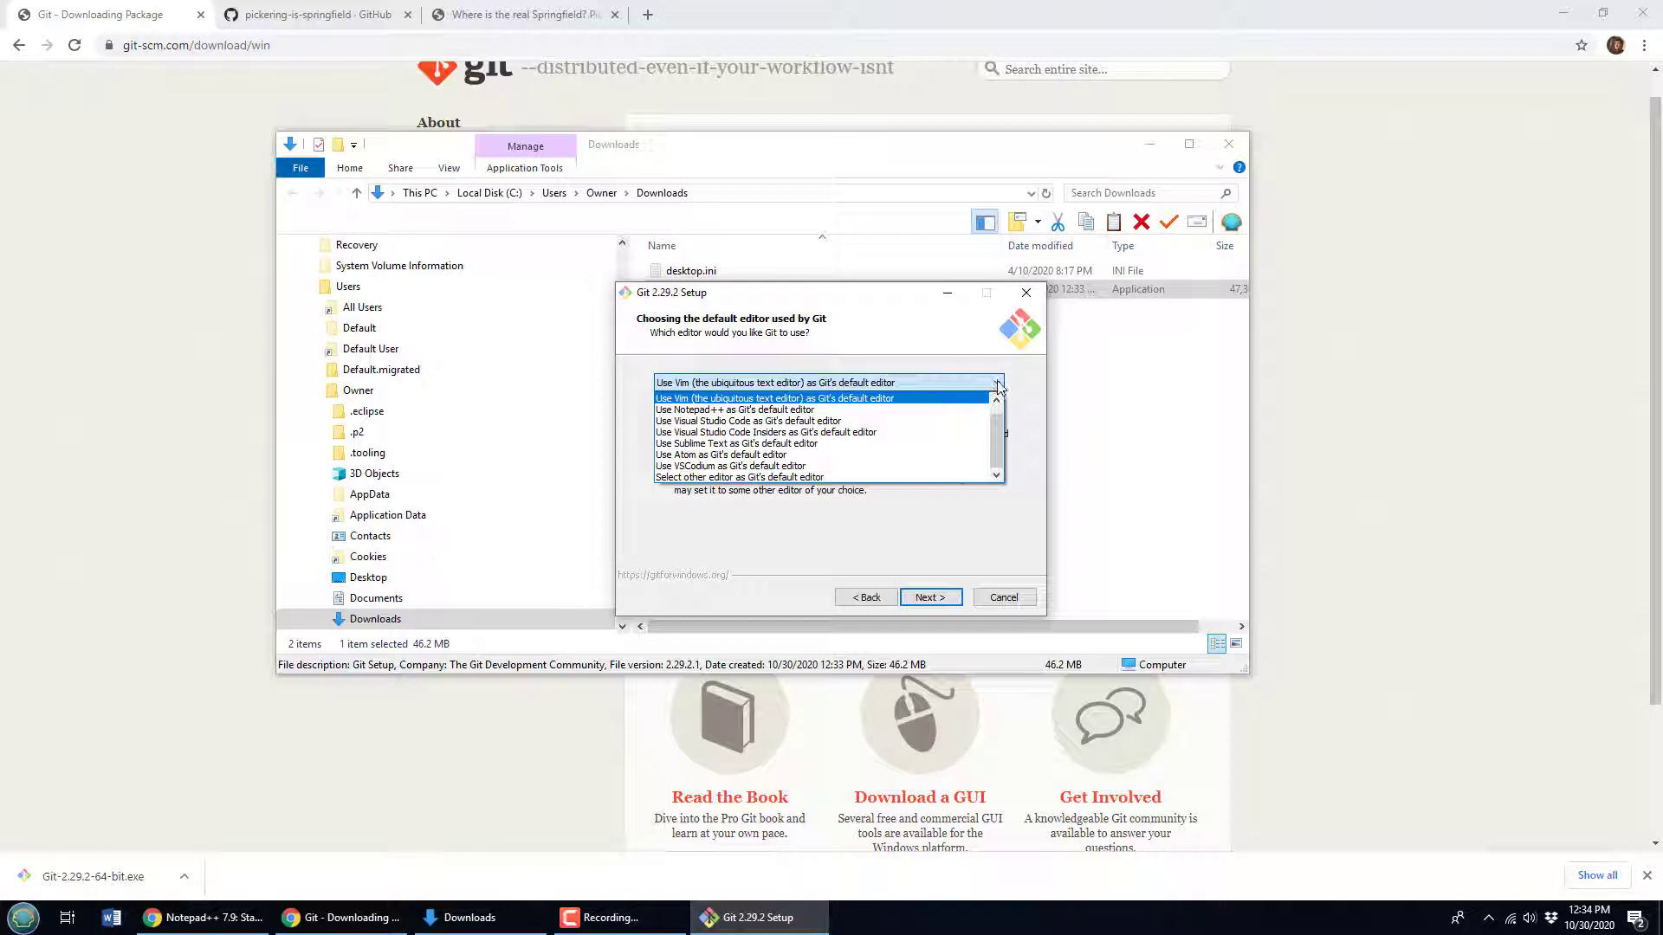
{"action": "mouse_move", "coordinate": [965, 406]}
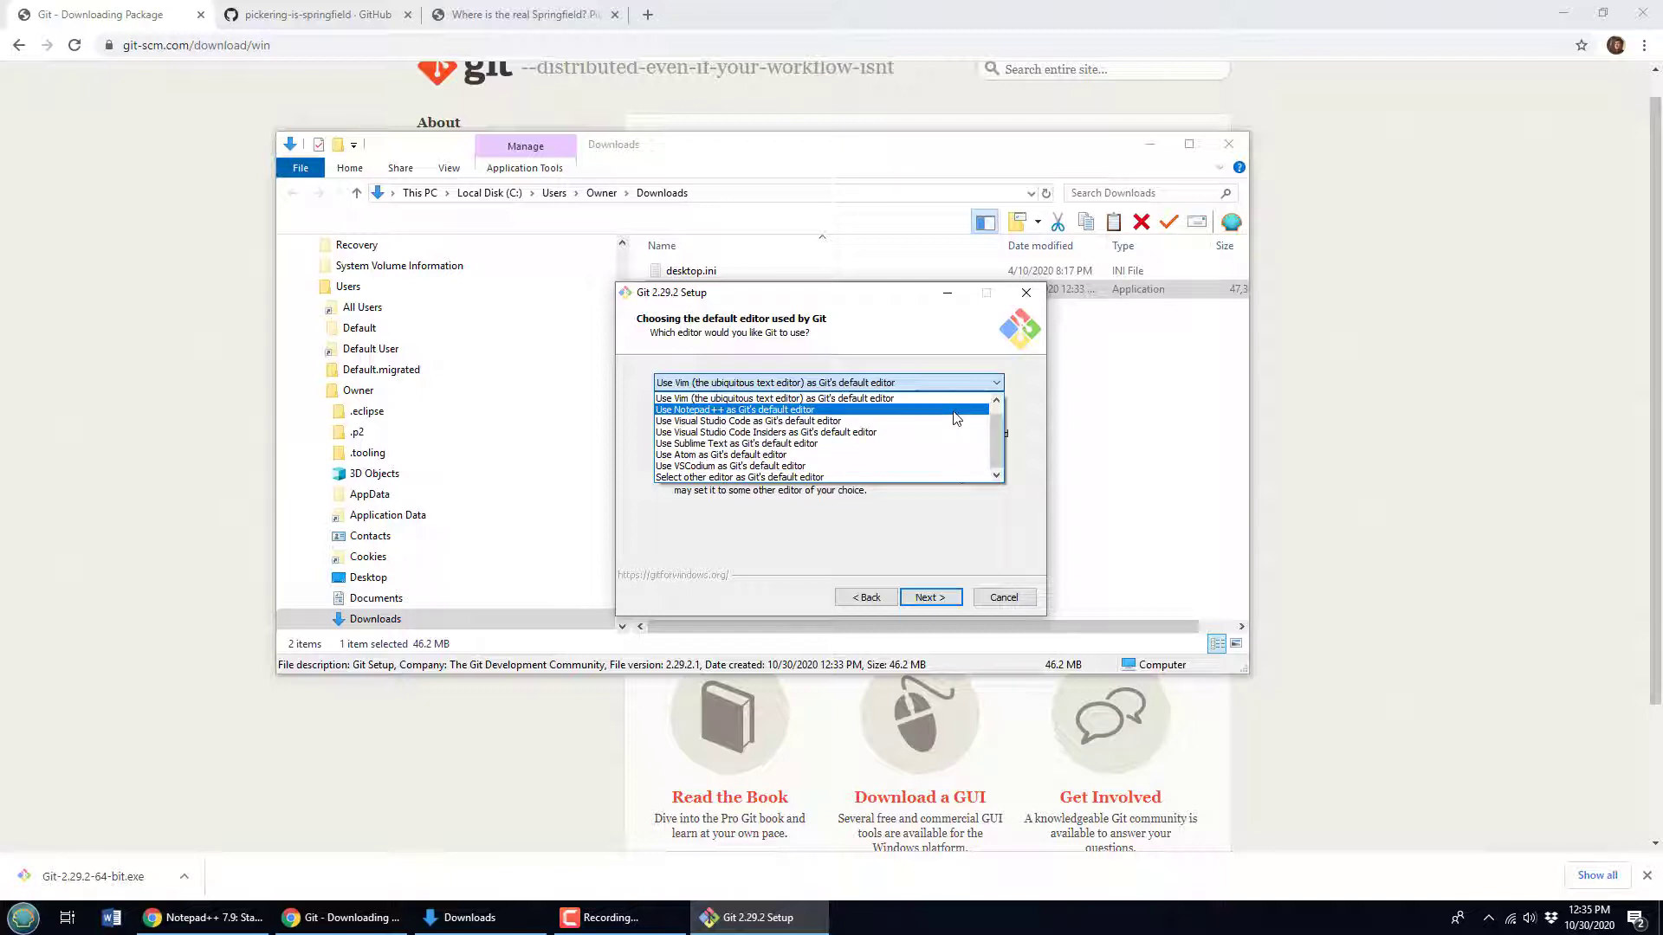
{"action": "left_click", "coordinate": [735, 409]}
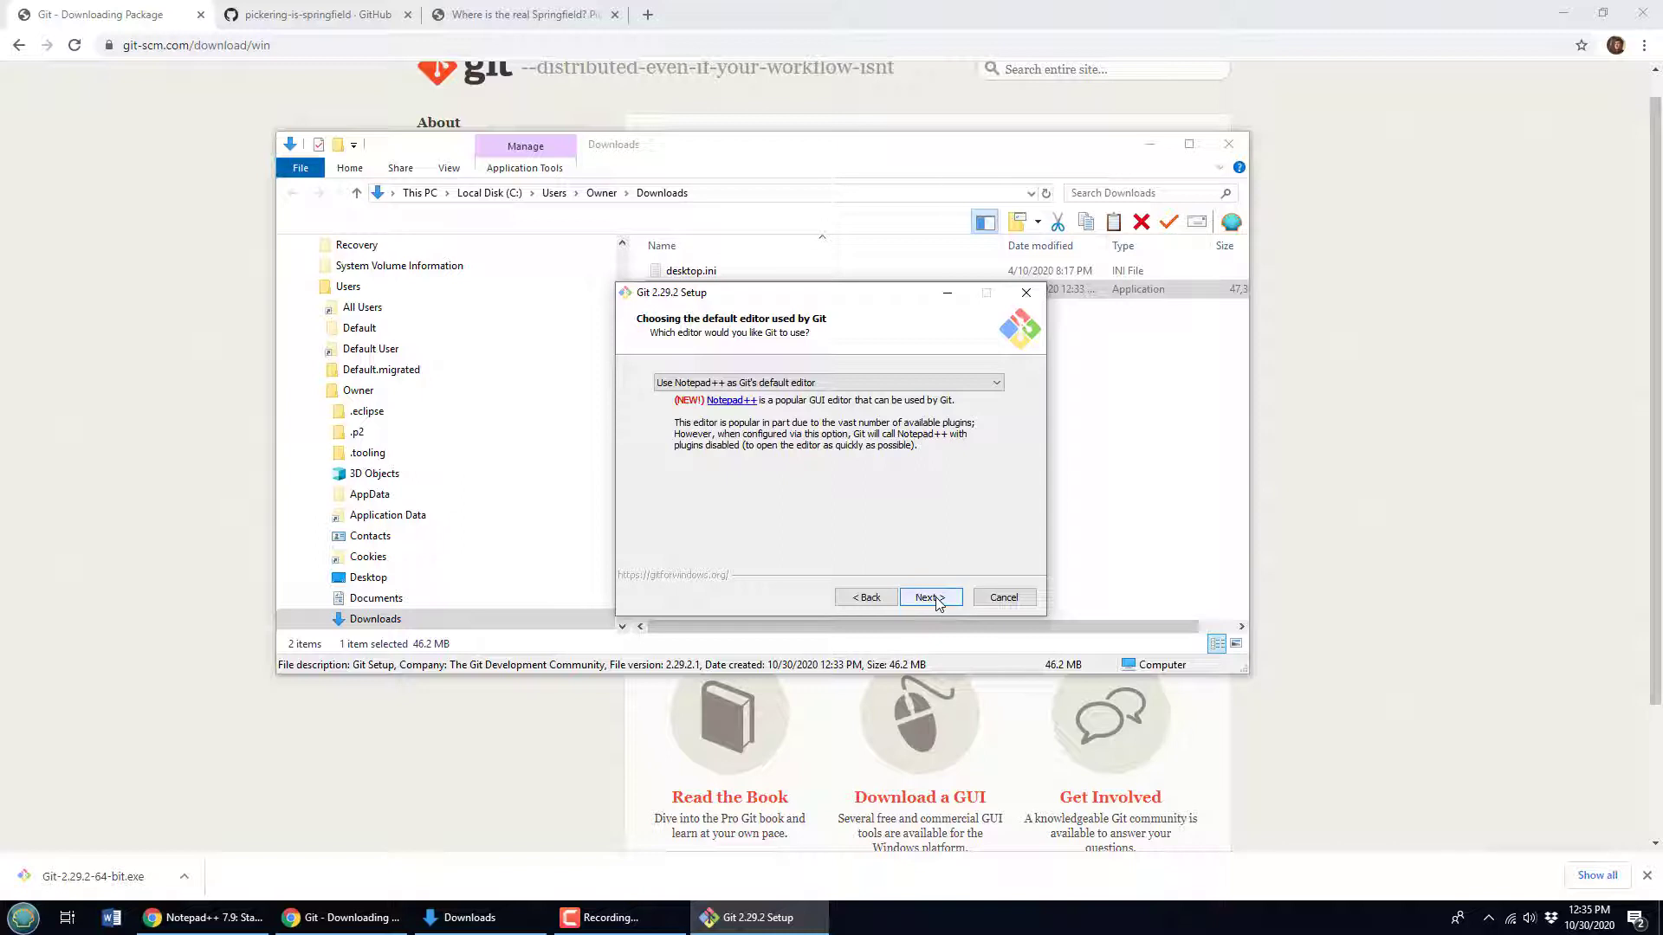
- Confirm the Notepad++ editor and leave 'Let Git decide' for the initial branch name
{"action": "left_click", "coordinate": [929, 597]}
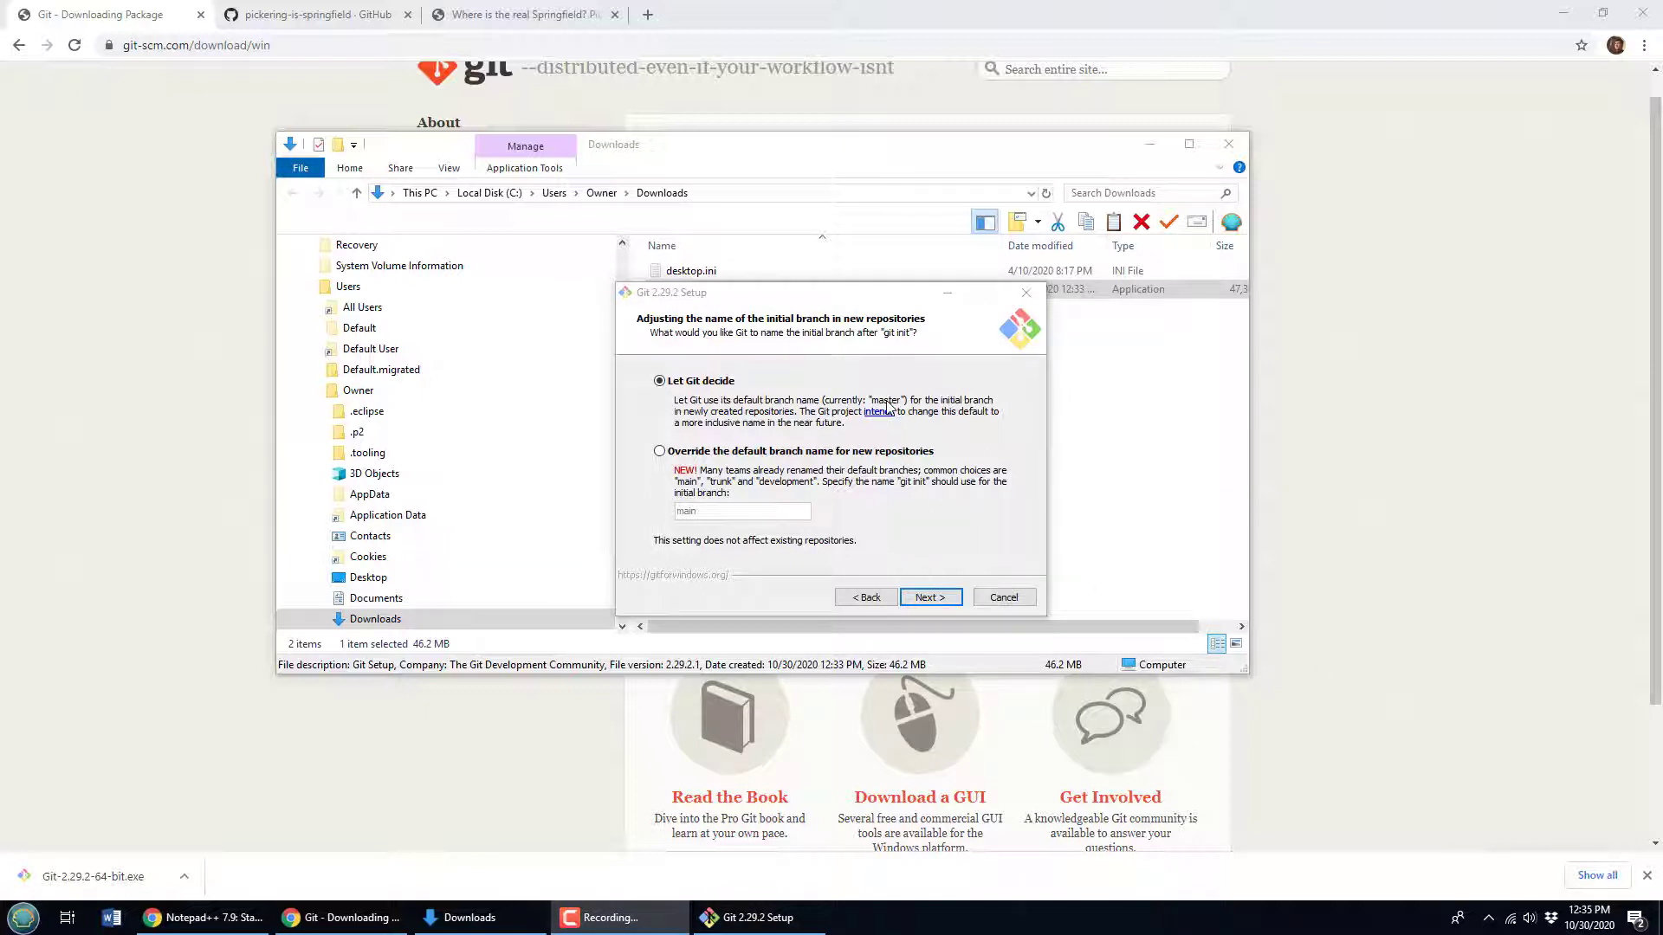
{"action": "mouse_move", "coordinate": [1071, 429]}
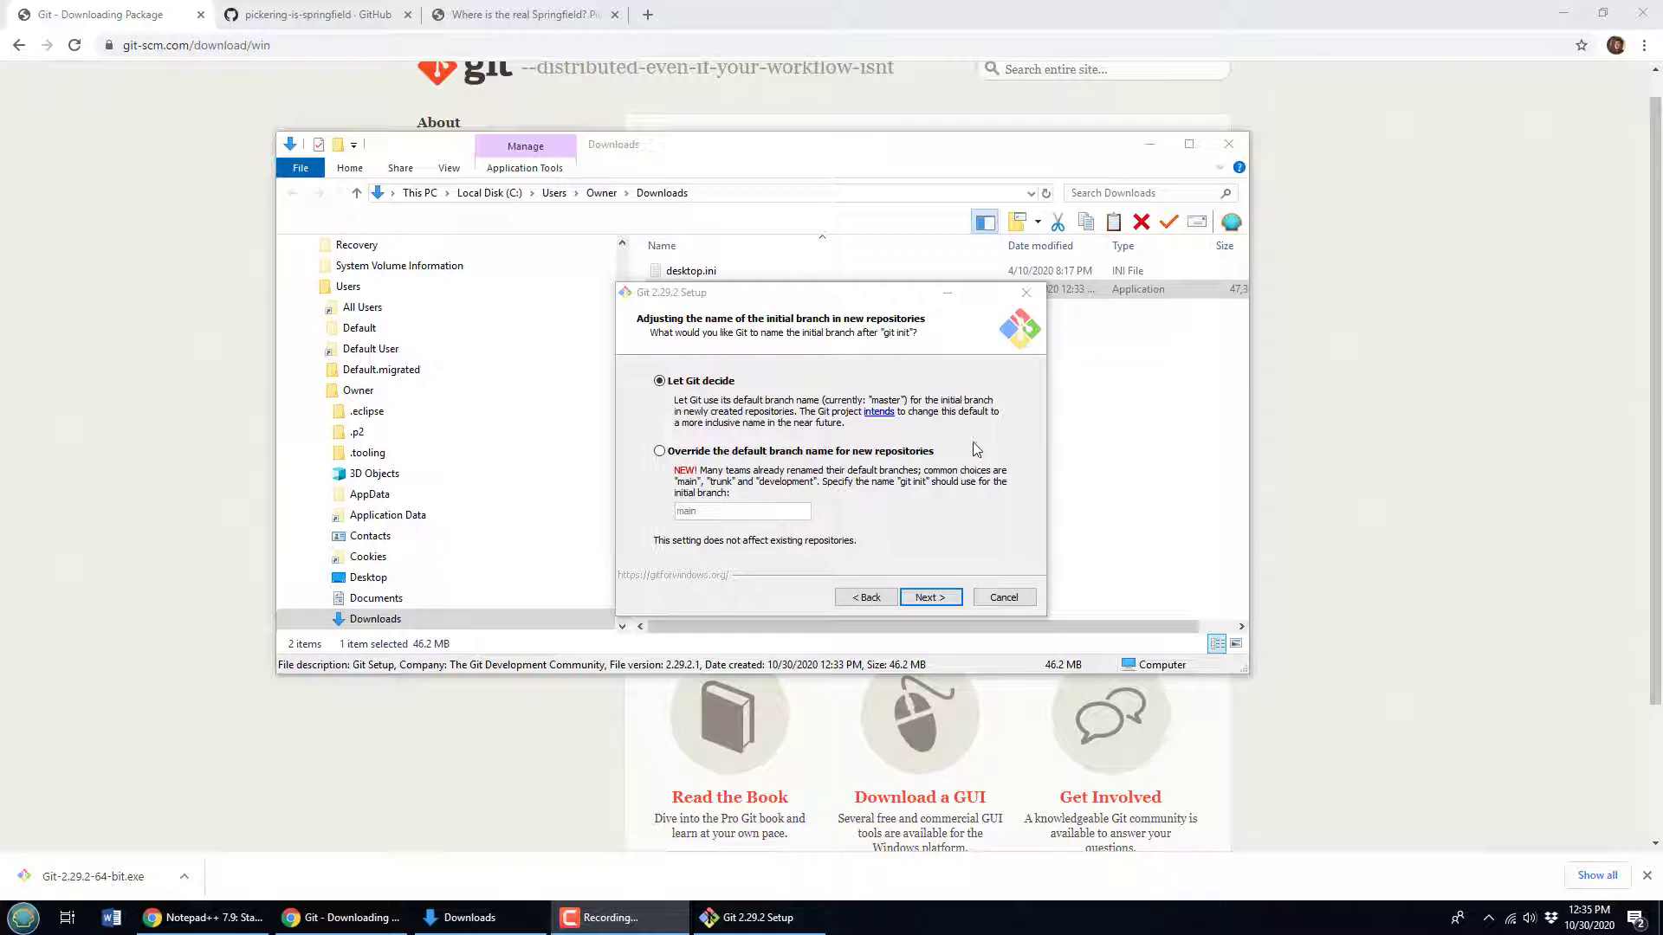
{"action": "mouse_move", "coordinate": [934, 442]}
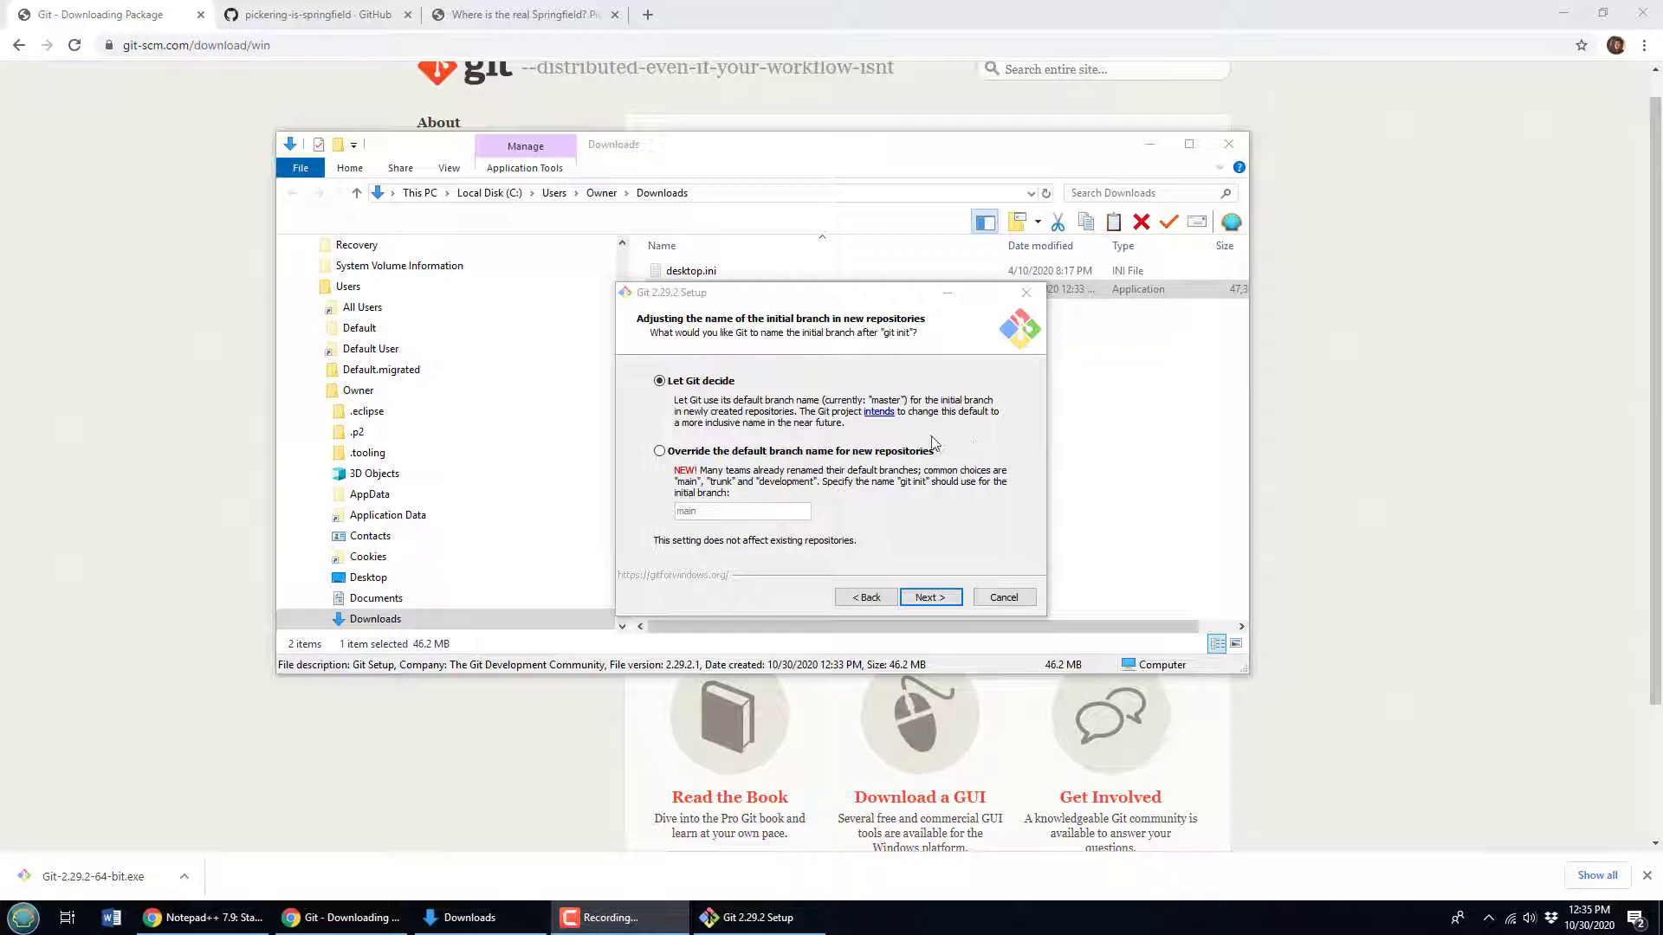
{"action": "mouse_move", "coordinate": [1026, 437]}
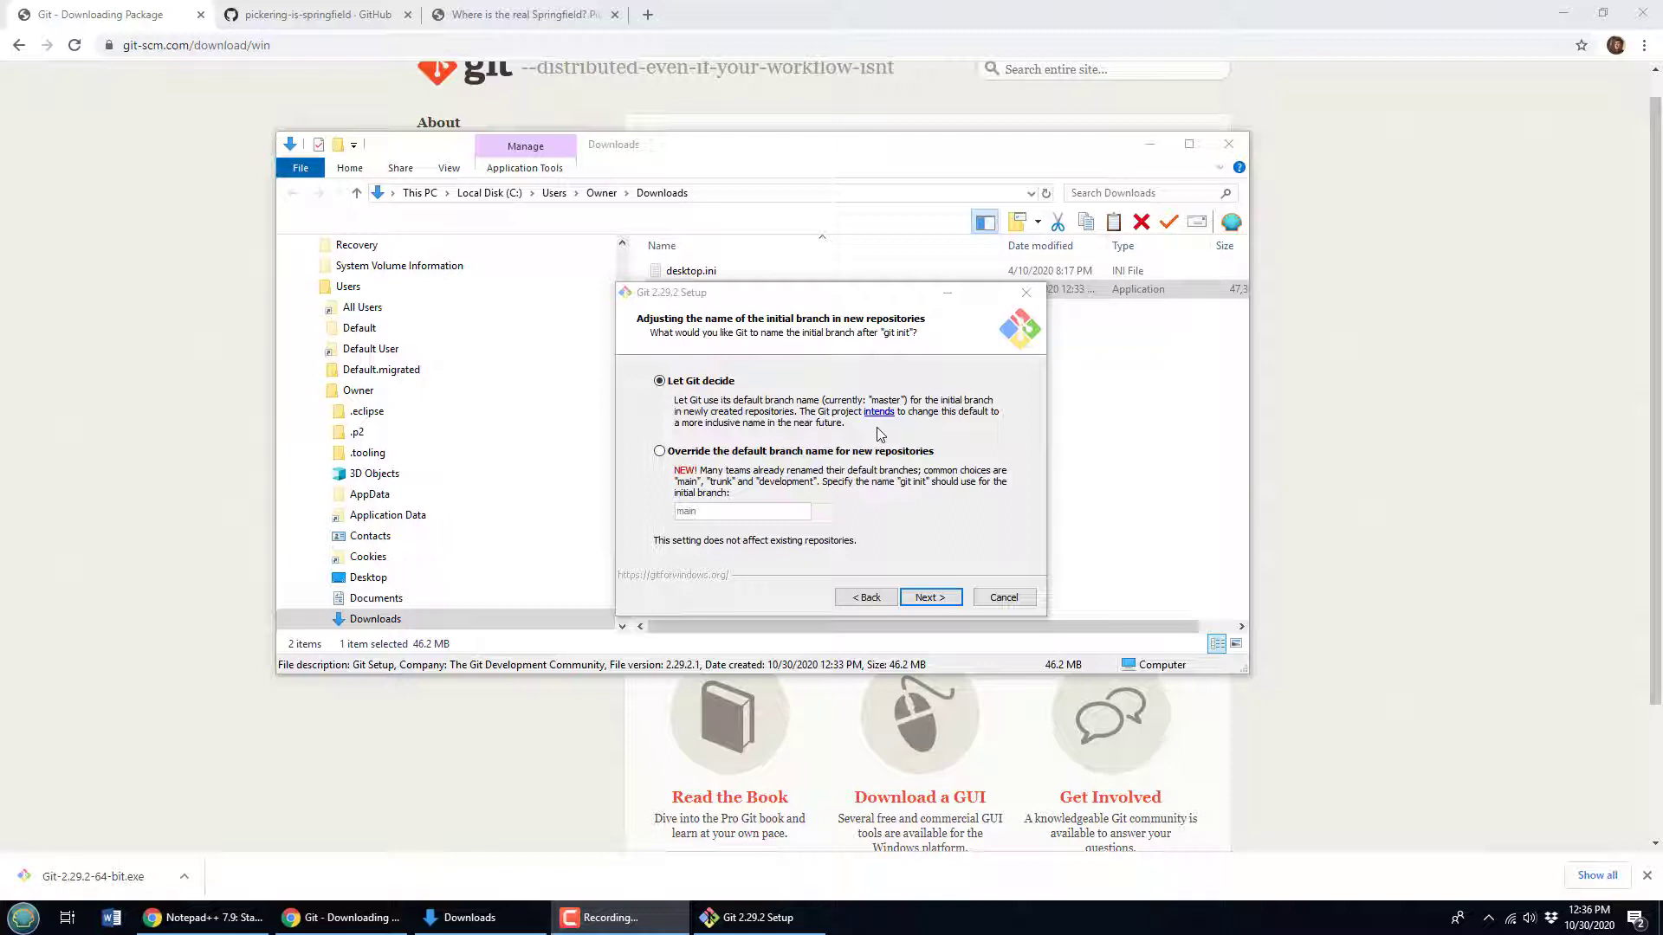
{"action": "mouse_move", "coordinate": [917, 571]}
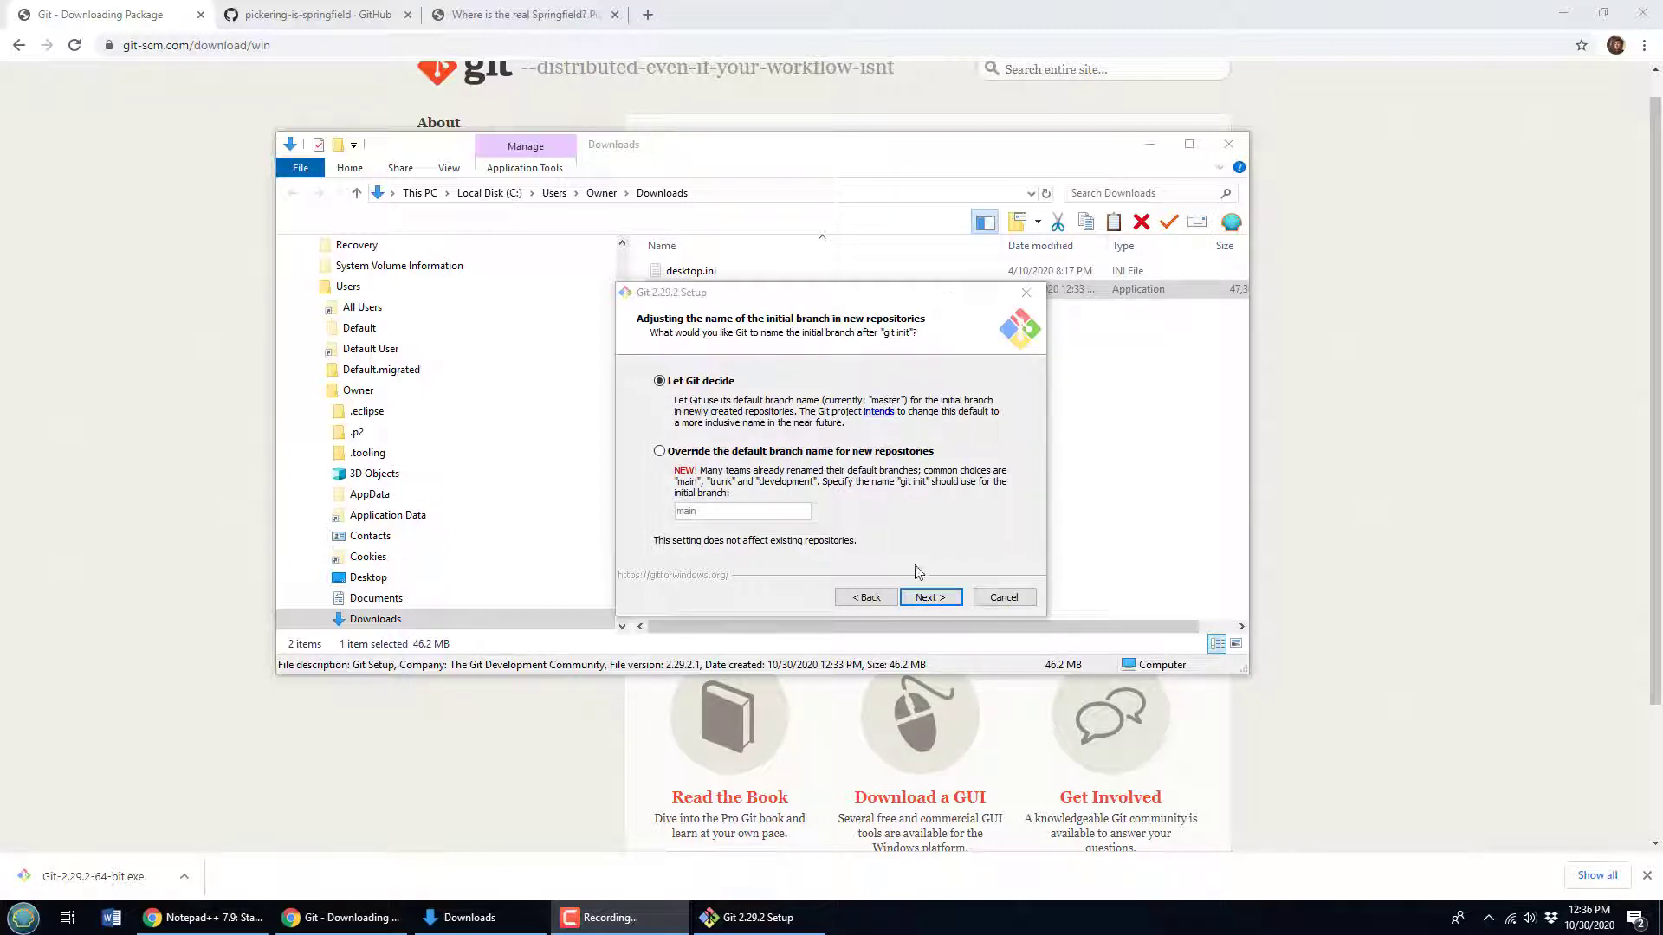
{"action": "left_click", "coordinate": [927, 596]}
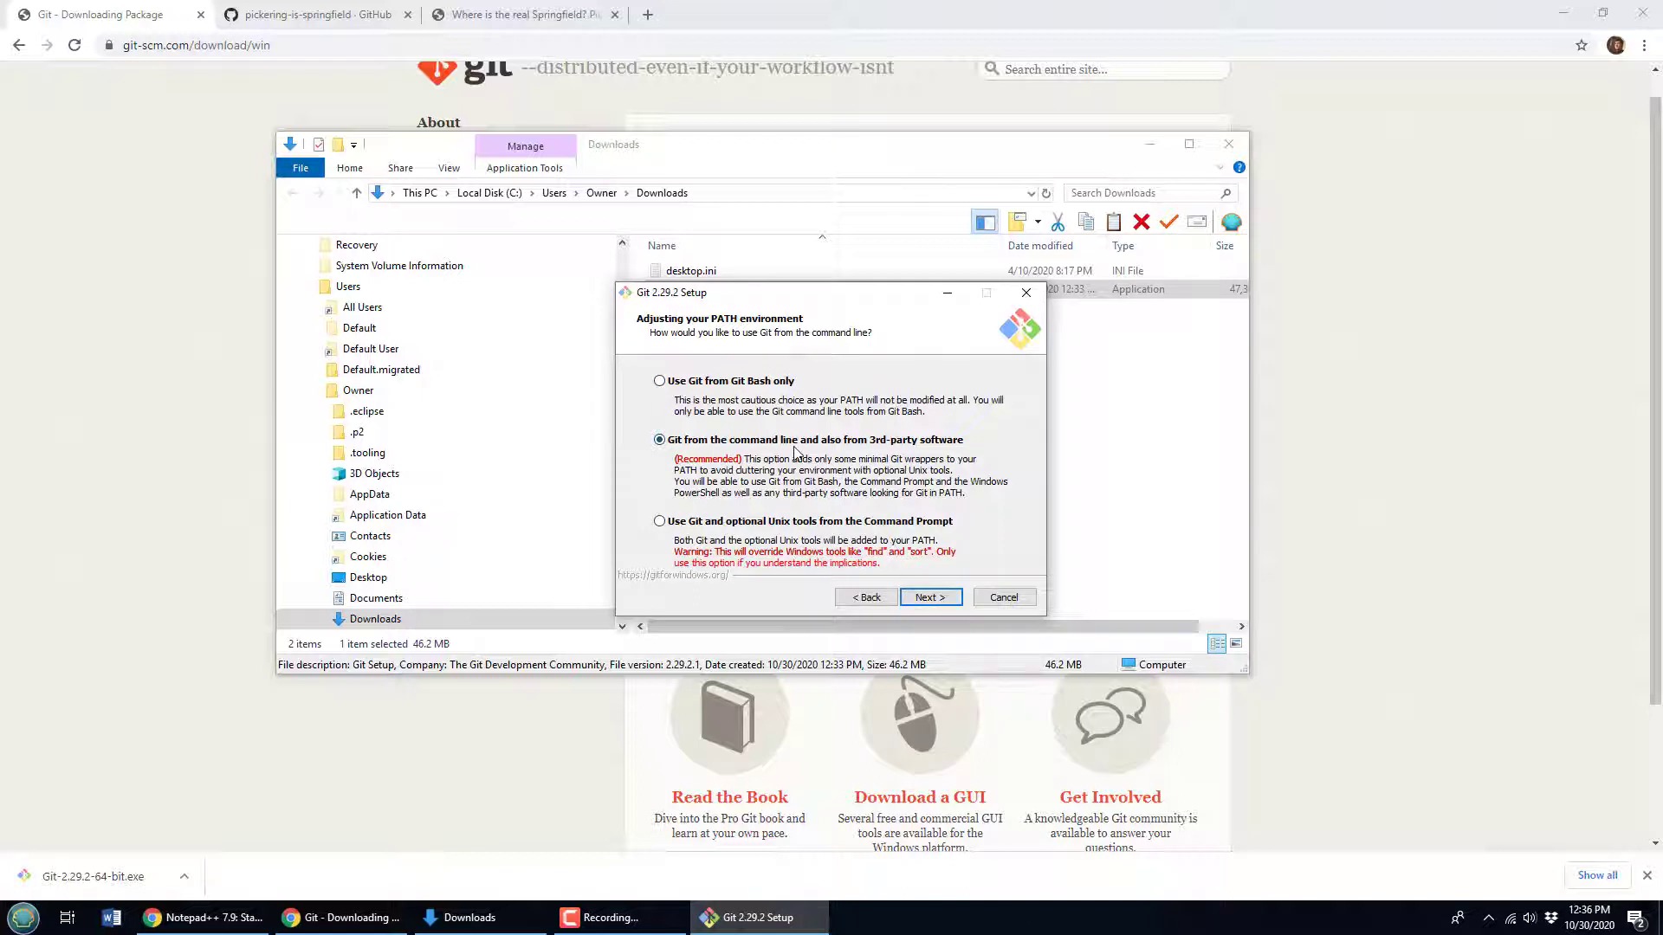
- Add Git and the optional Unix tools to the PATH
{"action": "left_click", "coordinate": [659, 520]}
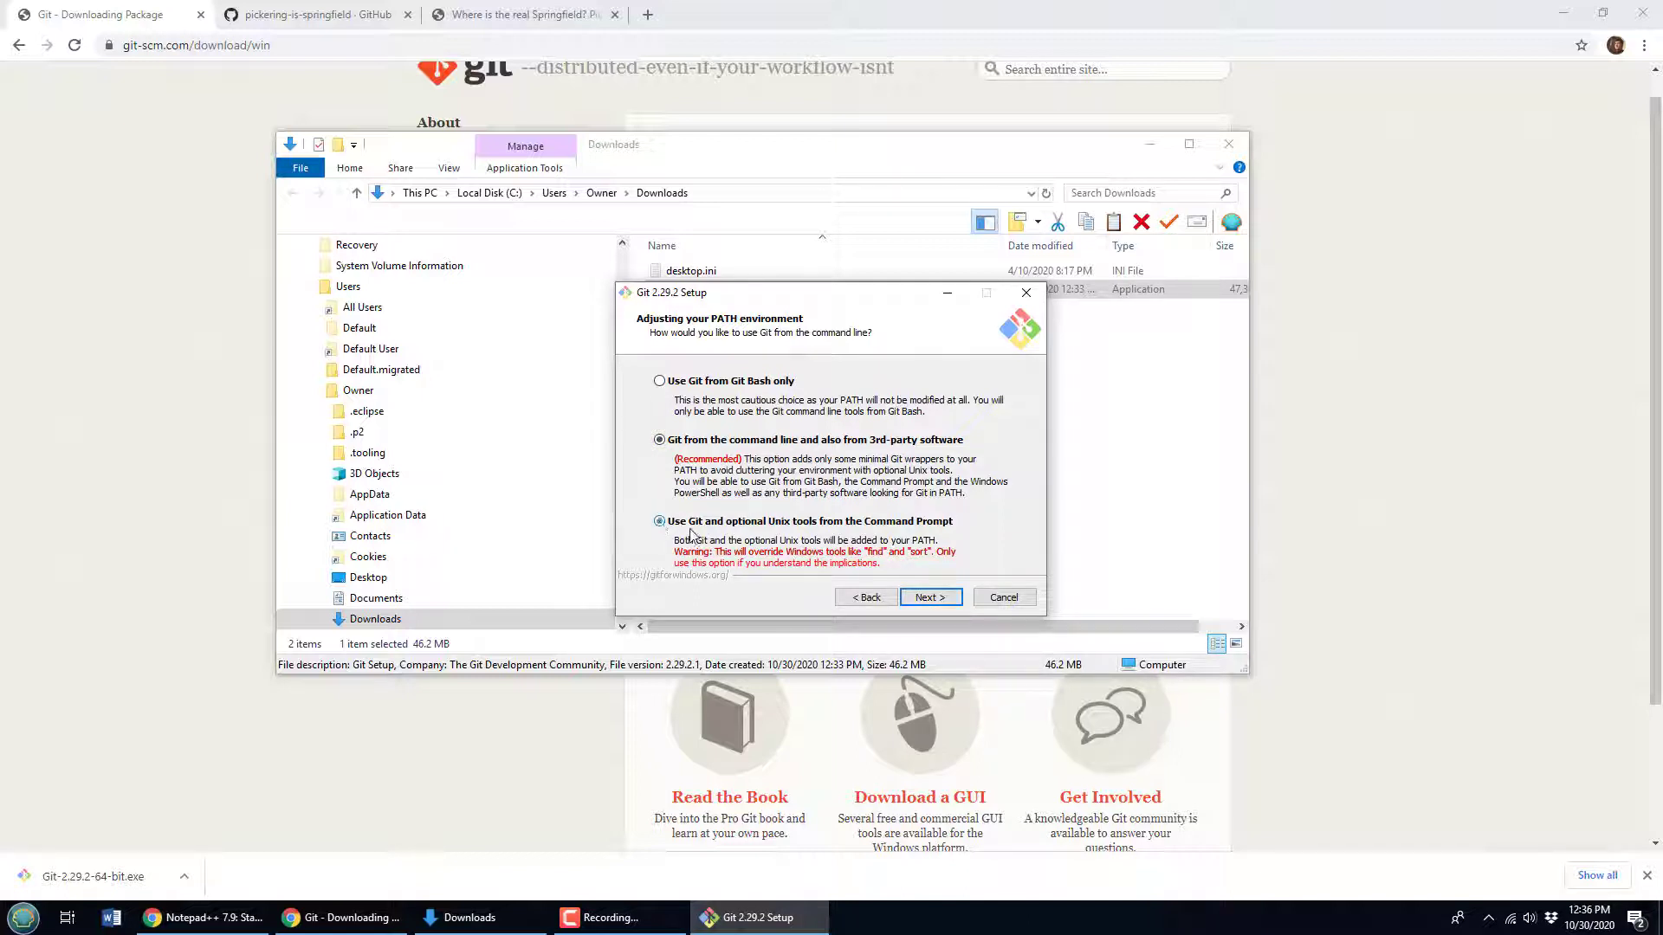
{"action": "left_click", "coordinate": [658, 520]}
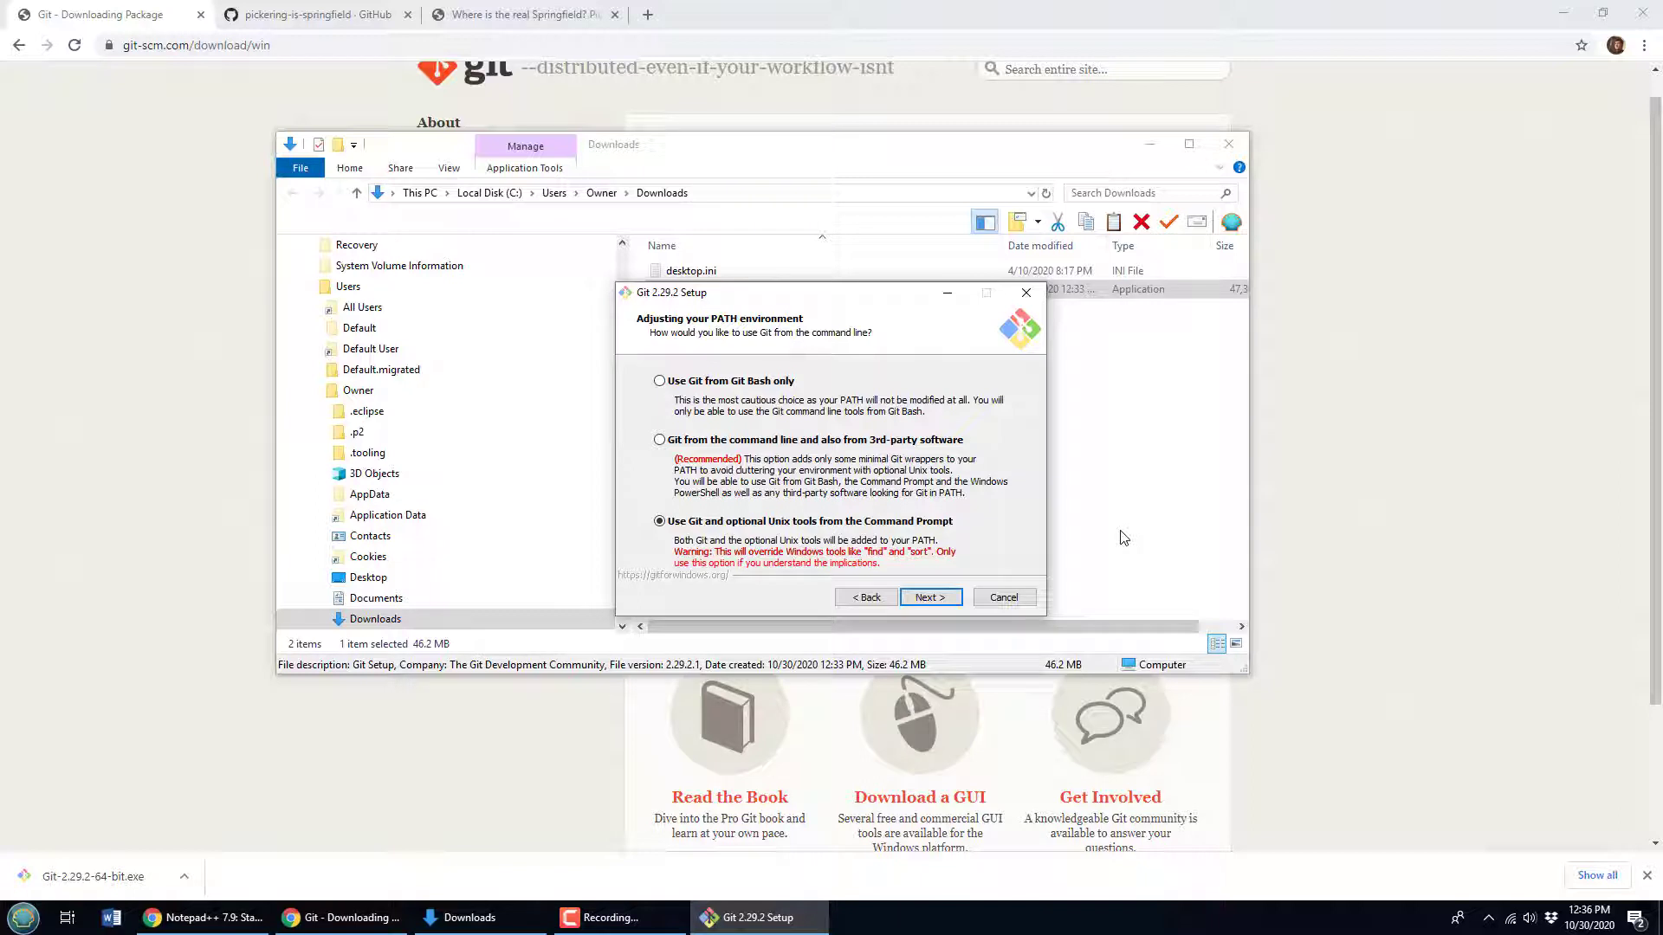
{"action": "mouse_move", "coordinate": [1093, 550]}
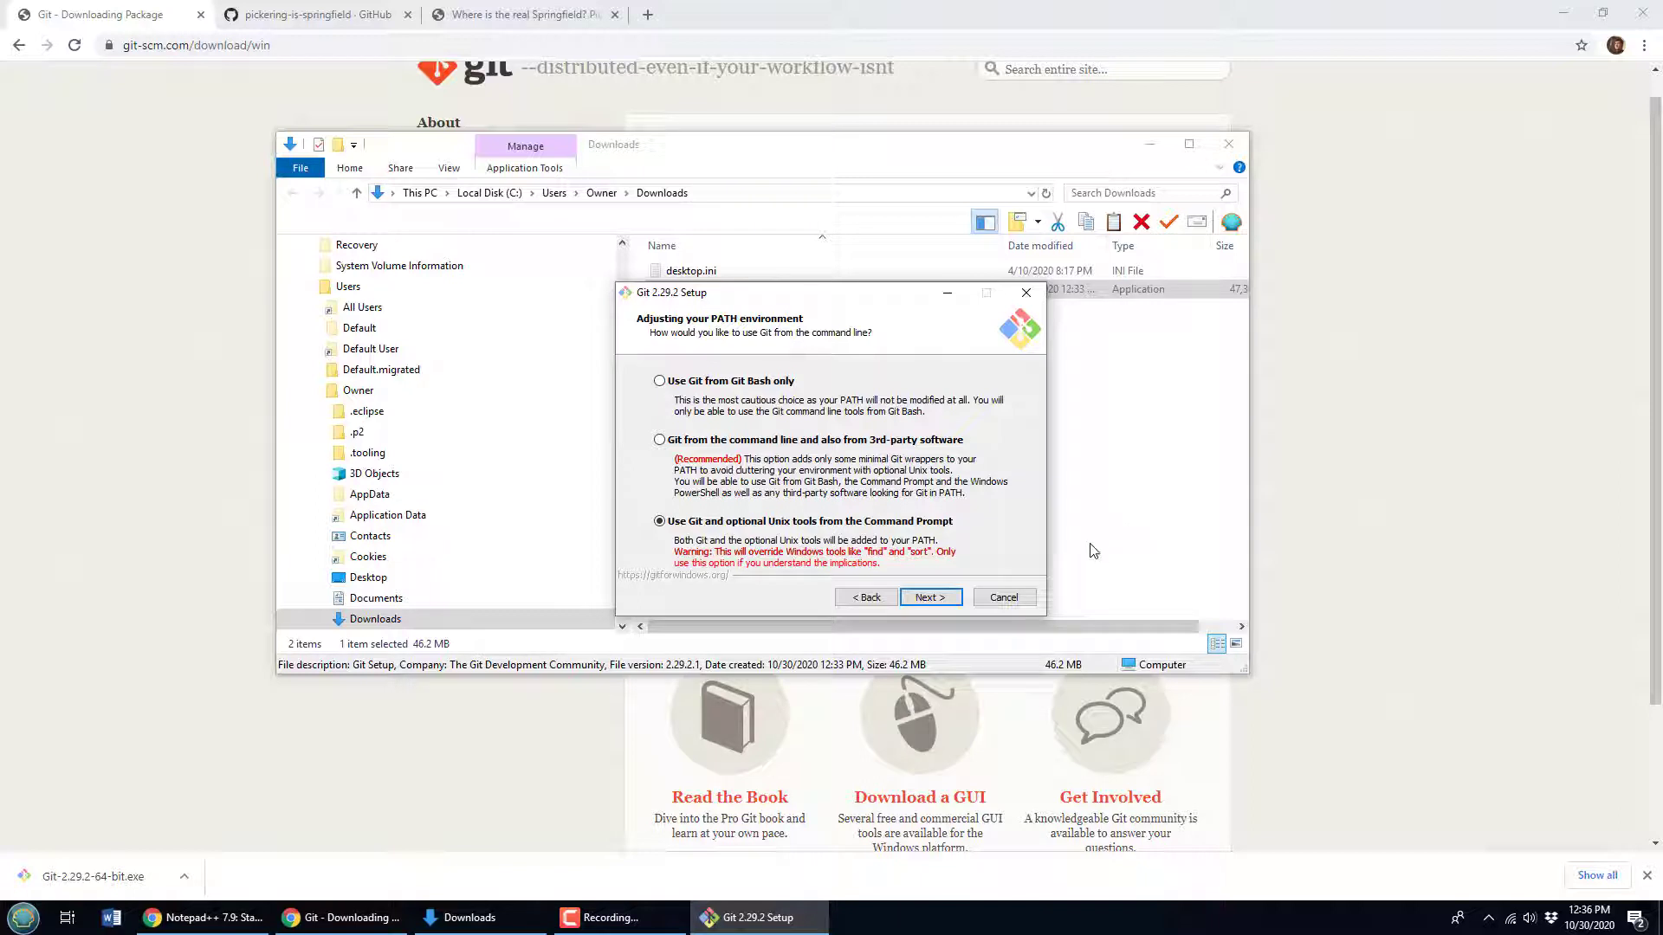
{"action": "left_click", "coordinate": [929, 596]}
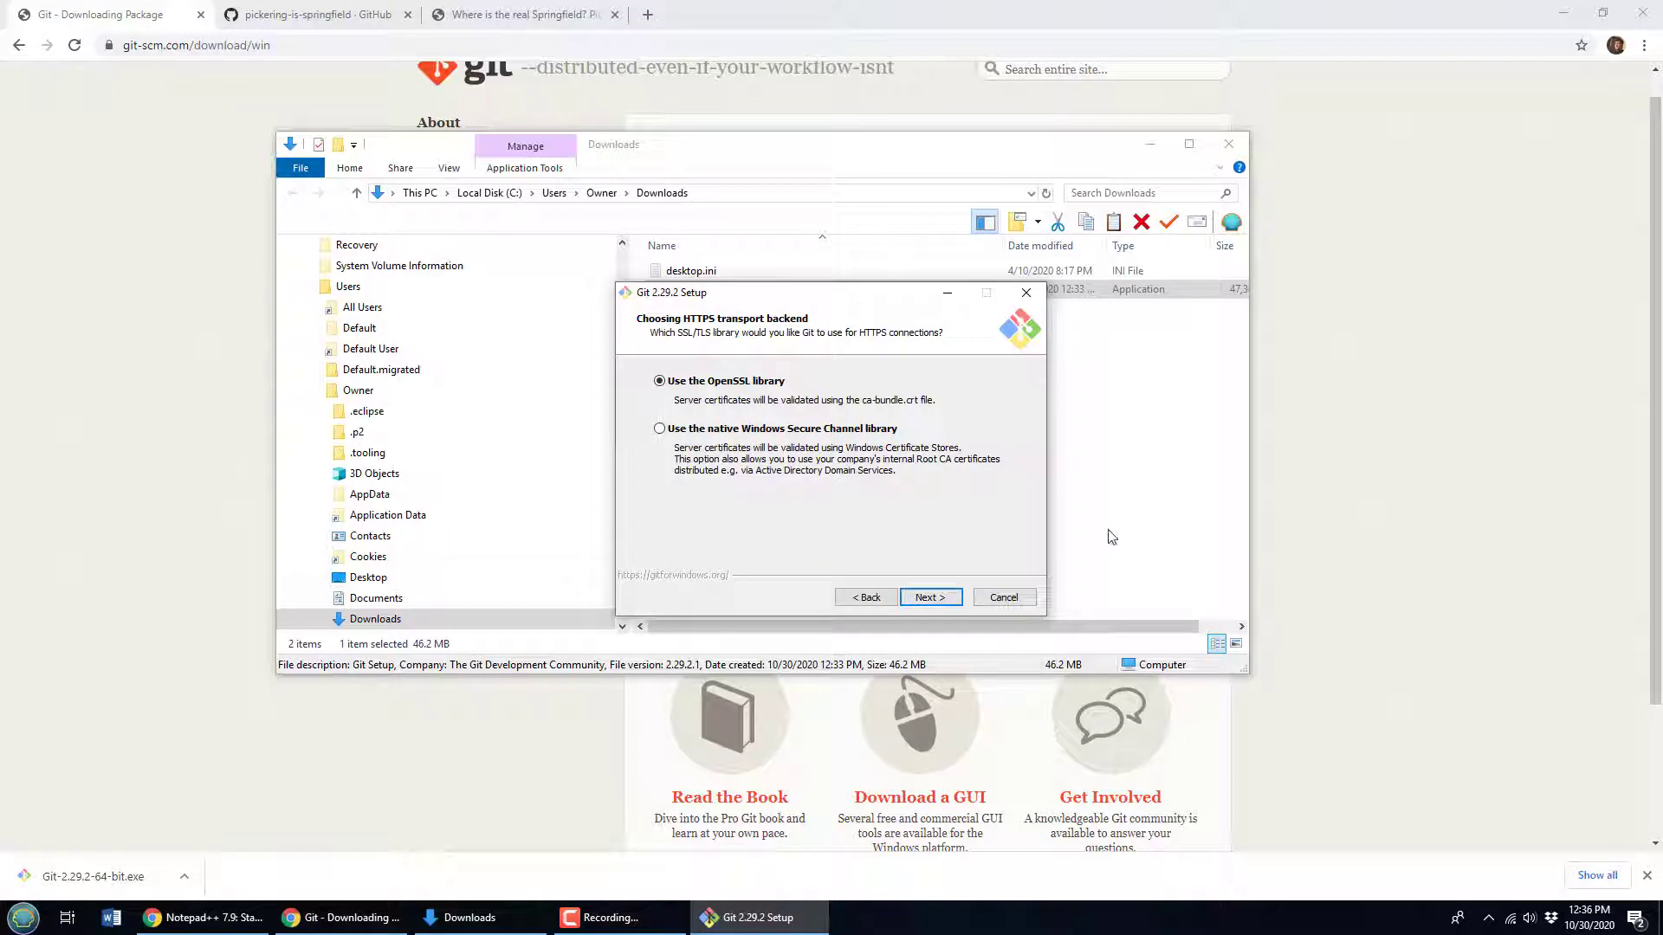
- Keep OpenSSL, recommended line endings, MinTTY terminal and default fast-forward-or-merge pull
{"action": "left_click", "coordinate": [929, 597]}
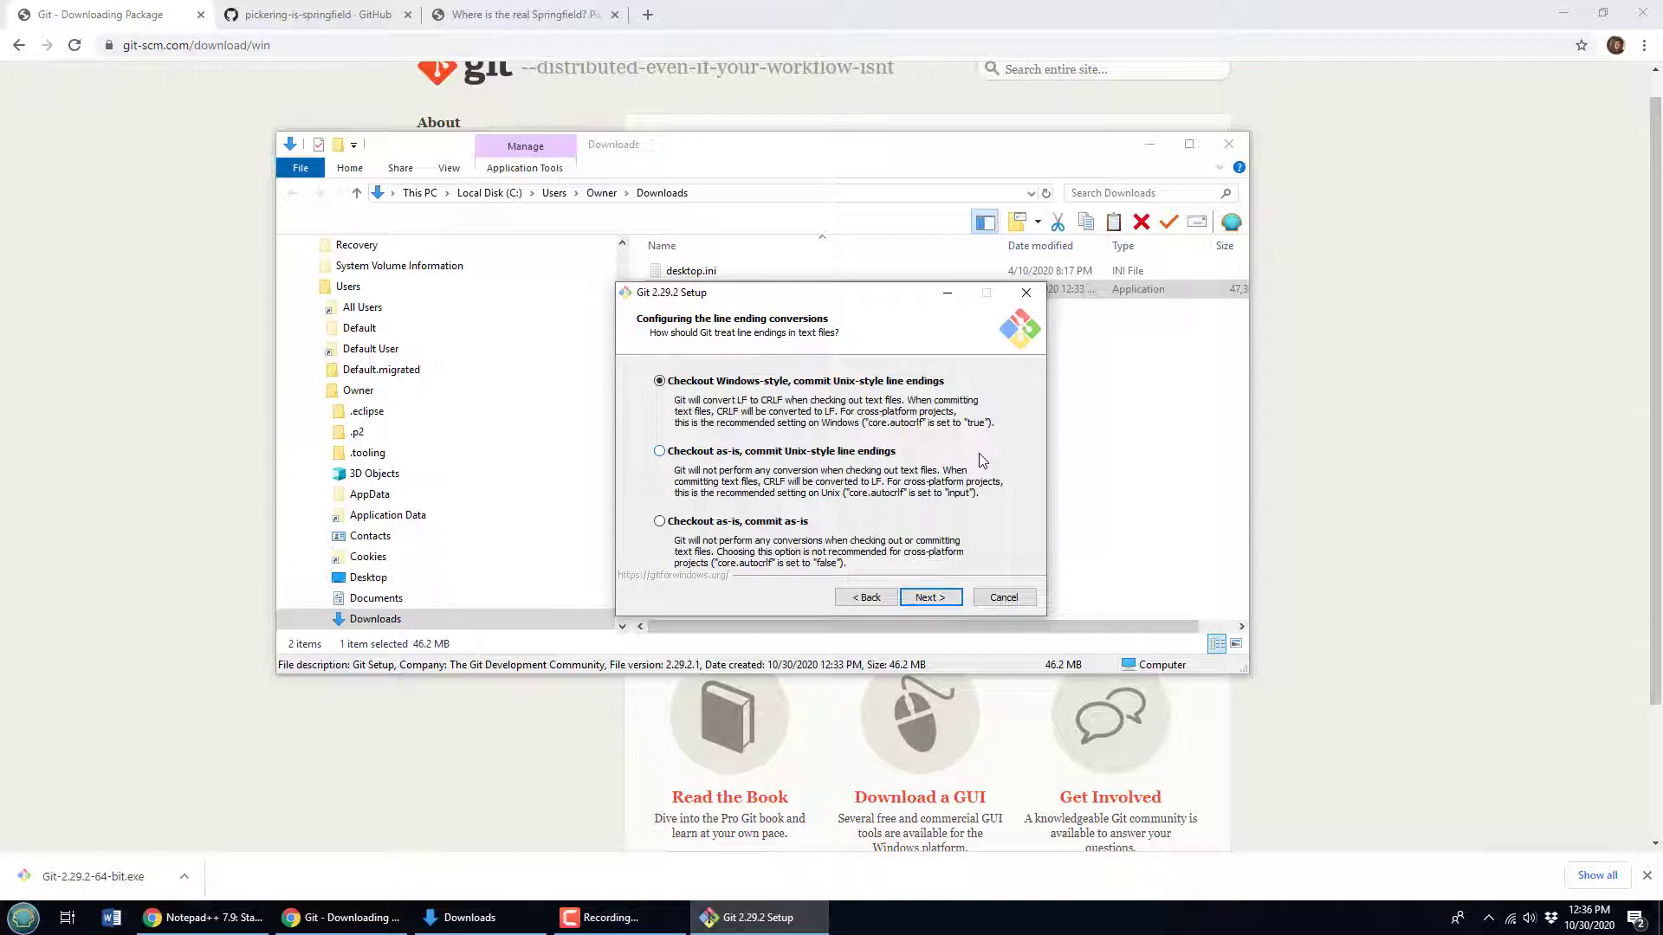
{"action": "mouse_move", "coordinate": [930, 618]}
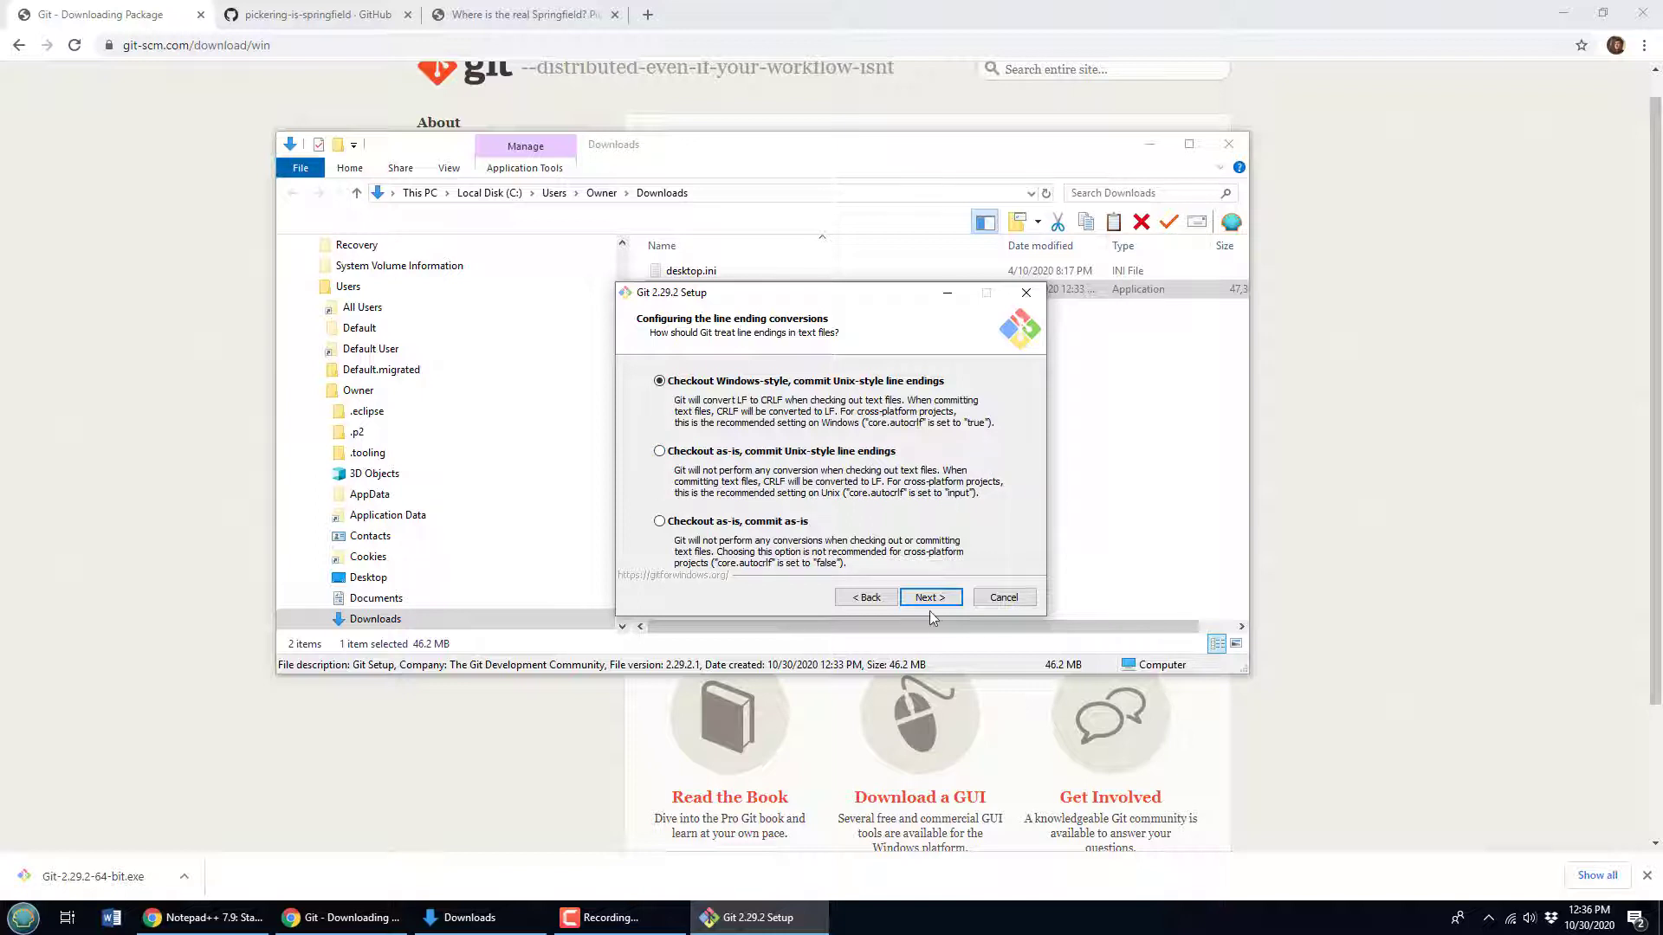
{"action": "left_click", "coordinate": [927, 596]}
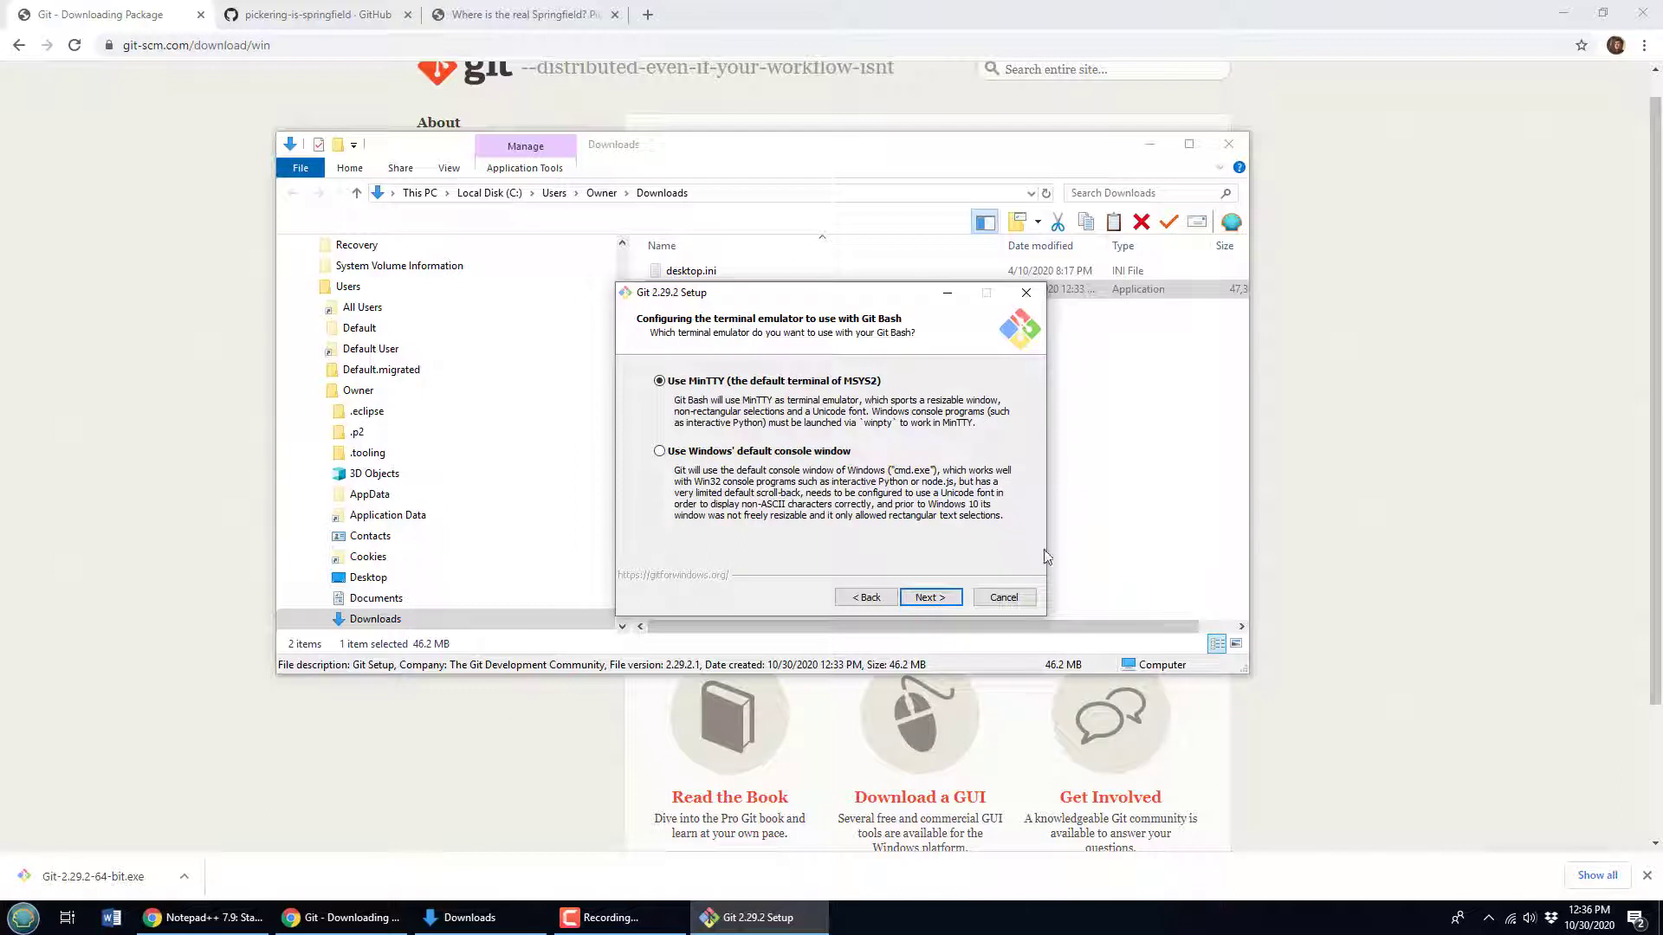
{"action": "left_click", "coordinate": [929, 597]}
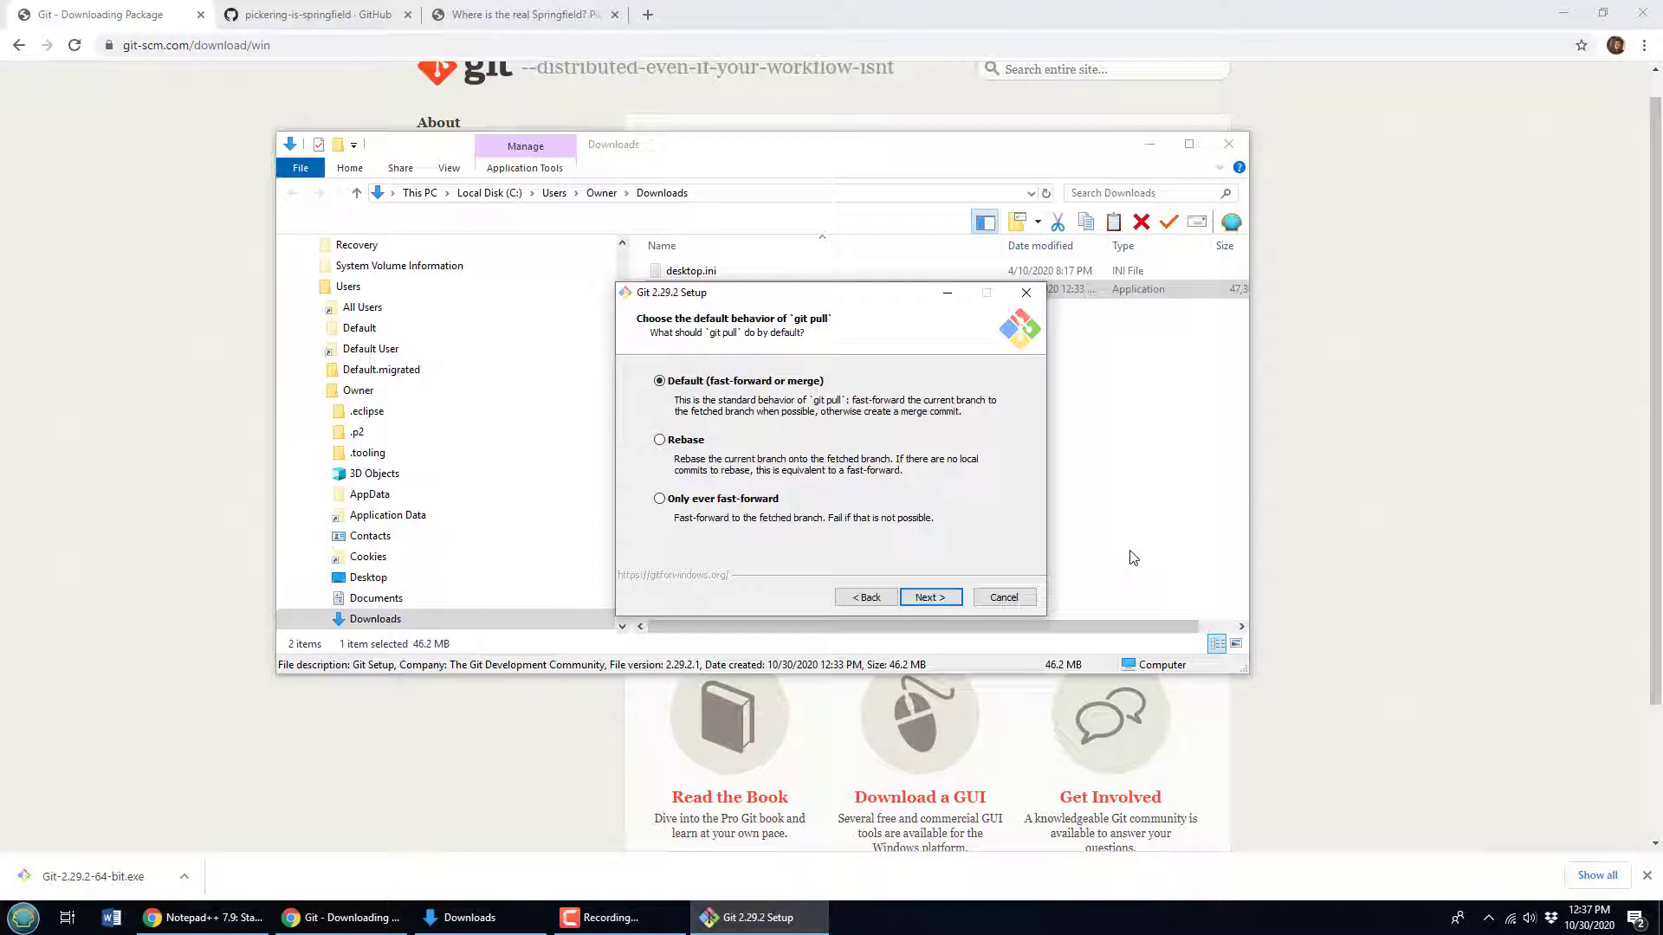
{"action": "mouse_move", "coordinate": [946, 544]}
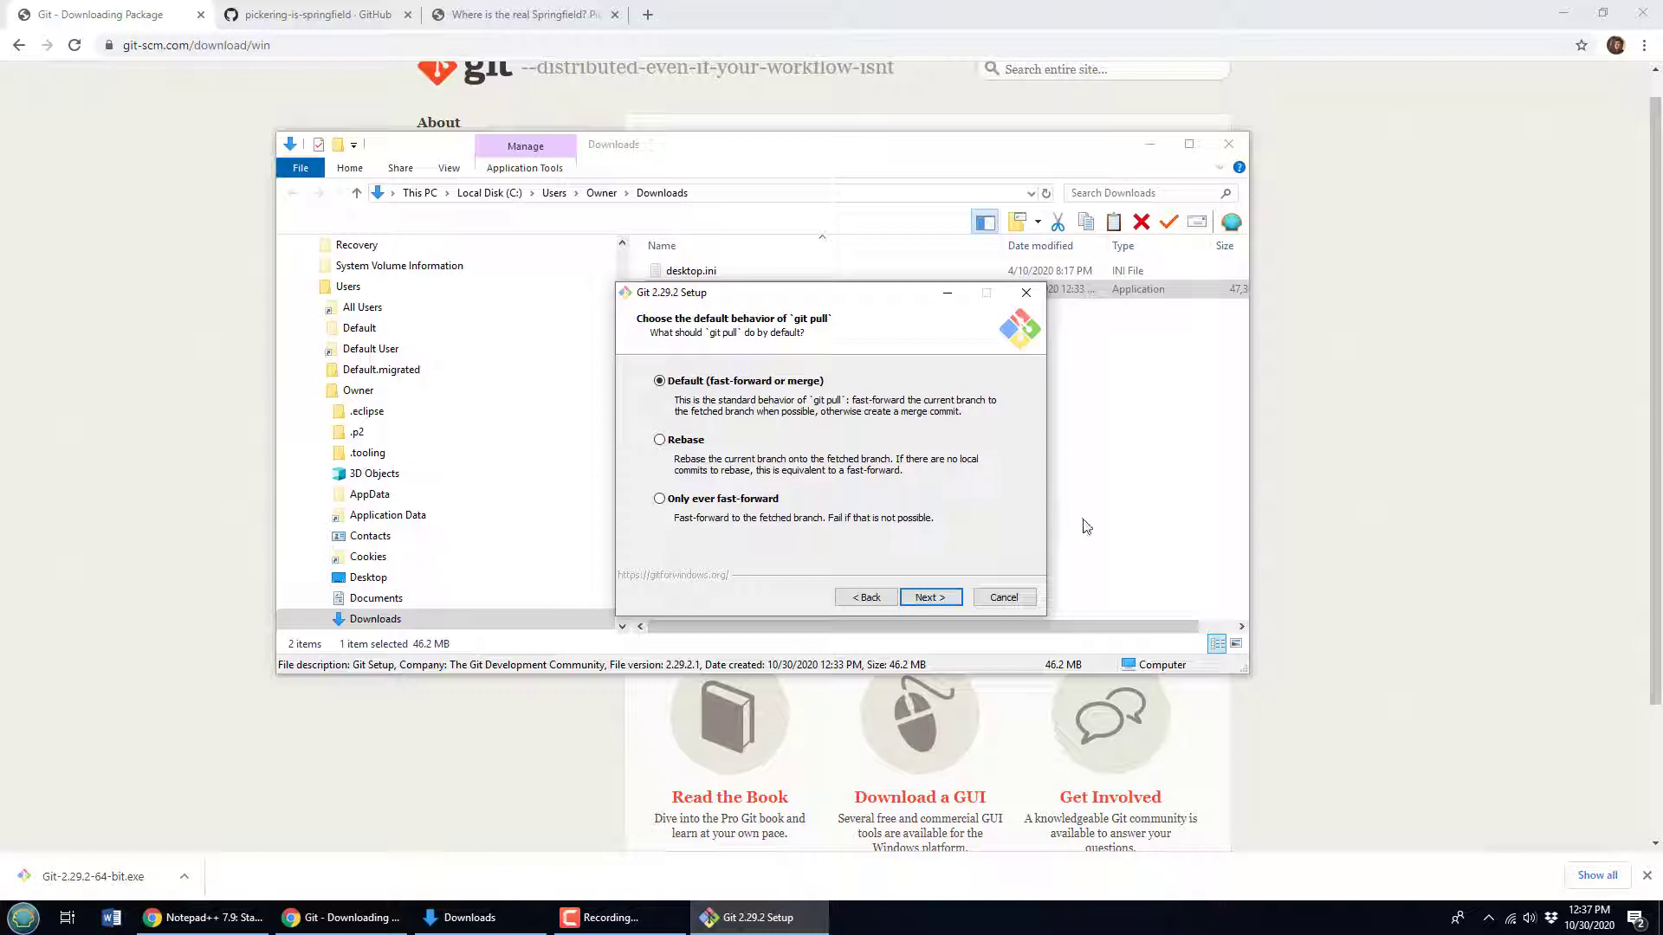
{"action": "mouse_move", "coordinate": [884, 407]}
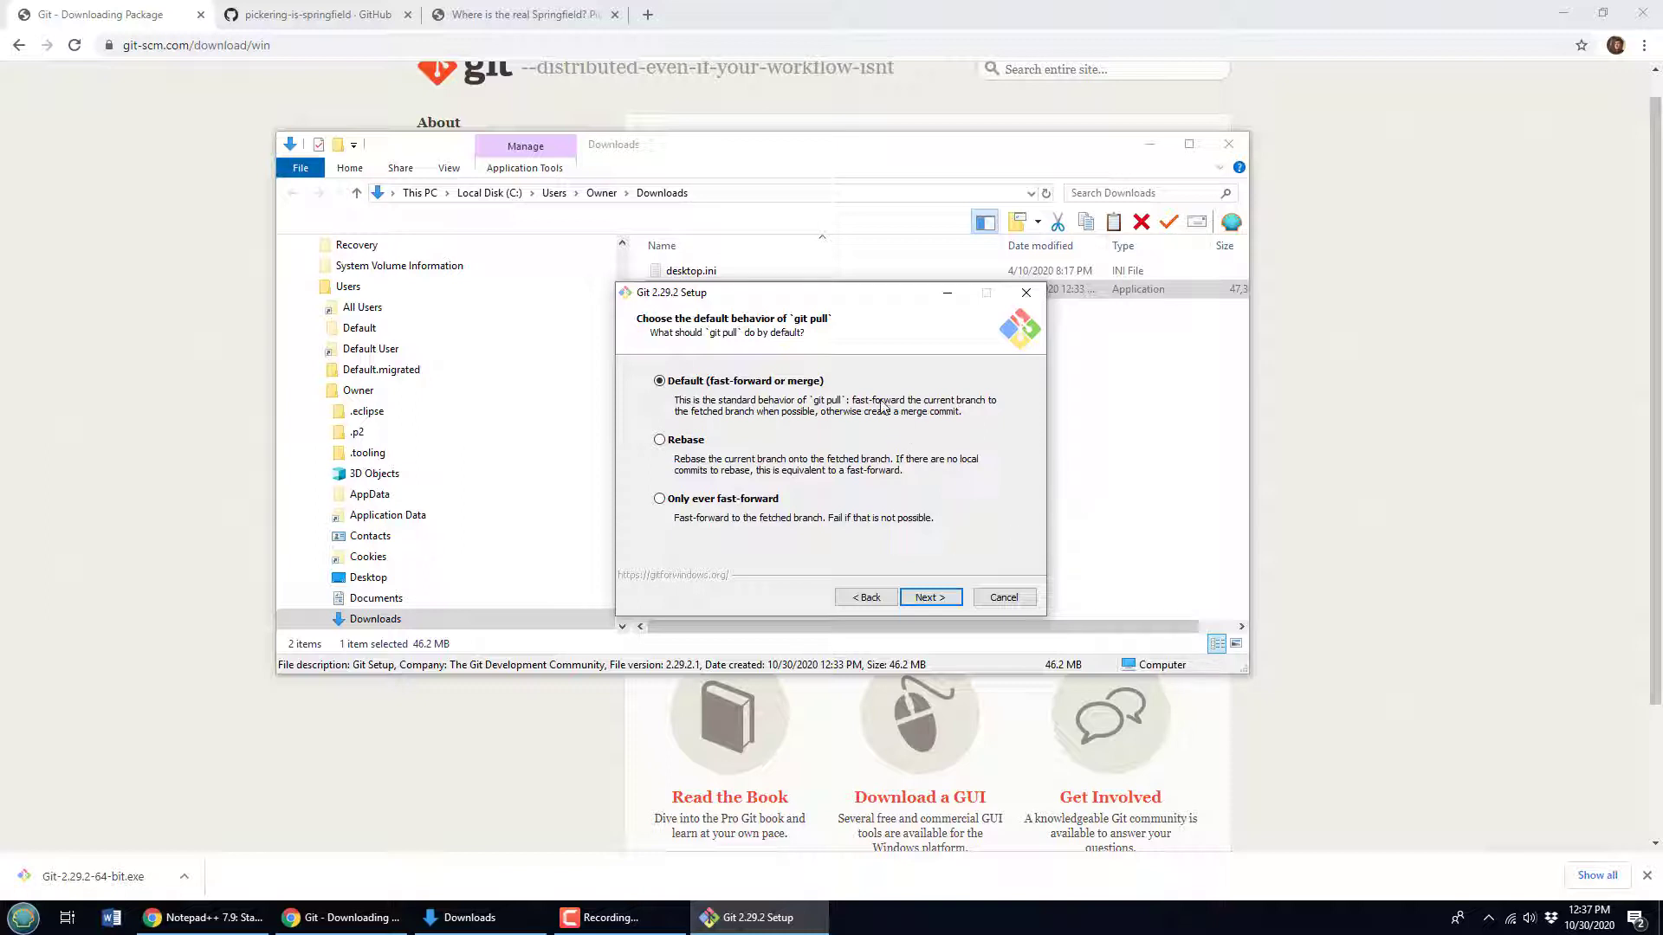
{"action": "mouse_move", "coordinate": [872, 381]}
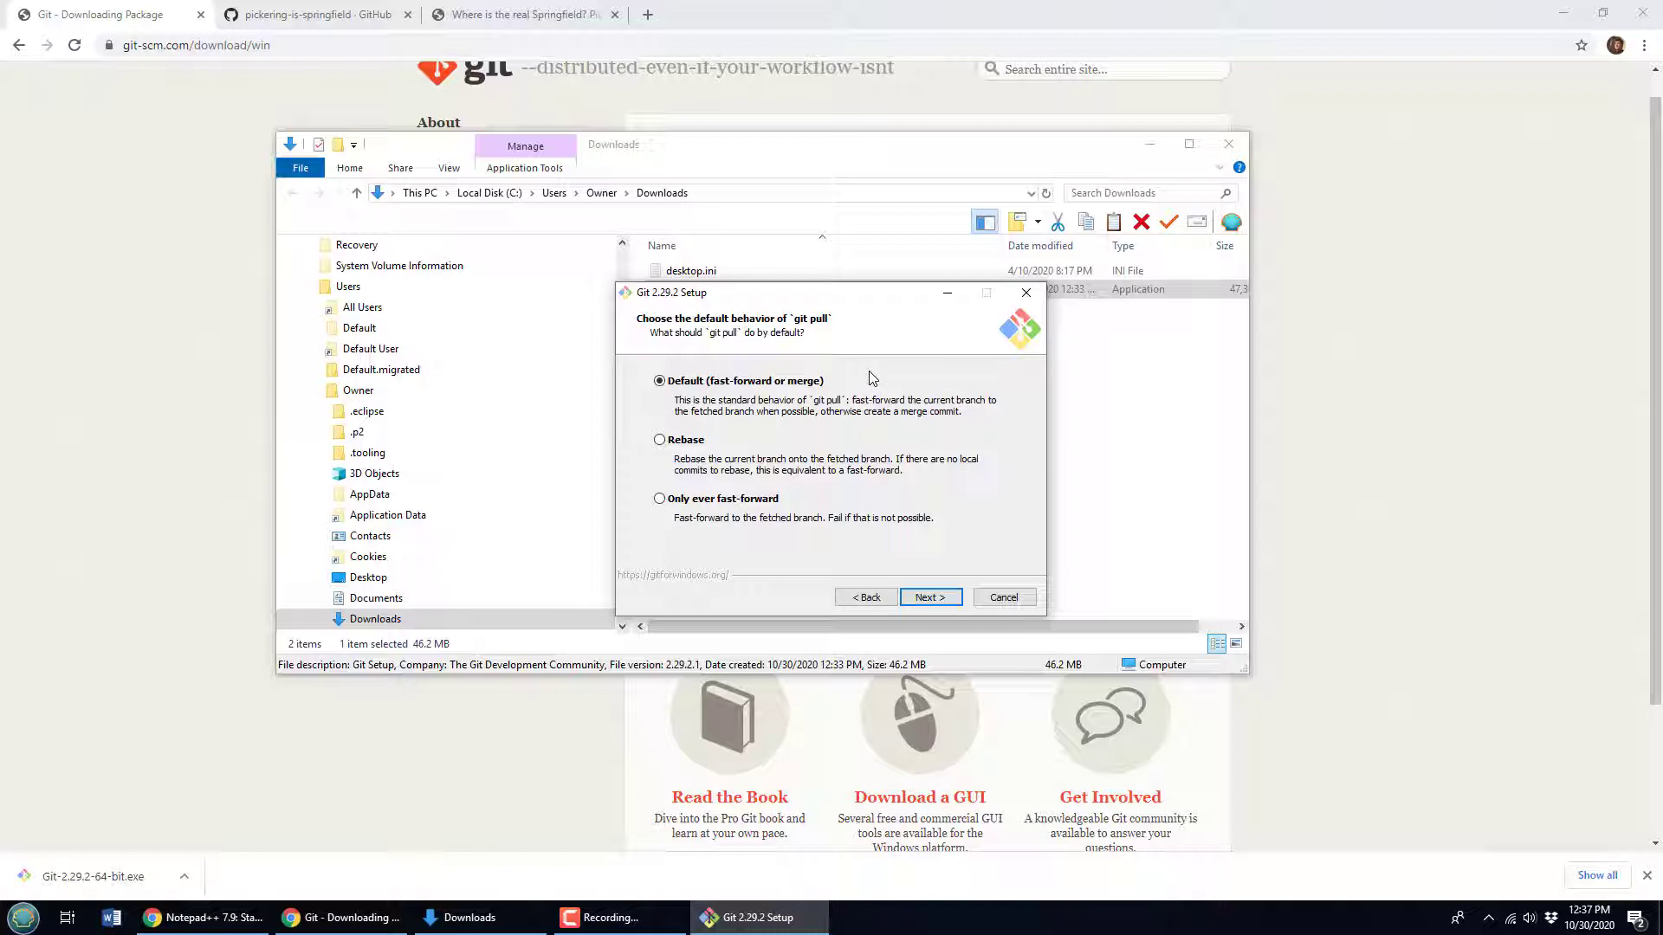
{"action": "mouse_move", "coordinate": [930, 597]}
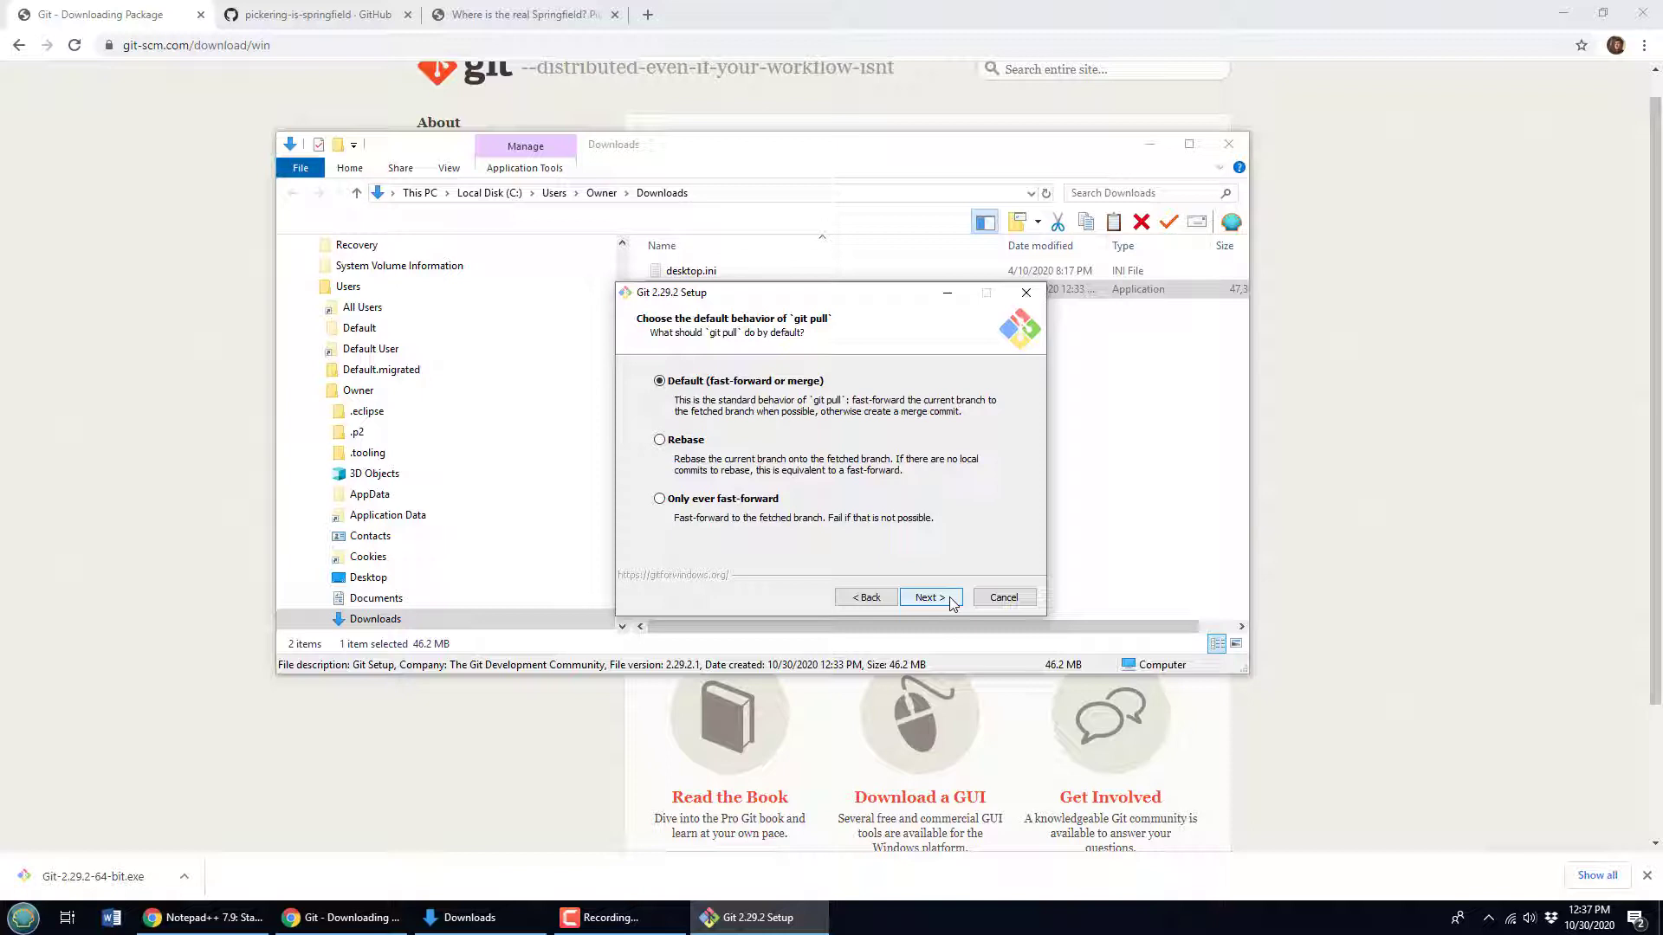
{"action": "left_click", "coordinate": [926, 596]}
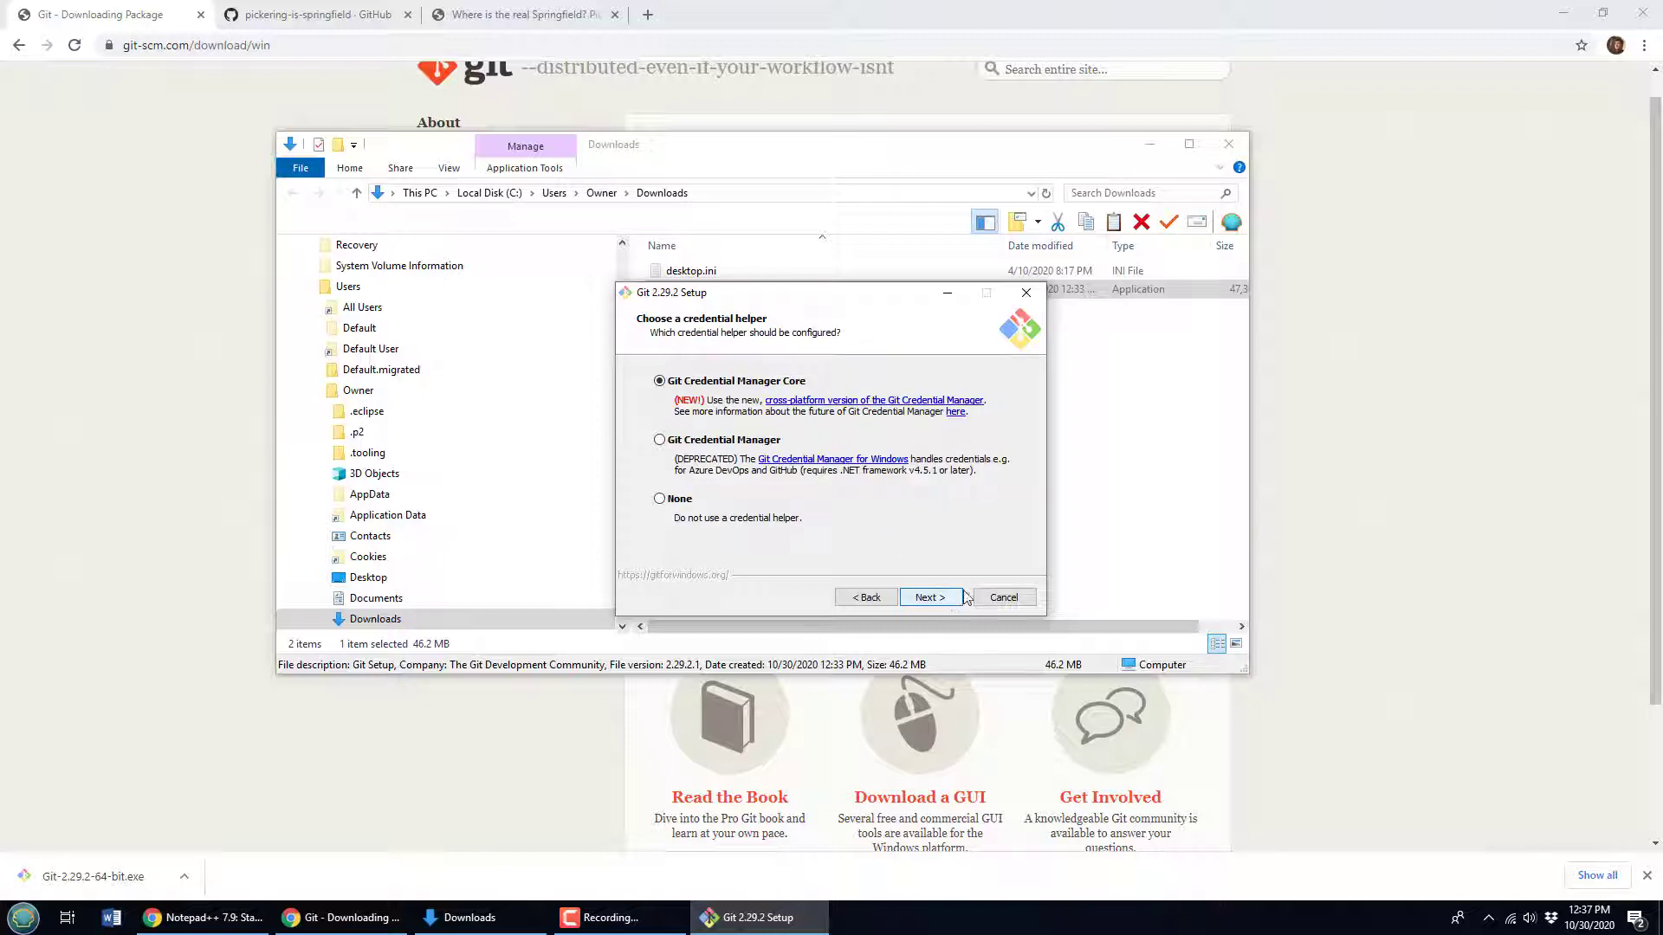
{"action": "mouse_move", "coordinate": [1097, 534]}
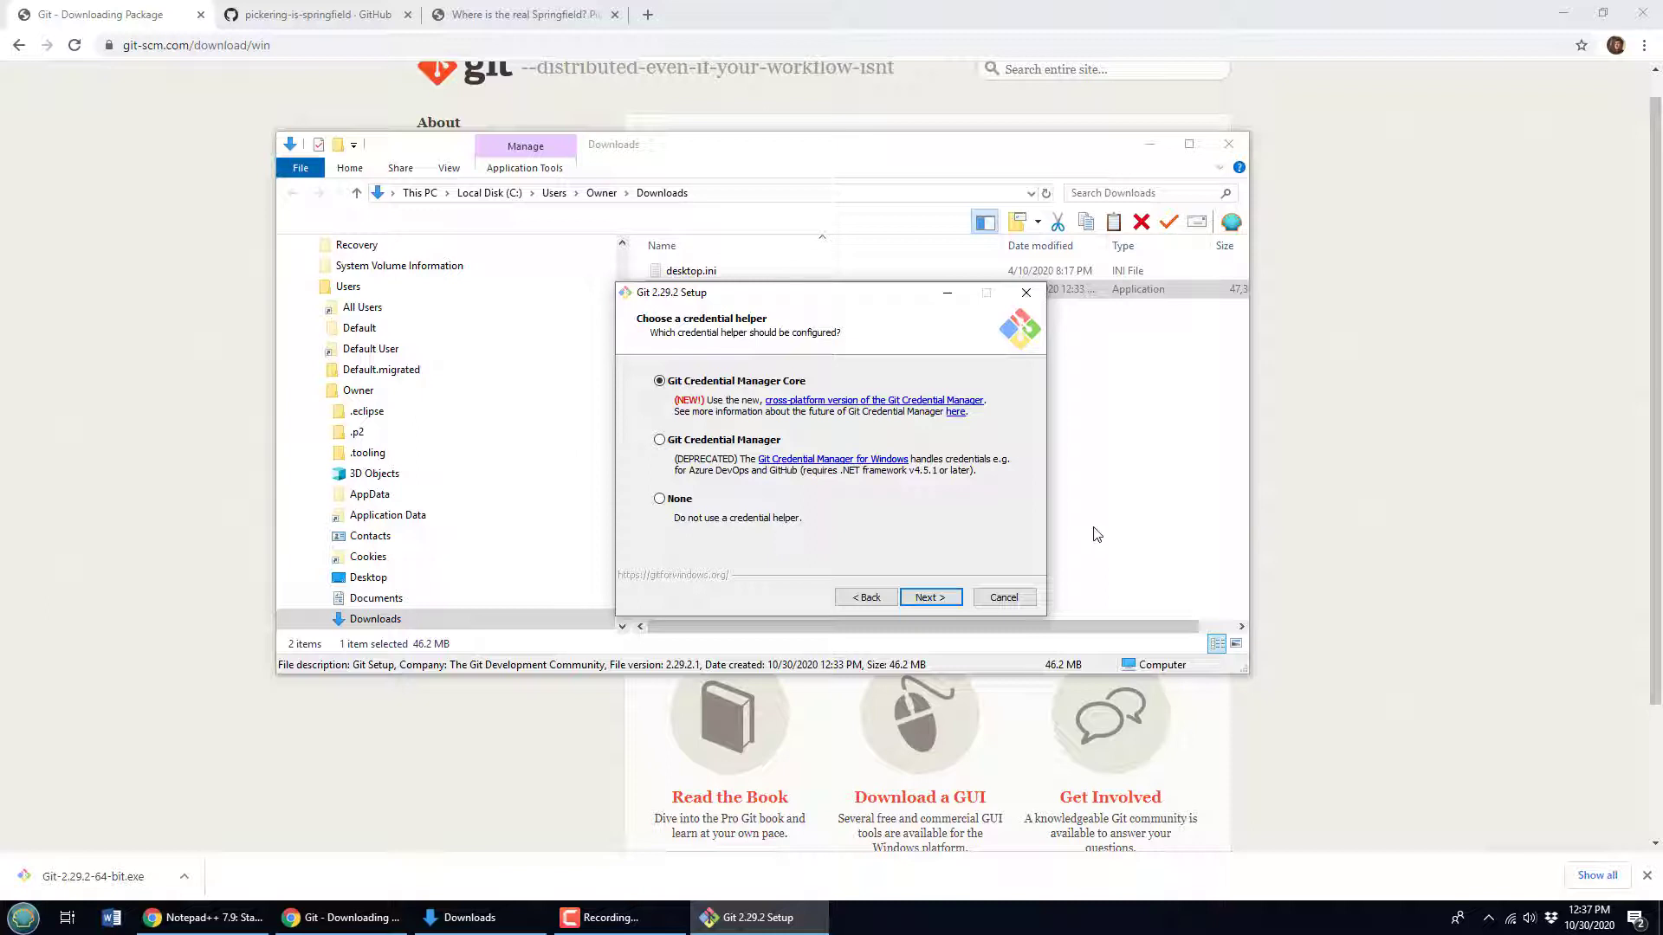
{"action": "mouse_move", "coordinate": [1109, 514]}
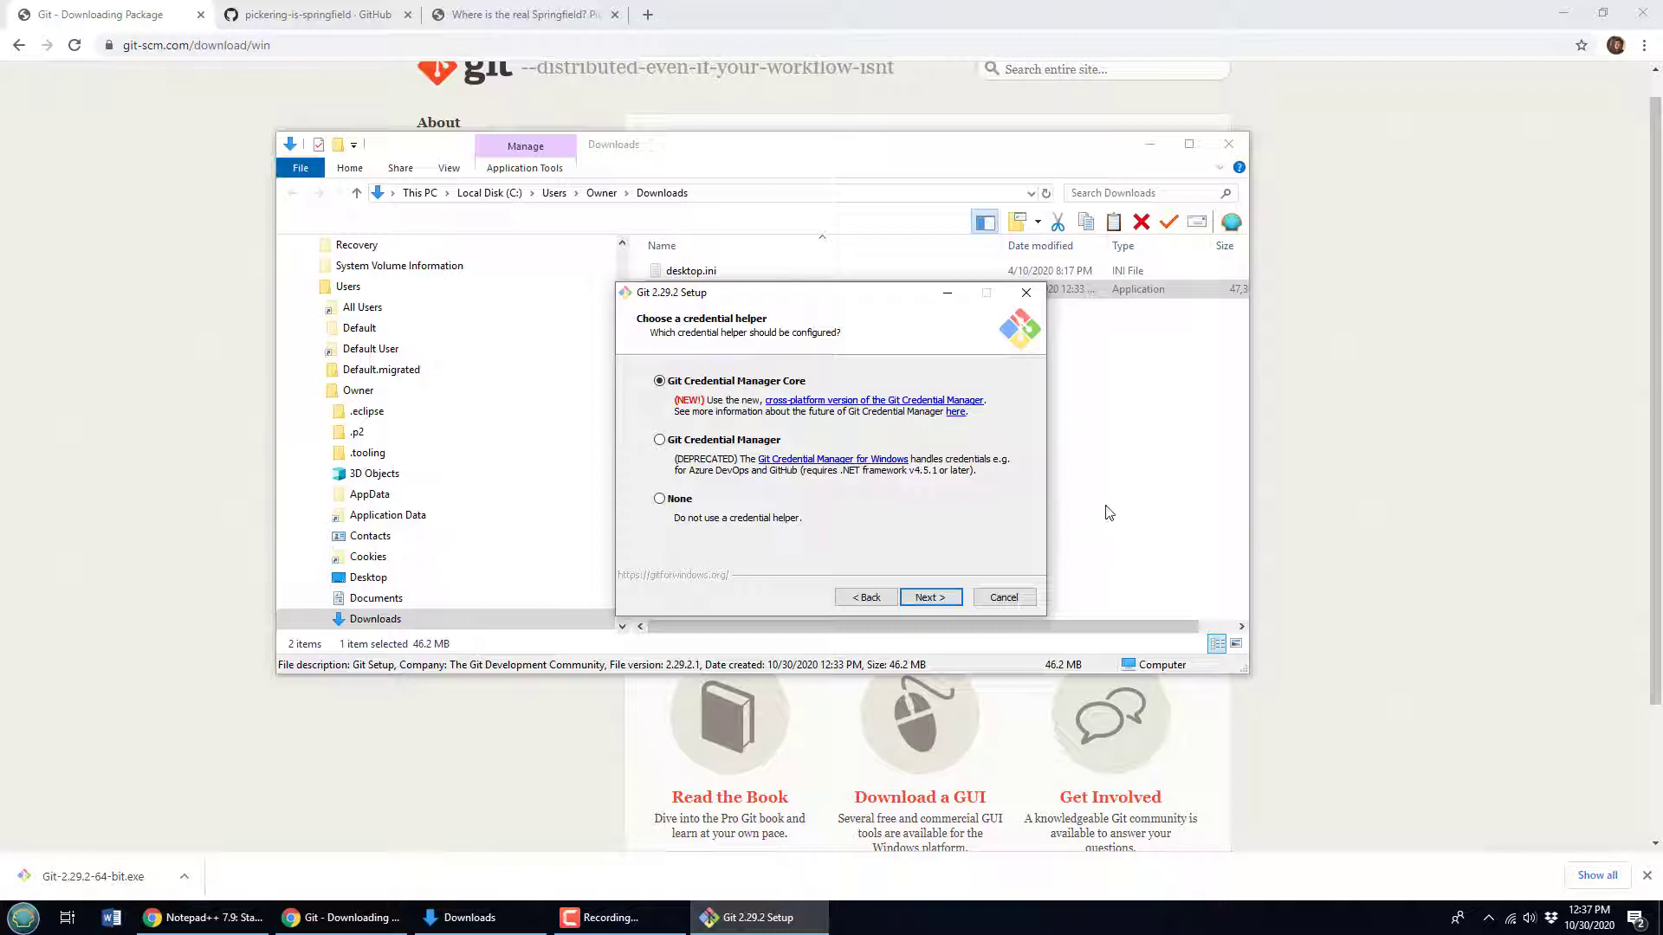
{"action": "mouse_move", "coordinate": [776, 435]}
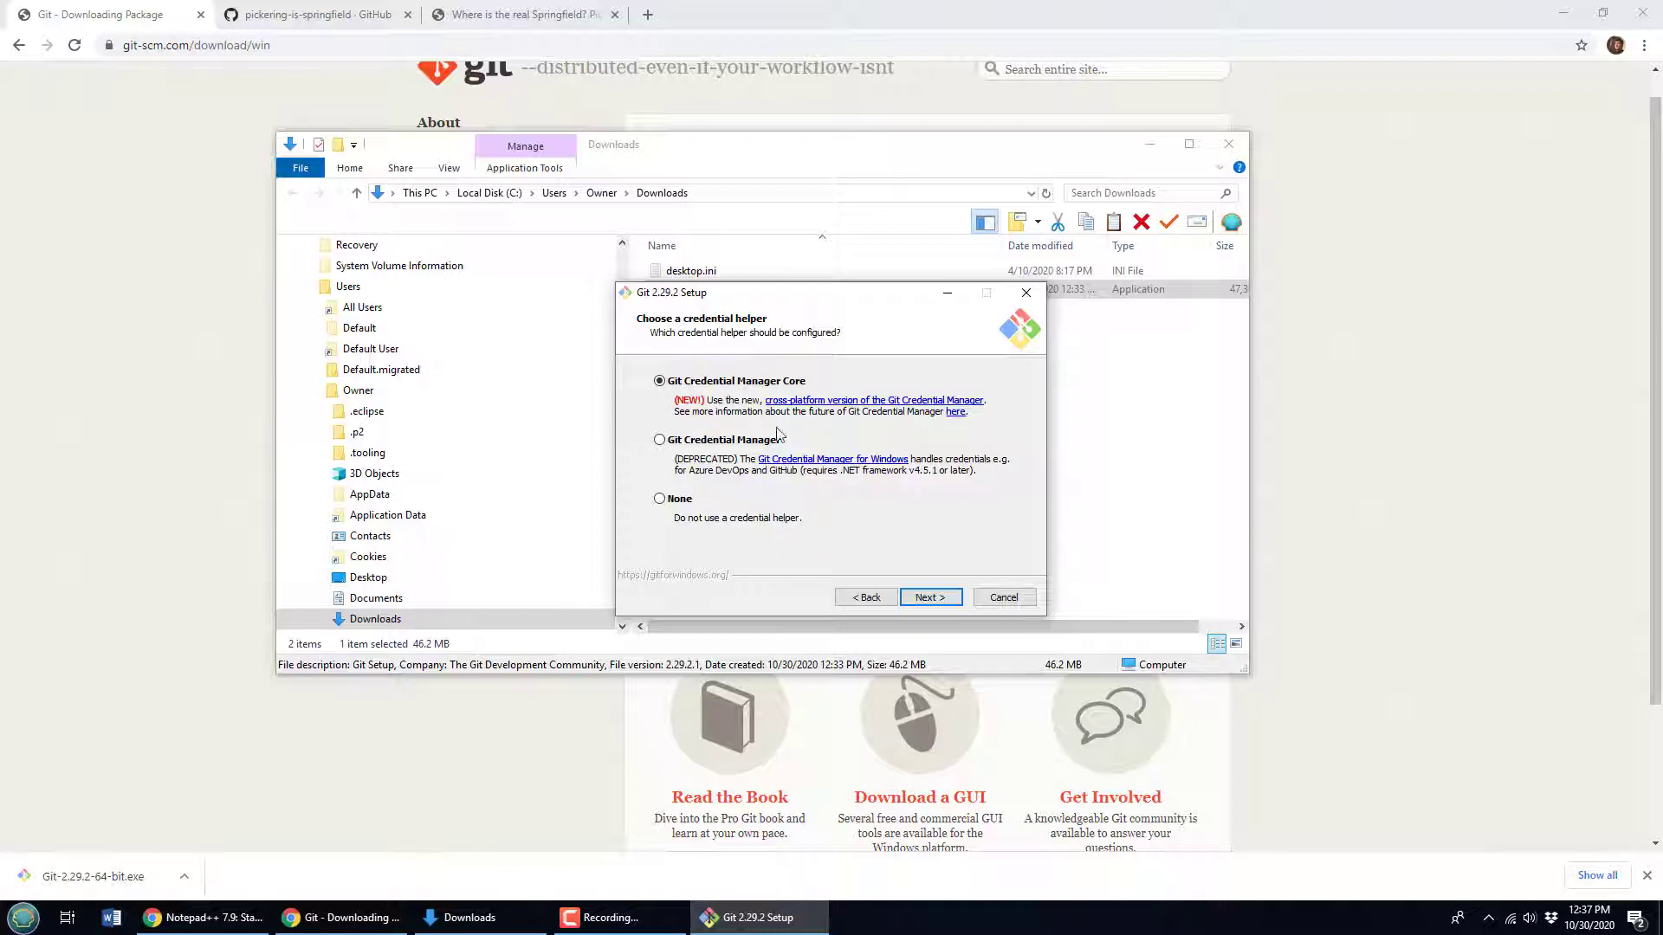
{"action": "mouse_move", "coordinate": [924, 511]}
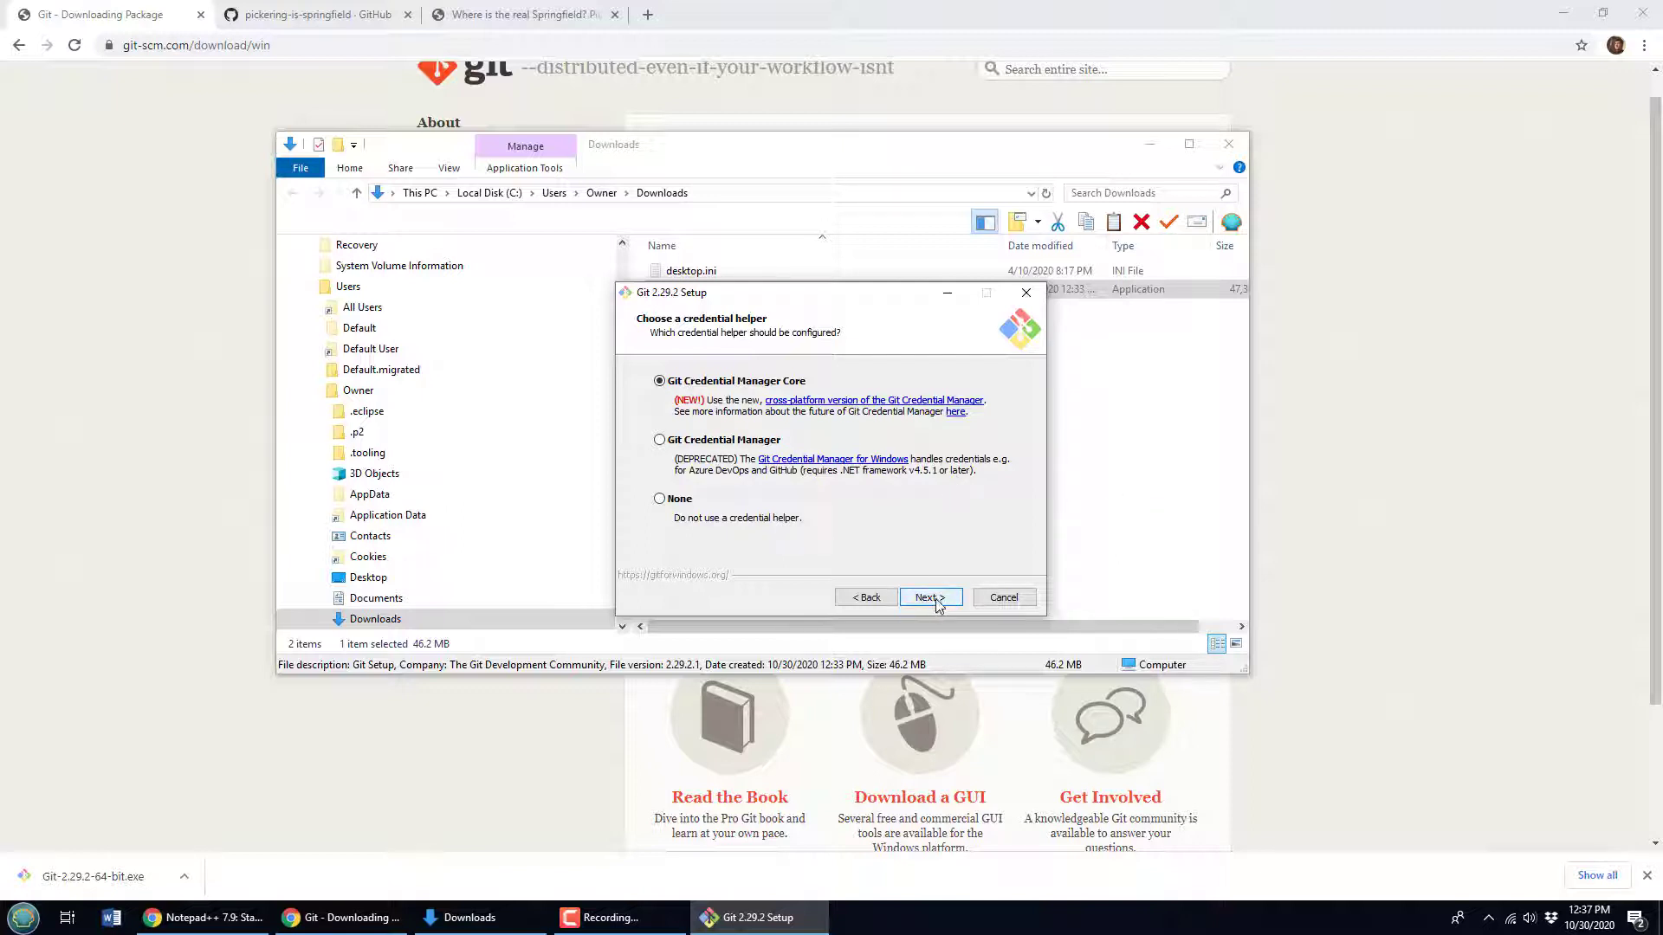
- Keep Git Credential Manager Core and file system caching, then install Git
{"action": "left_click", "coordinate": [924, 596]}
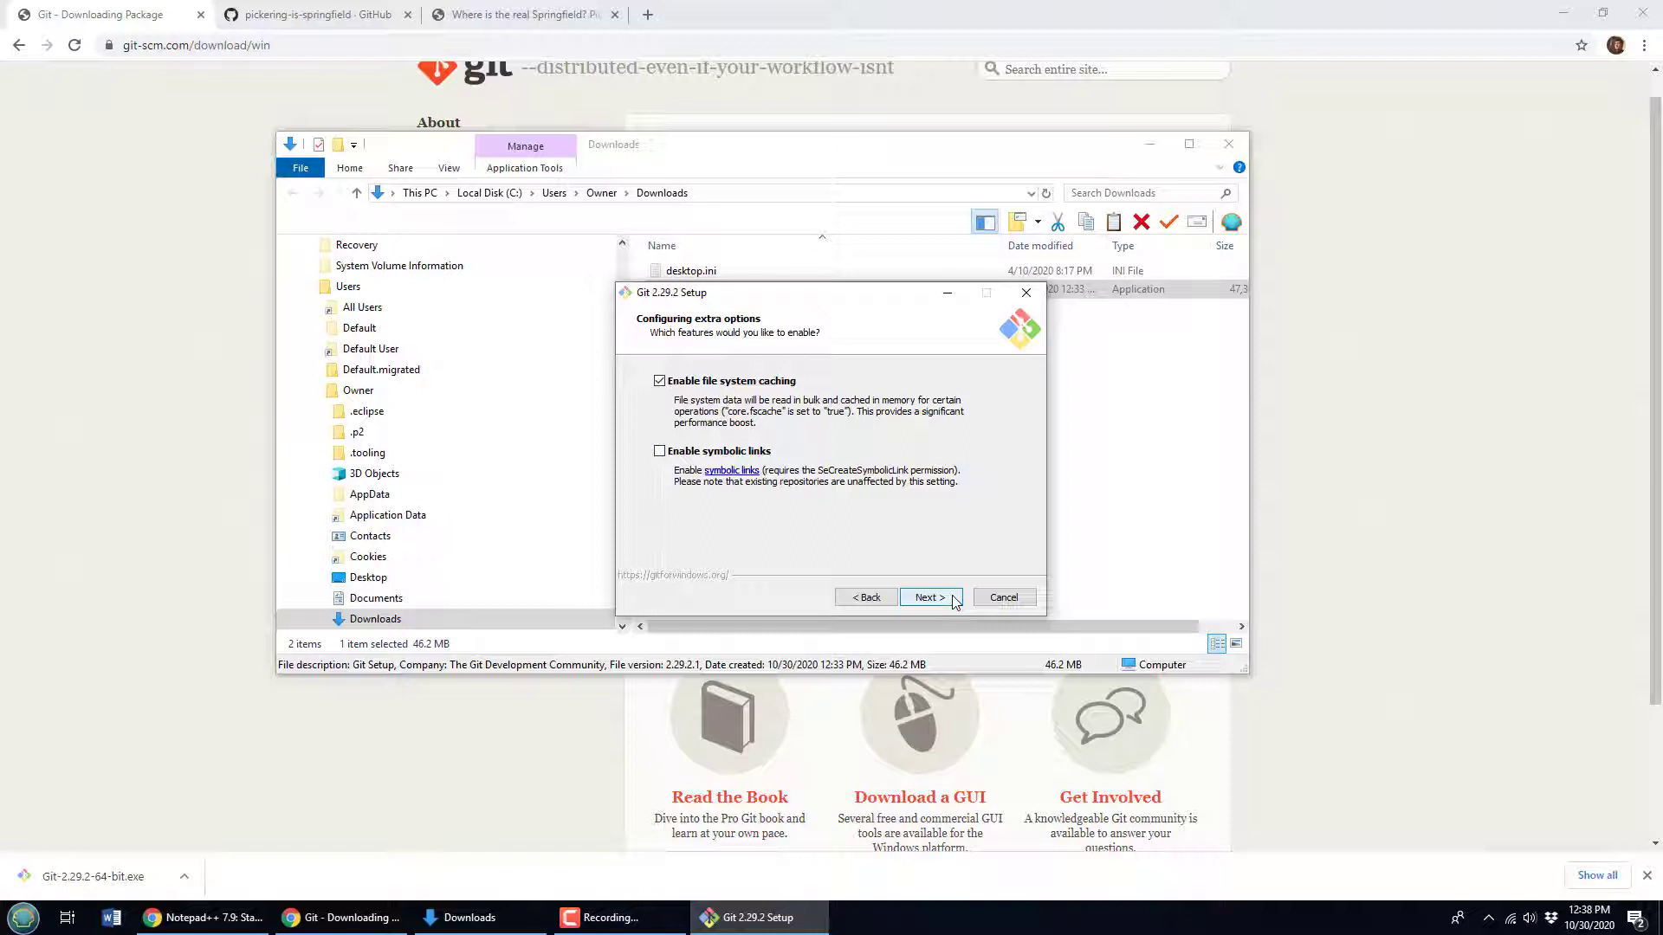
{"action": "left_click", "coordinate": [925, 597]}
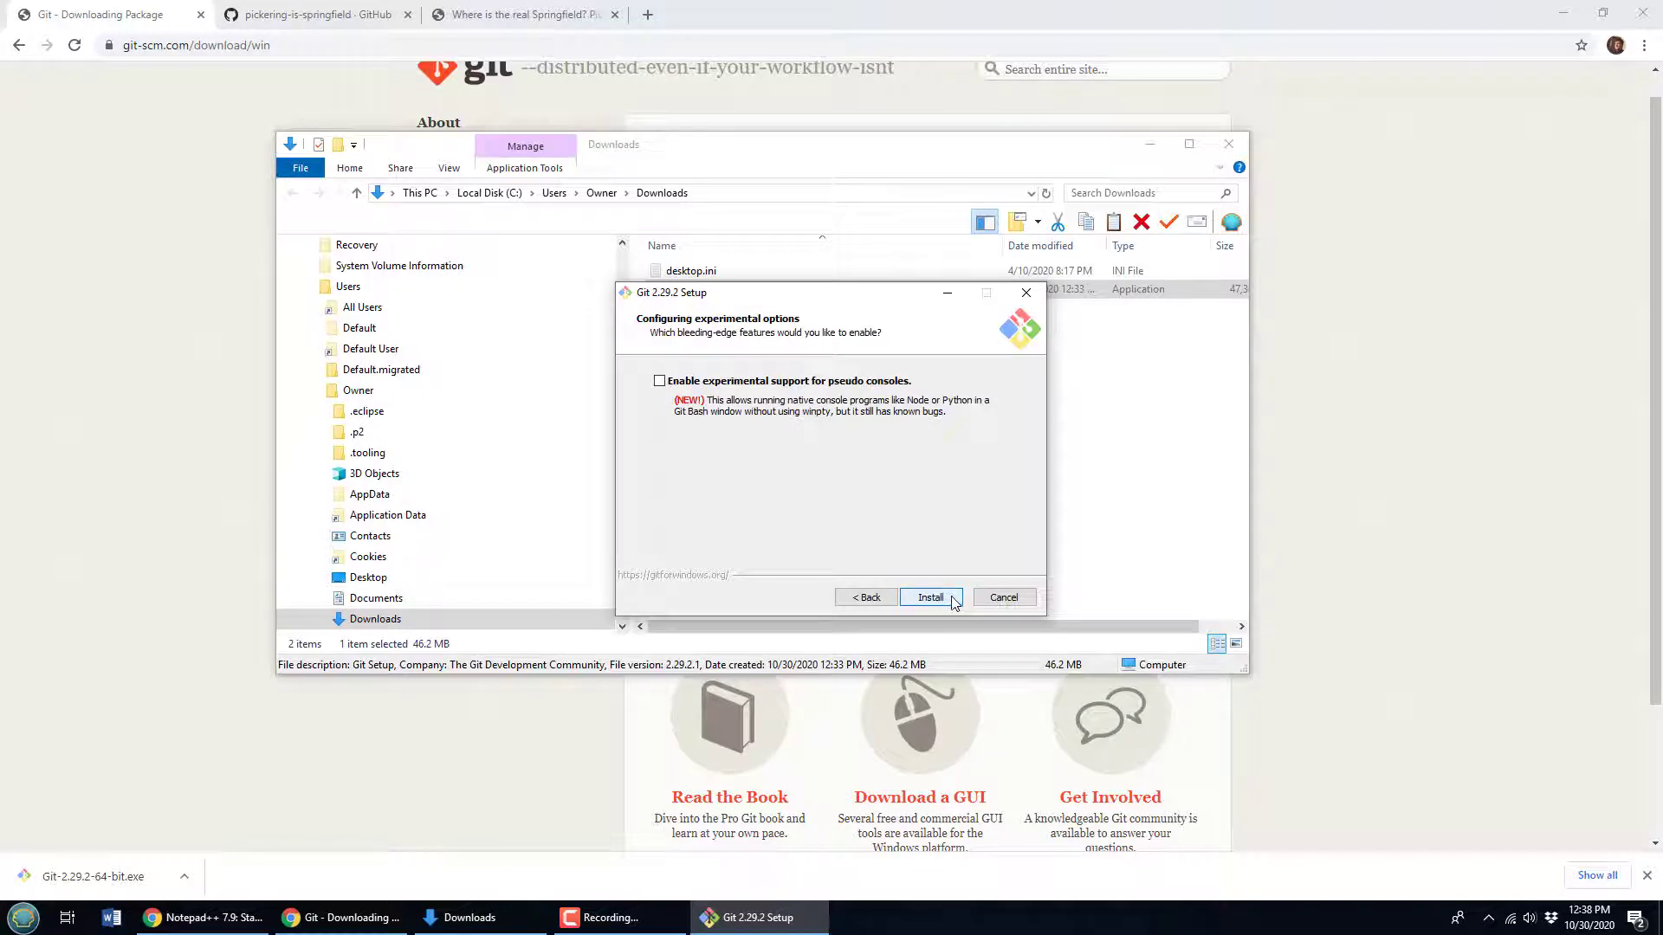
{"action": "left_click", "coordinate": [930, 596]}
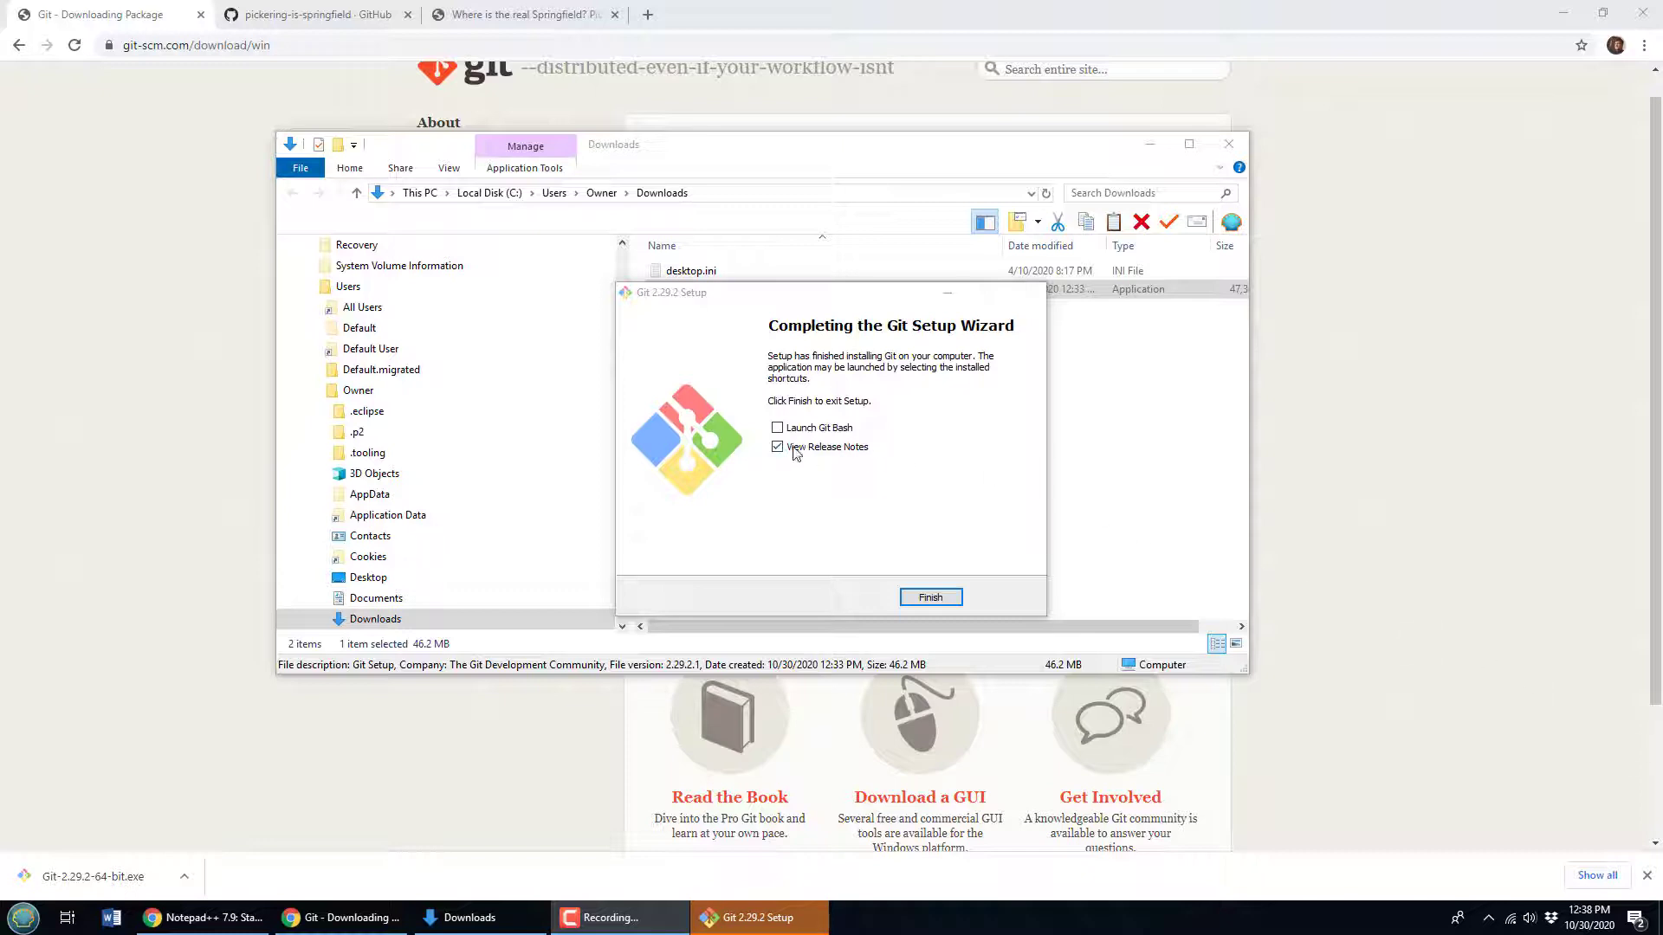
- Tick 'Launch Git Bash', keep 'View Release Notes', and finish the wizard
{"action": "left_click", "coordinate": [777, 427]}
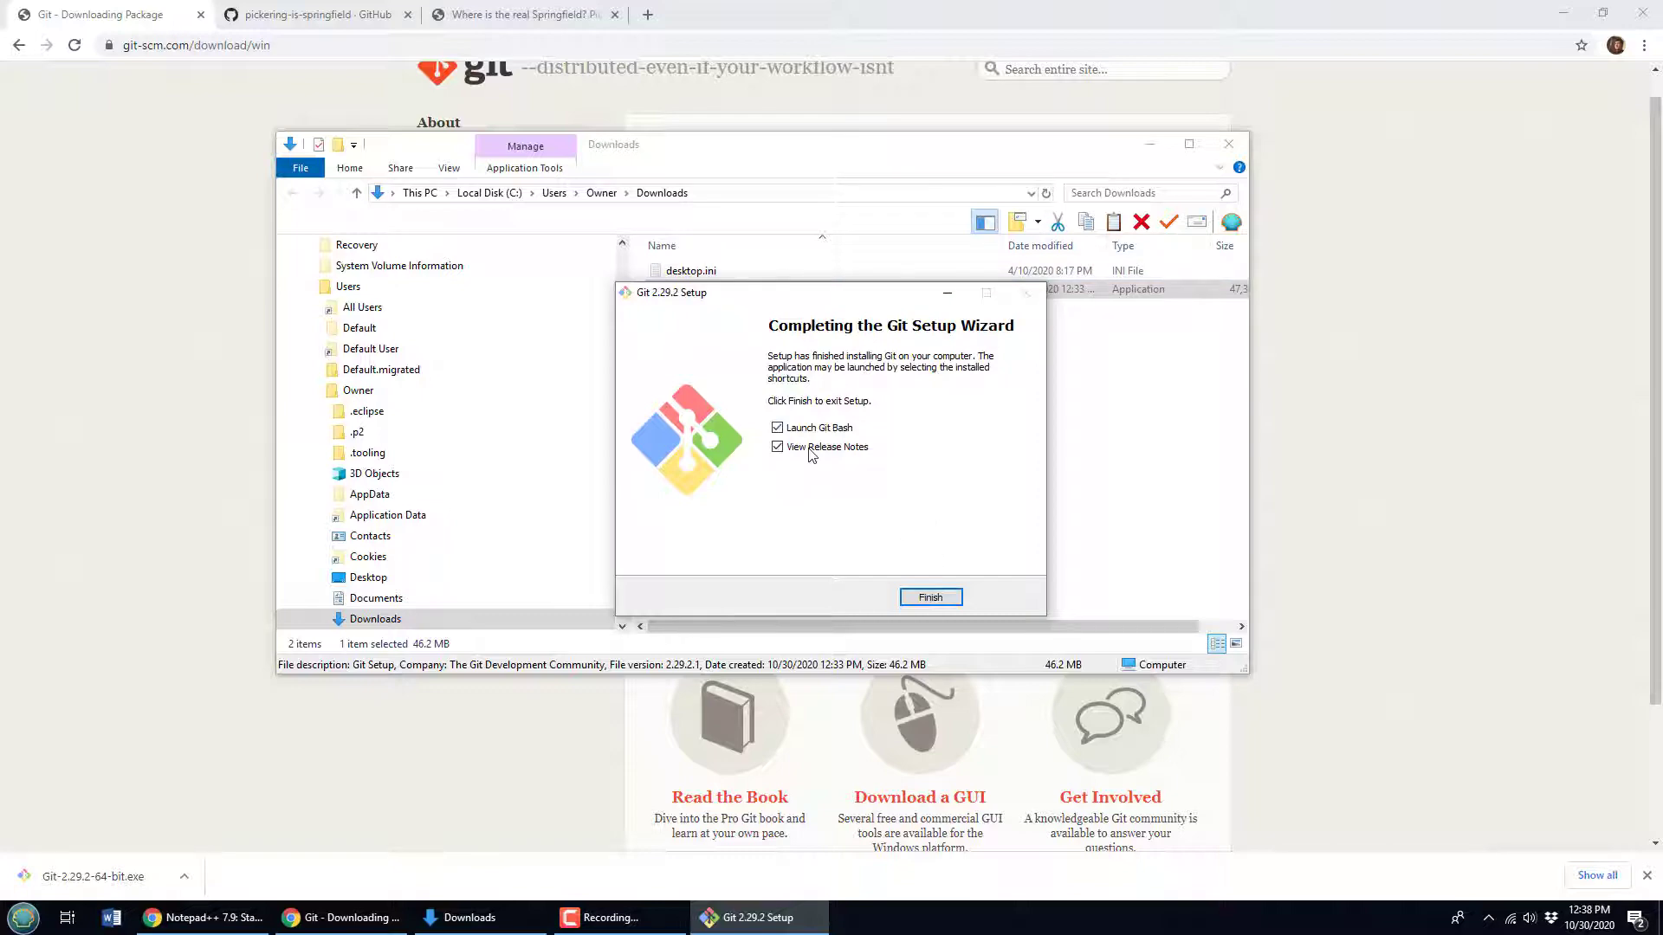
{"action": "left_click", "coordinate": [929, 596]}
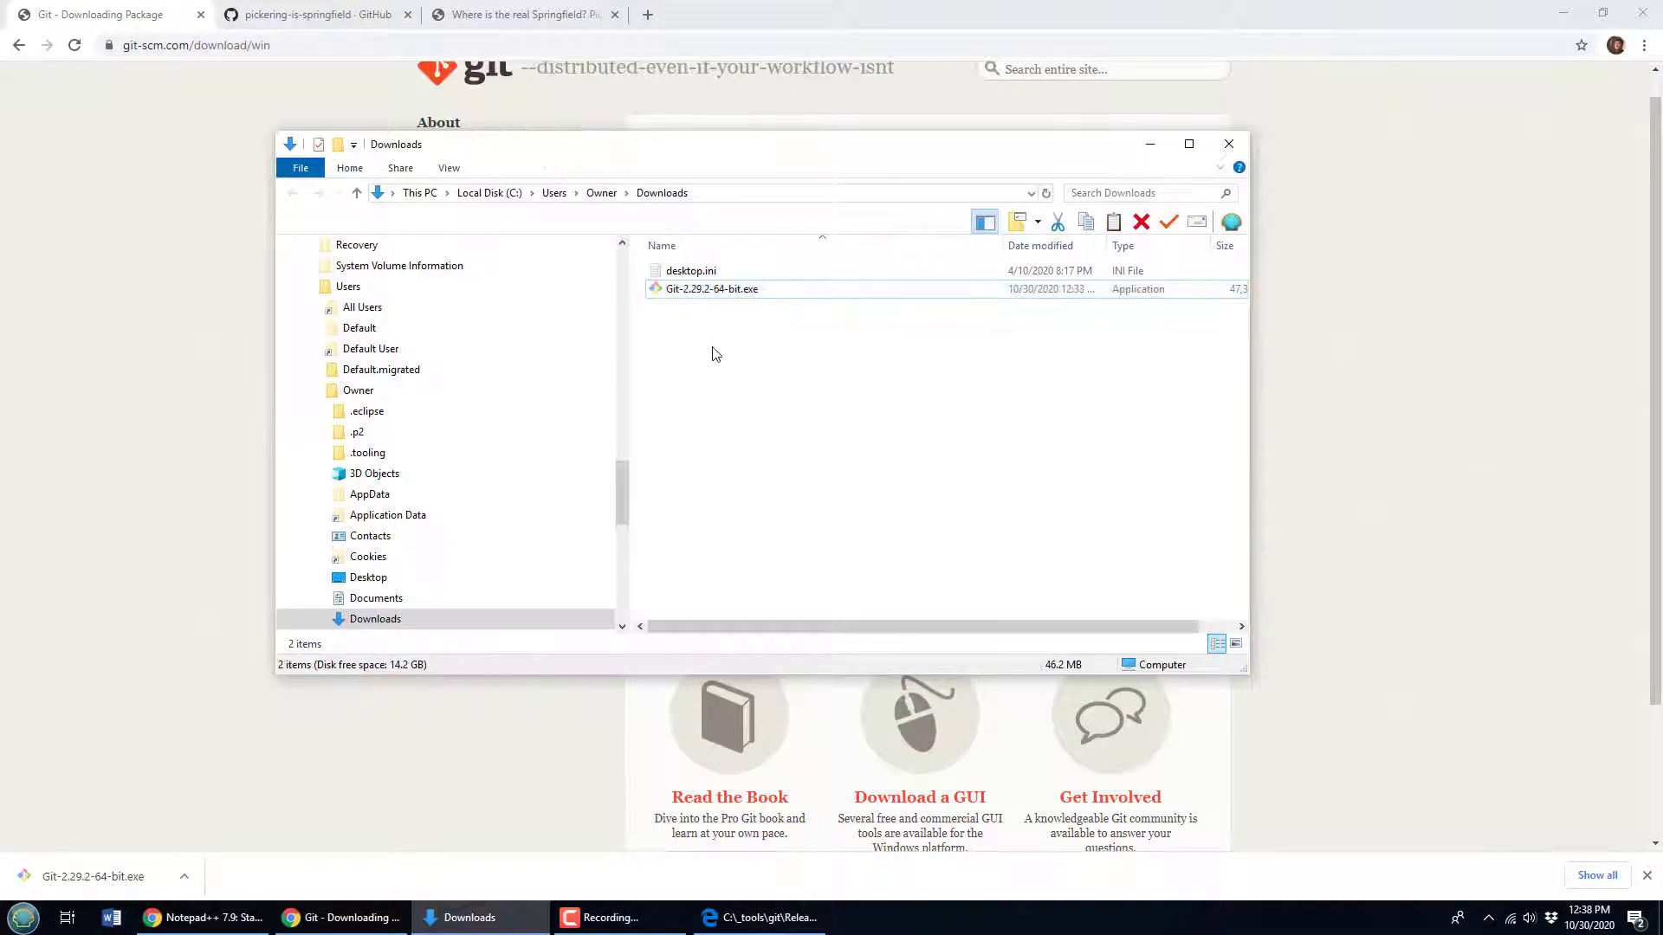
- Open Git Bash Here in Downloads and check that git version 2.29.2 is installed
{"action": "right_click", "coordinate": [712, 353]}
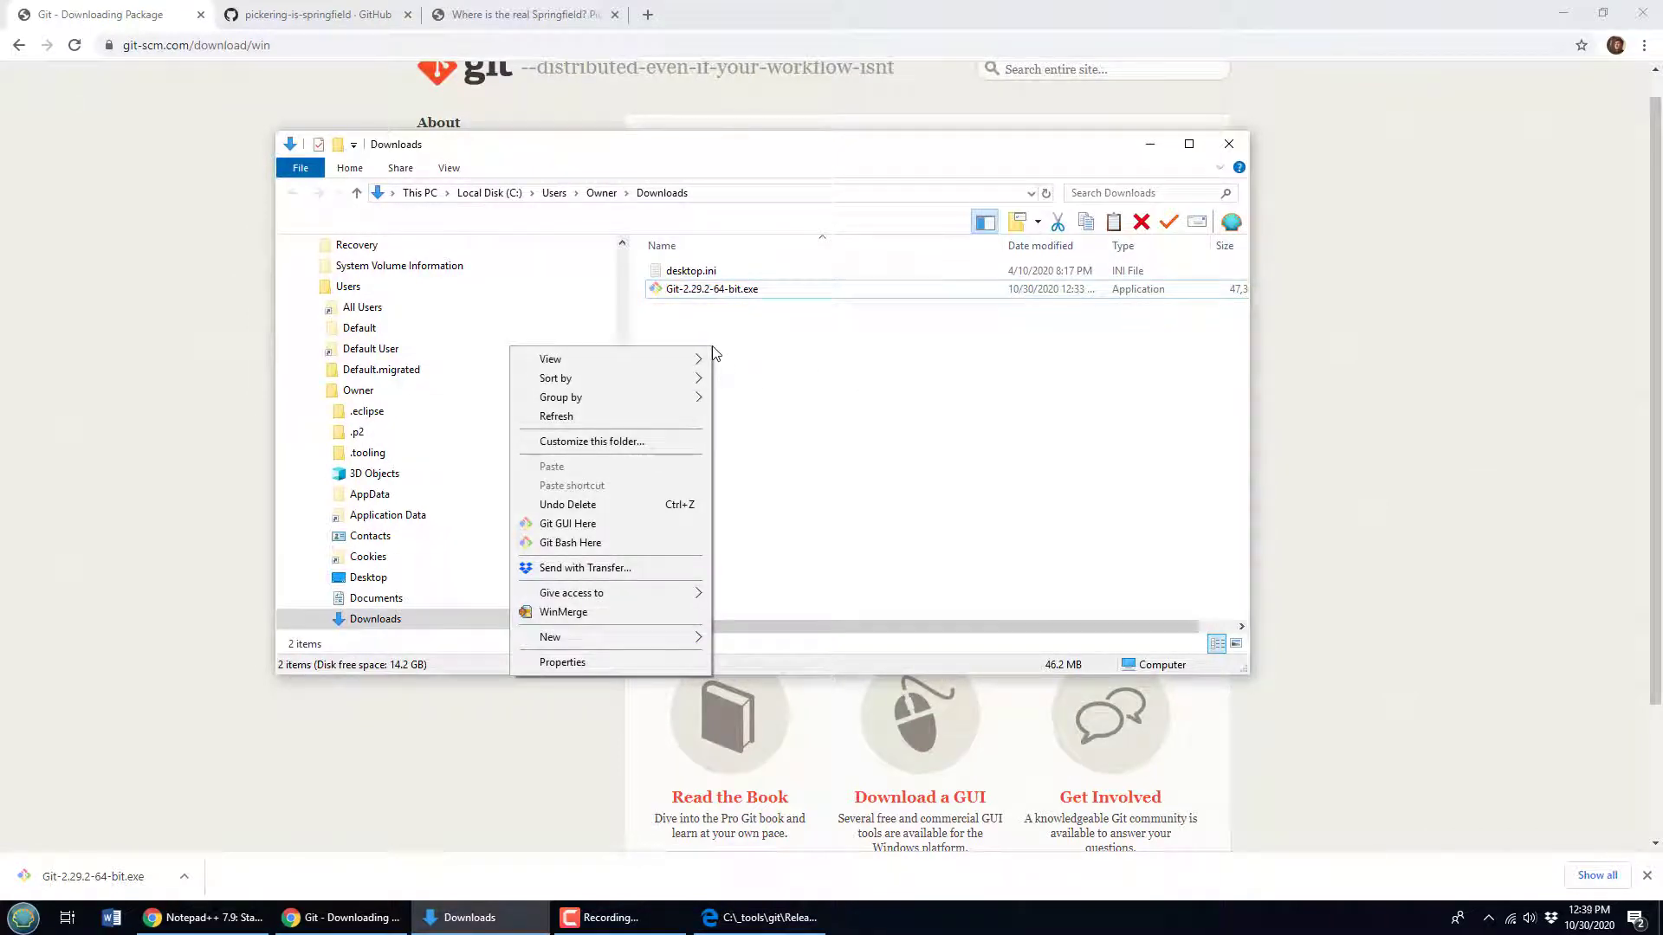
{"action": "mouse_move", "coordinate": [648, 538]}
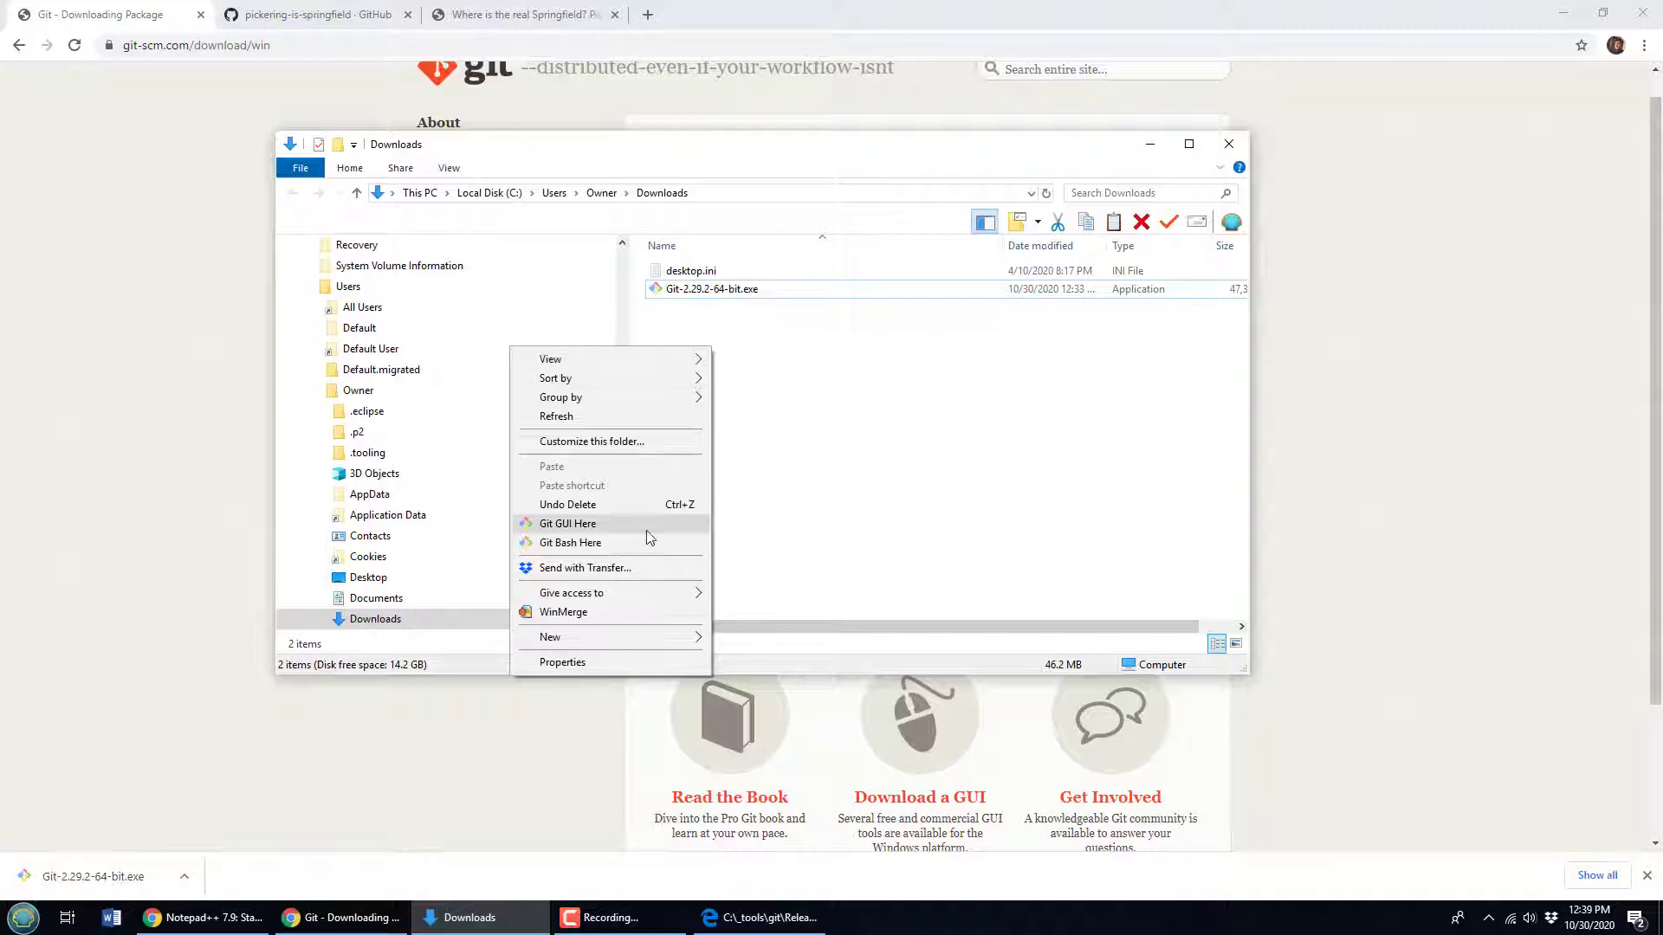
{"action": "mouse_move", "coordinate": [571, 542]}
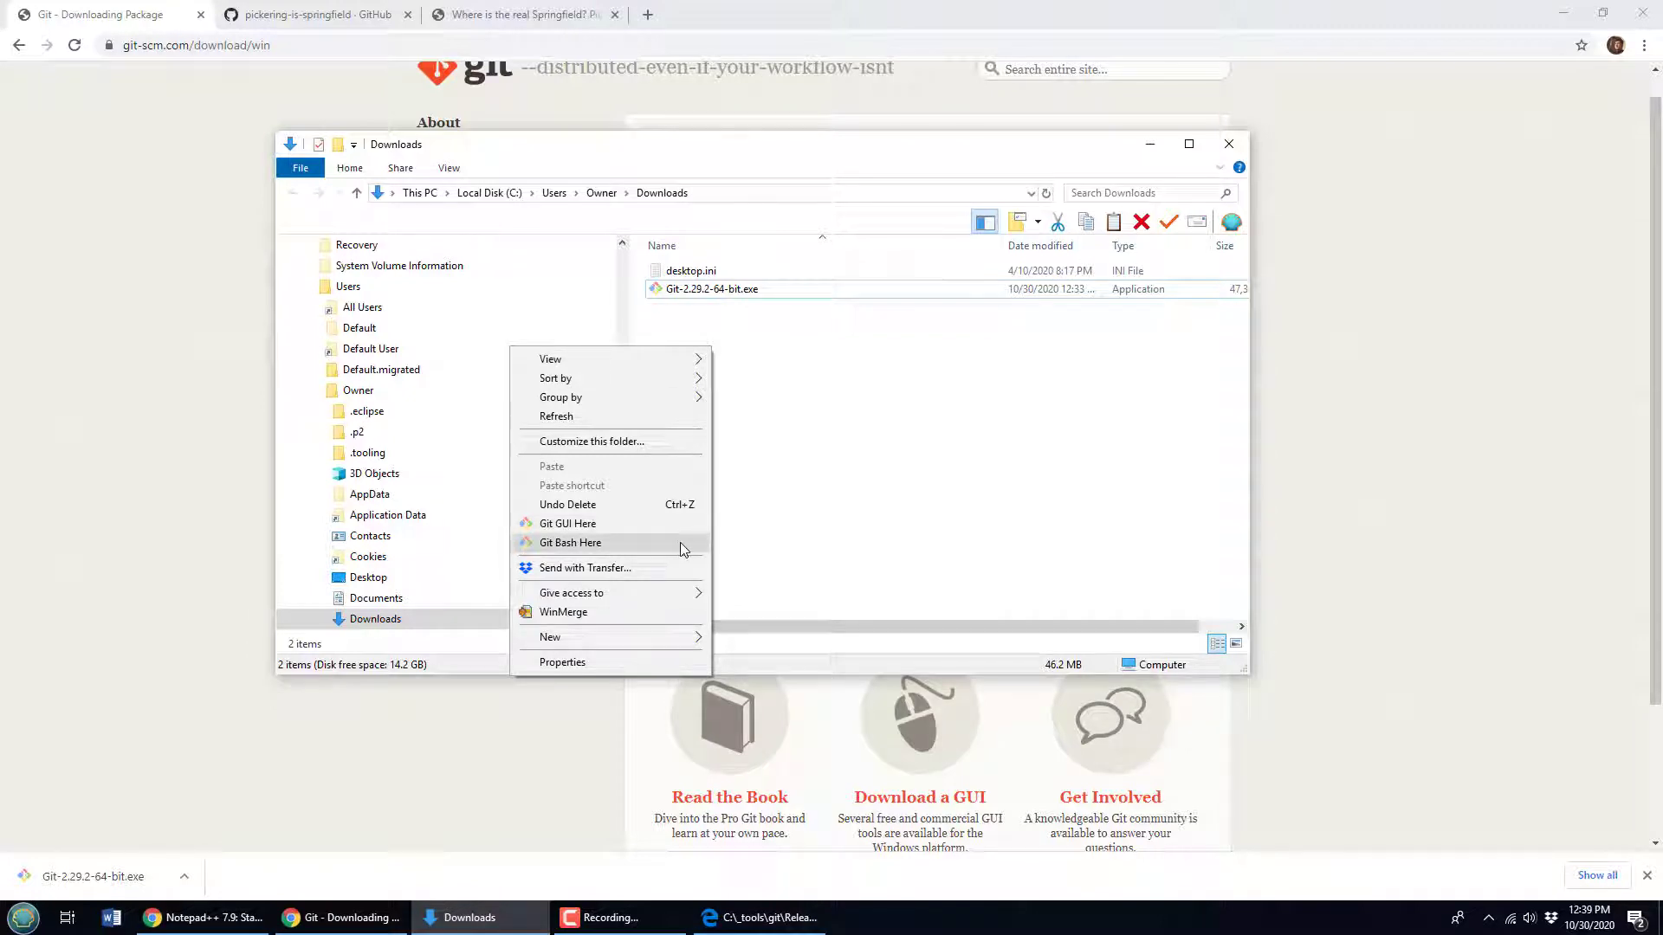
{"action": "left_click", "coordinate": [570, 542]}
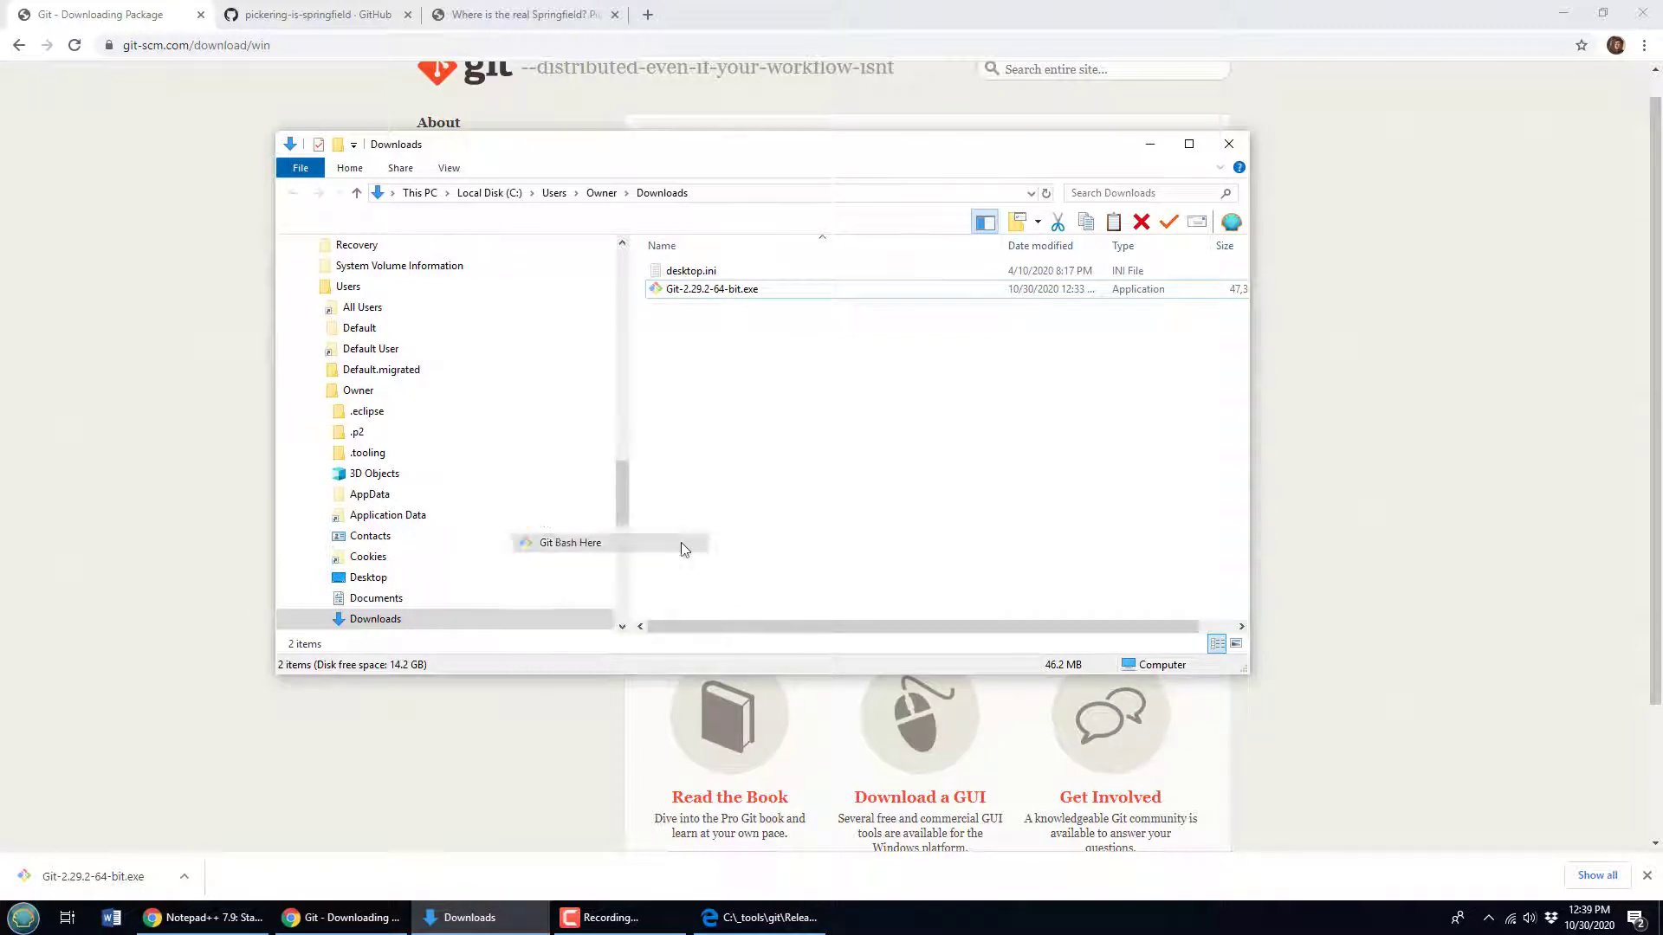
{"action": "left_click", "coordinate": [570, 542]}
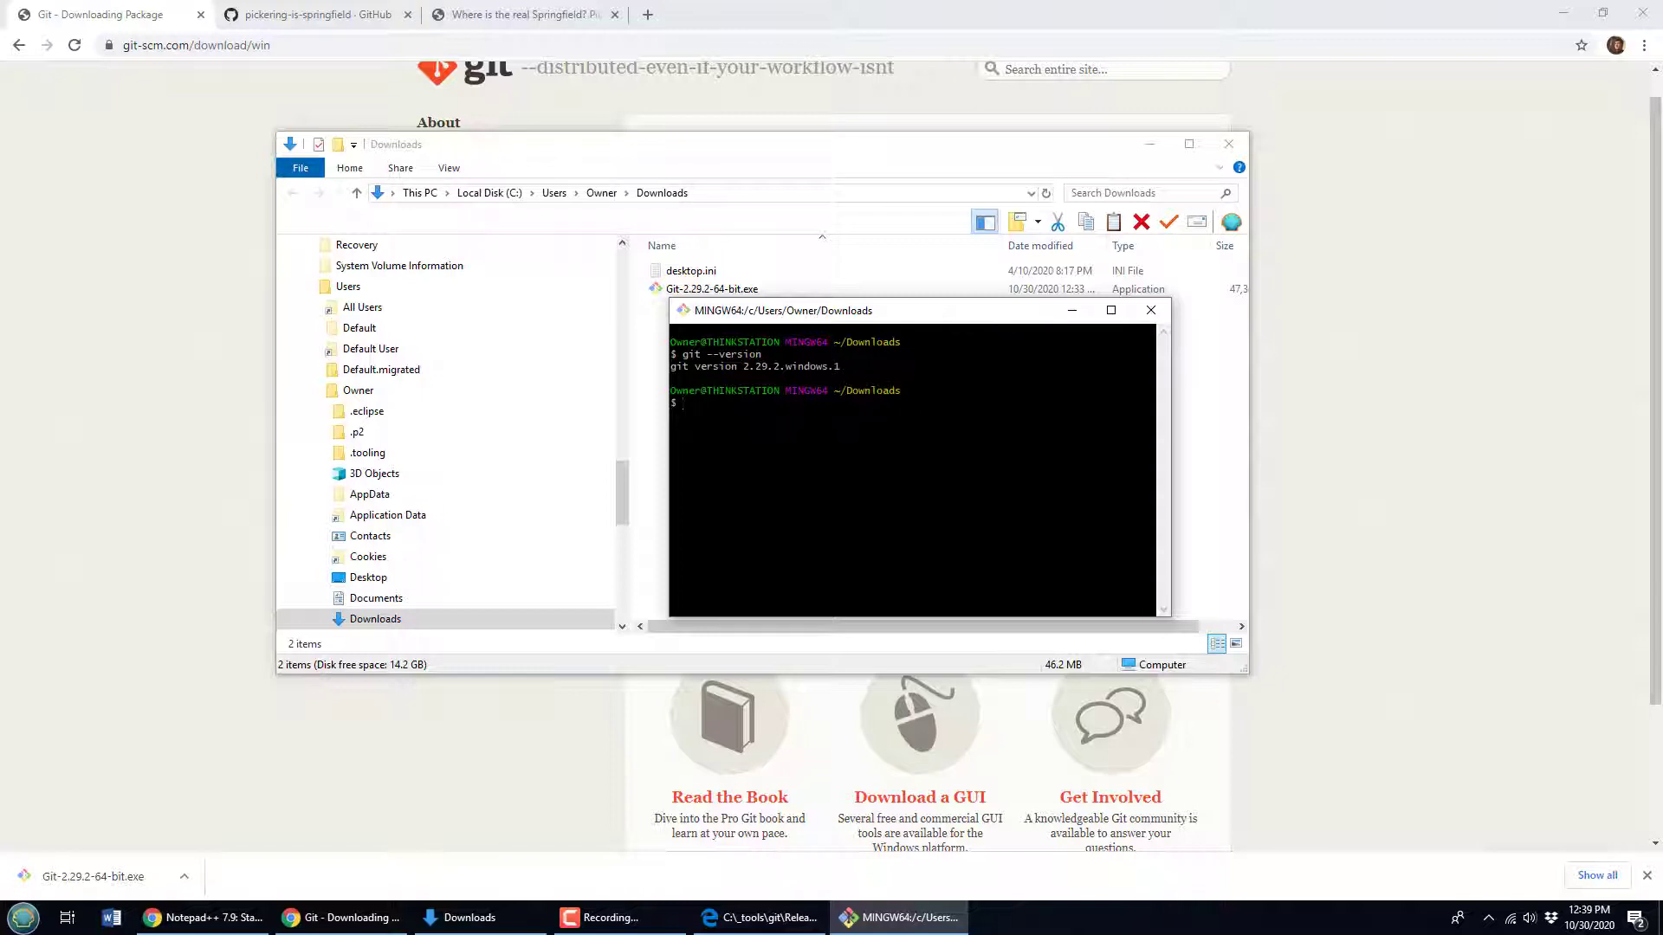
- Run git init, create hello.txt with touch, and stage it with git add
{"action": "type", "text": "git ini"}
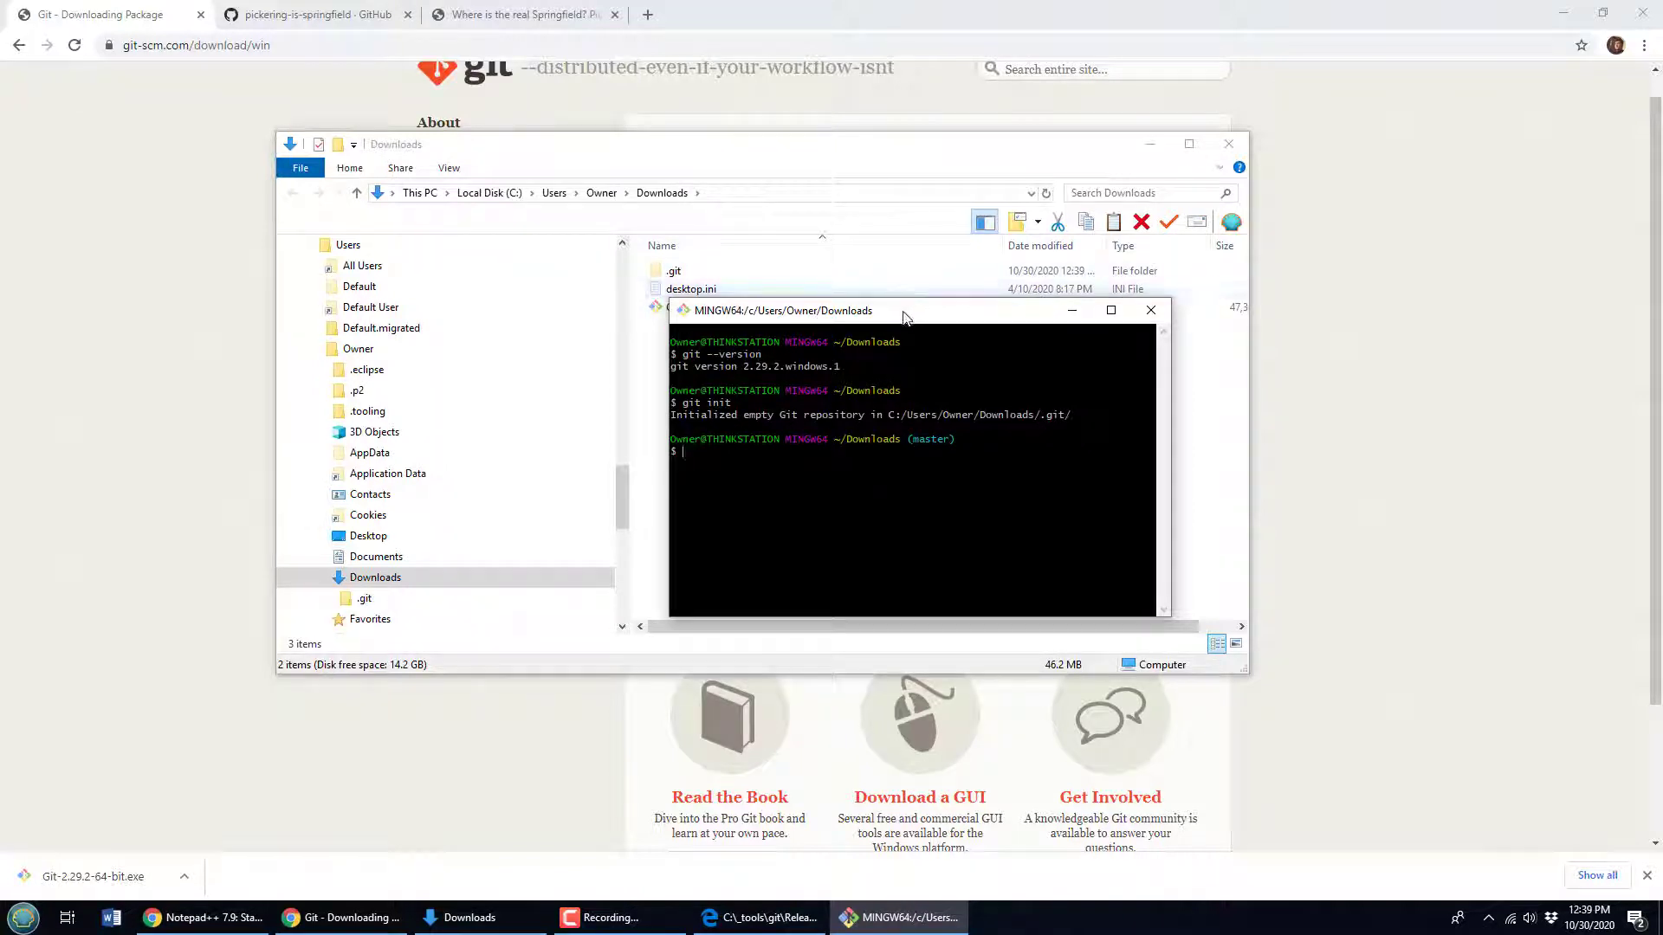
{"action": "type", "text": "touch hello.txt"}
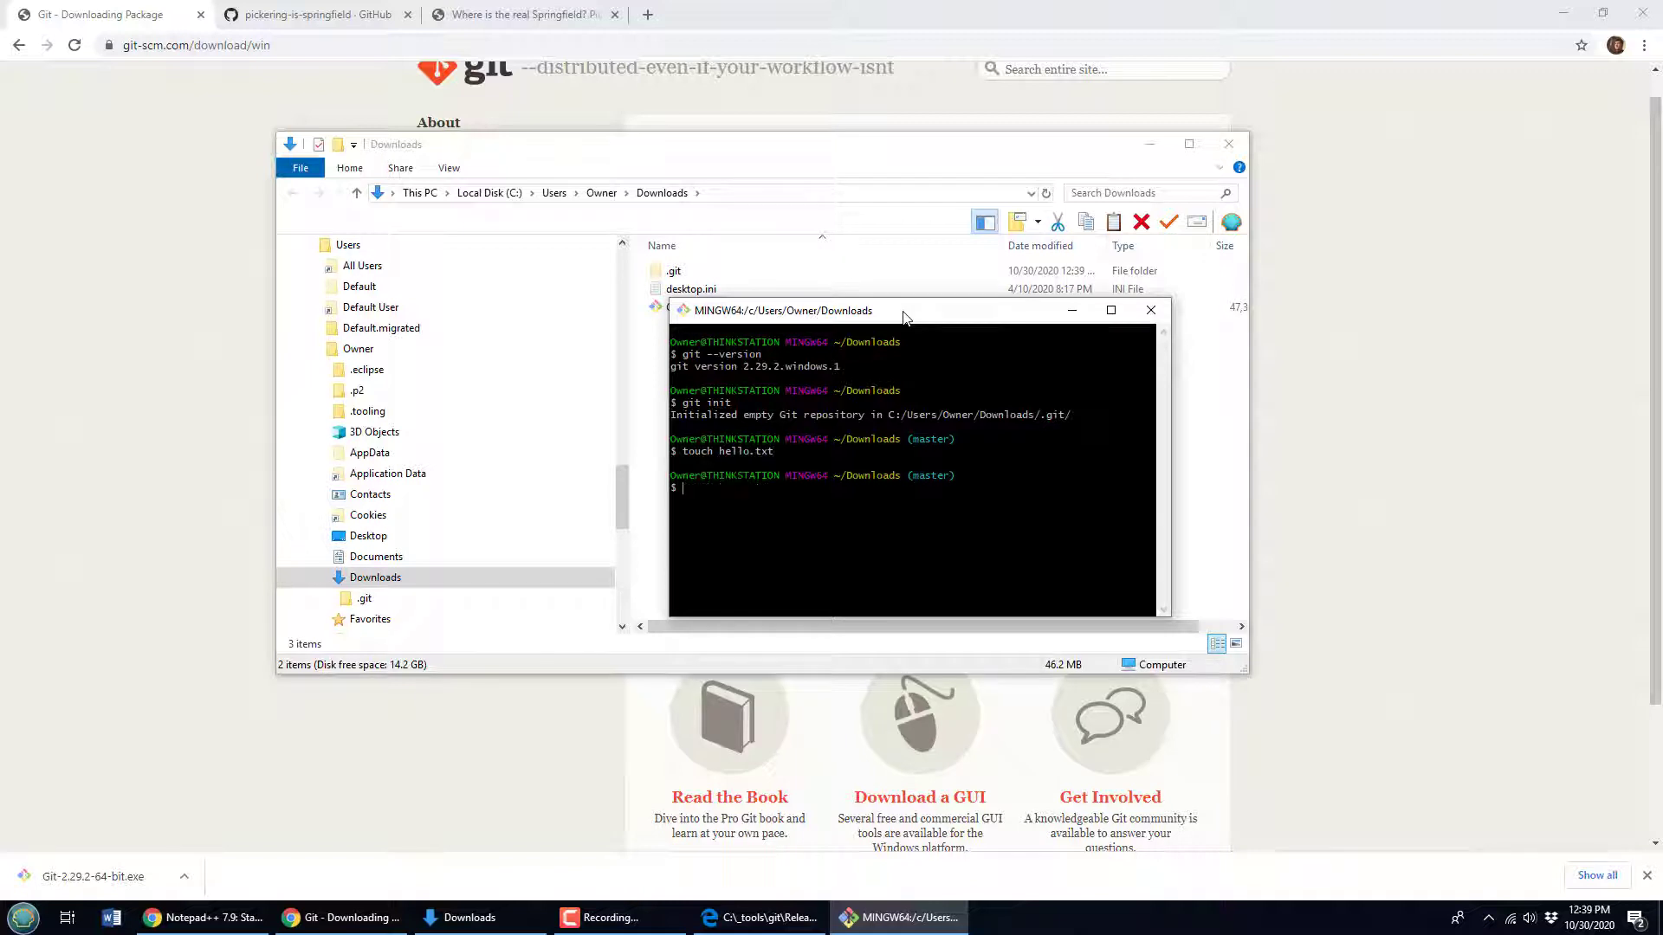
{"action": "type", "text": "git add ."}
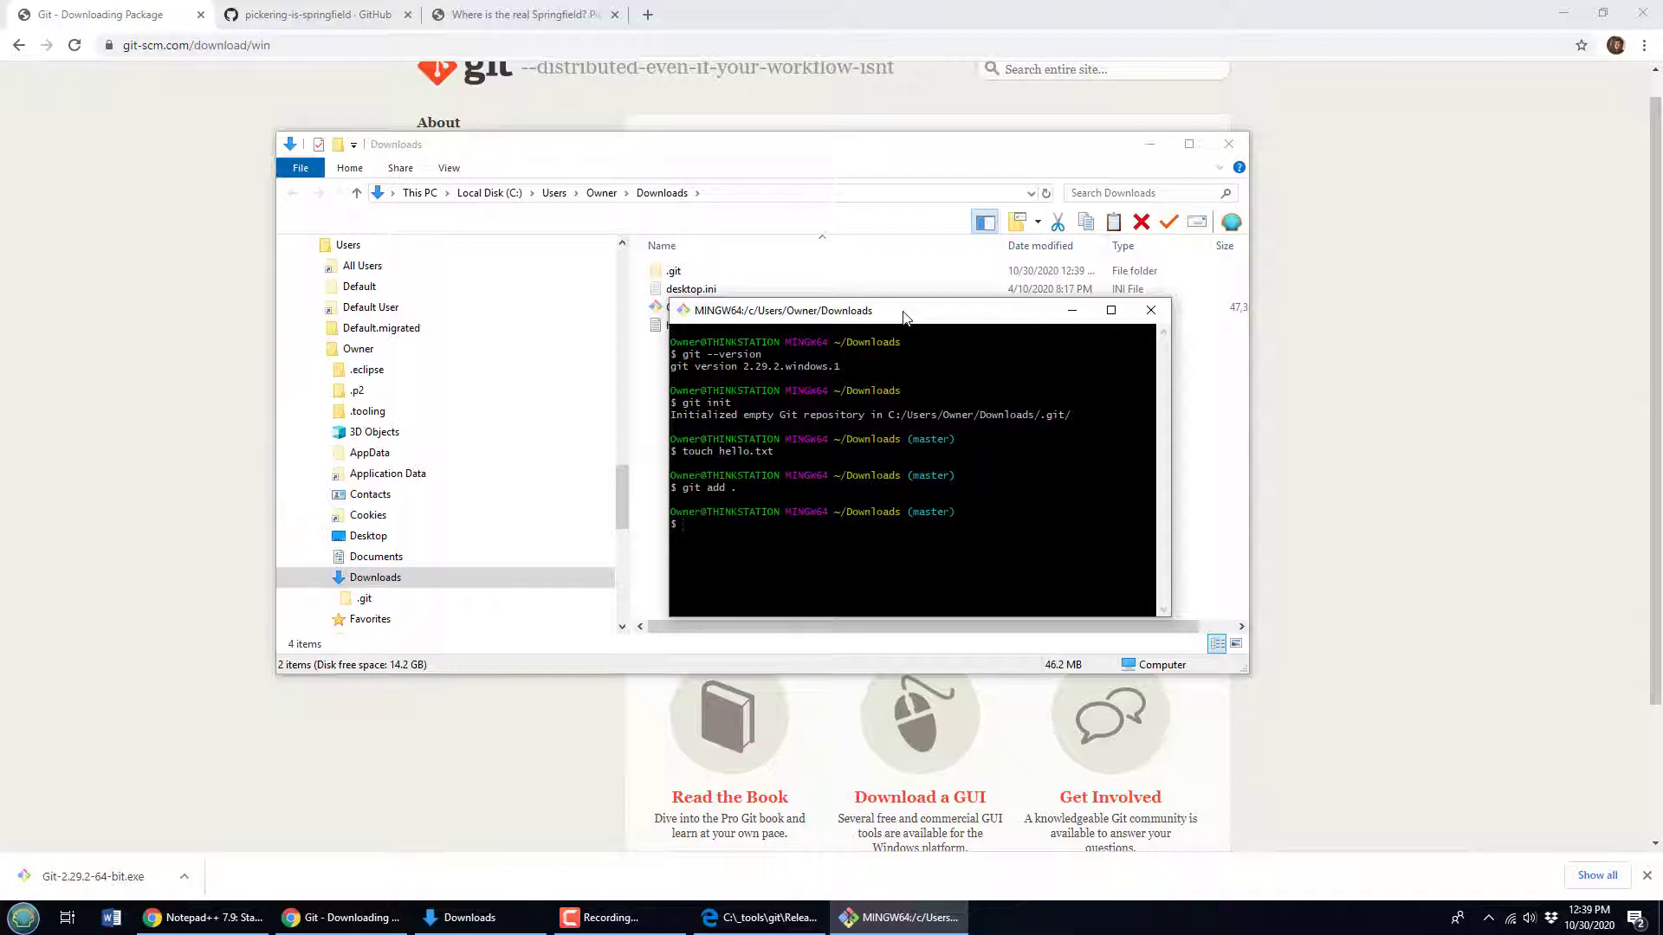
- Set the global user email and name after a failed commit, then retry git commit
{"action": "type", "text": "git commit"}
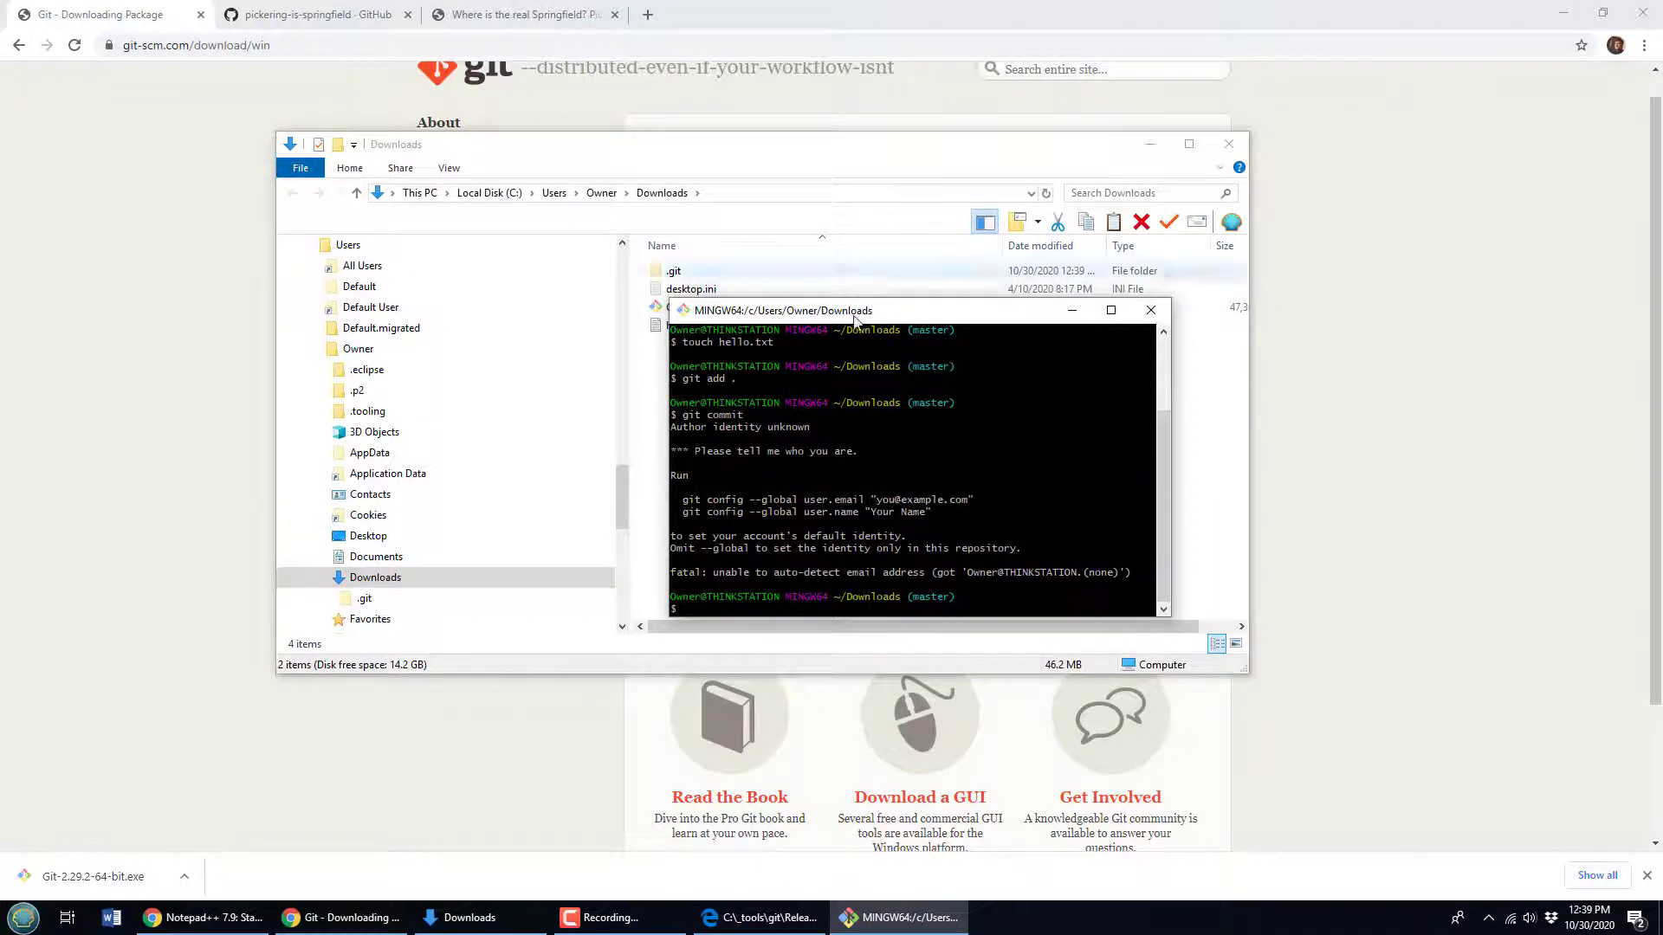
{"action": "double_click", "coordinate": [827, 500]}
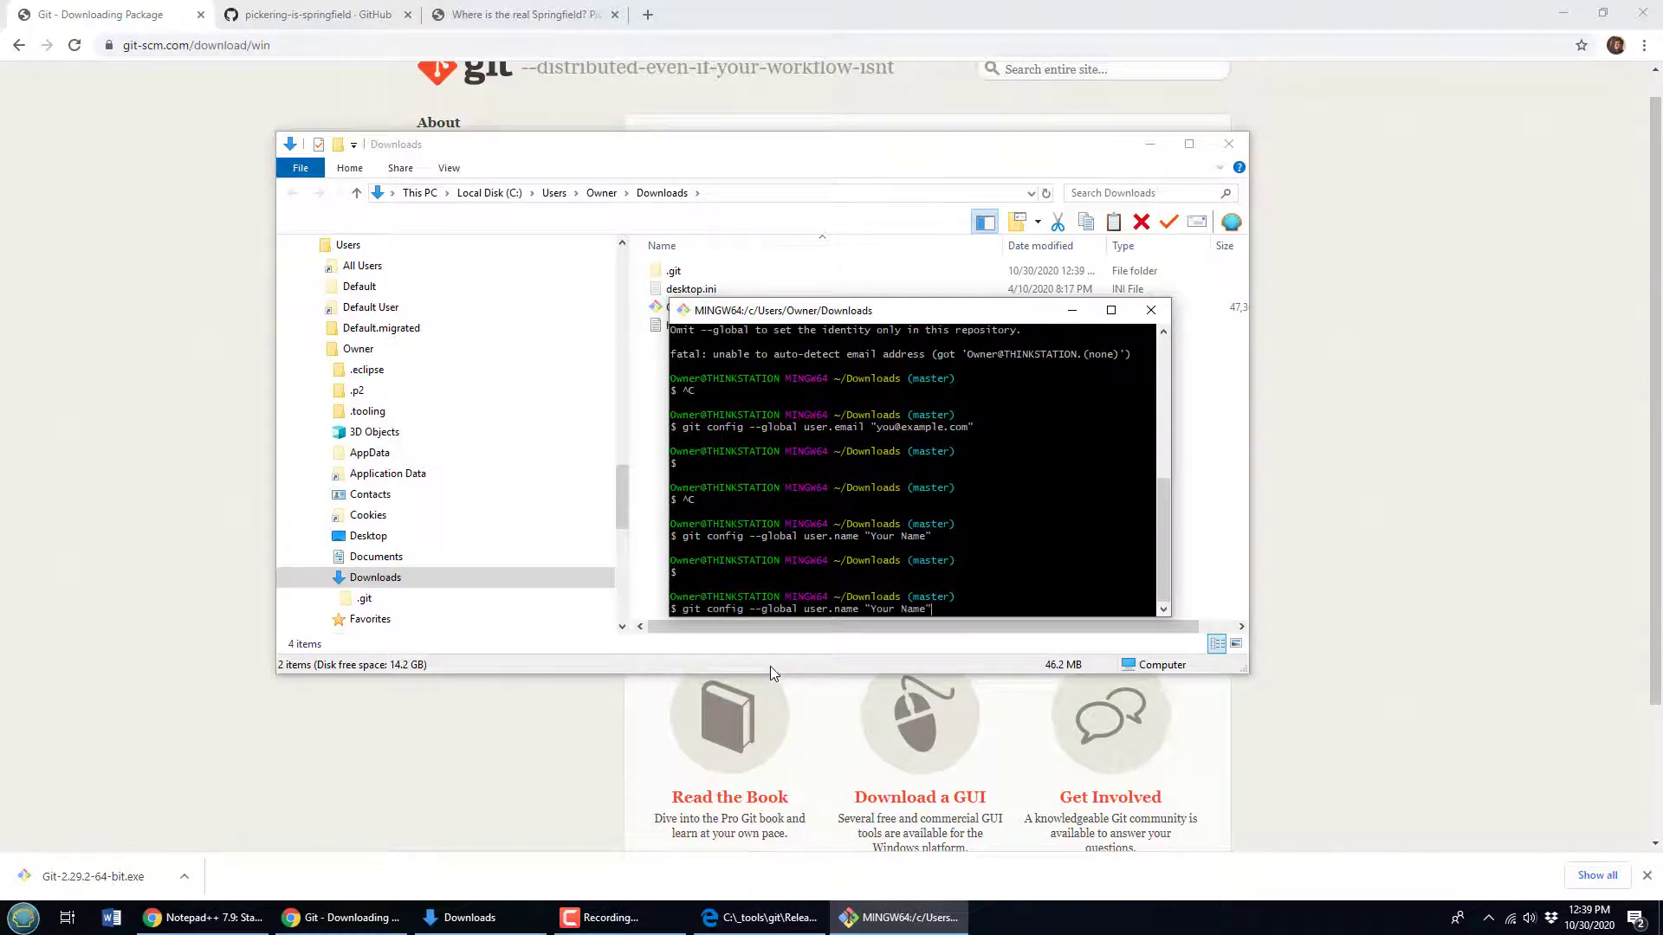
{"action": "type", "text": "git commit"}
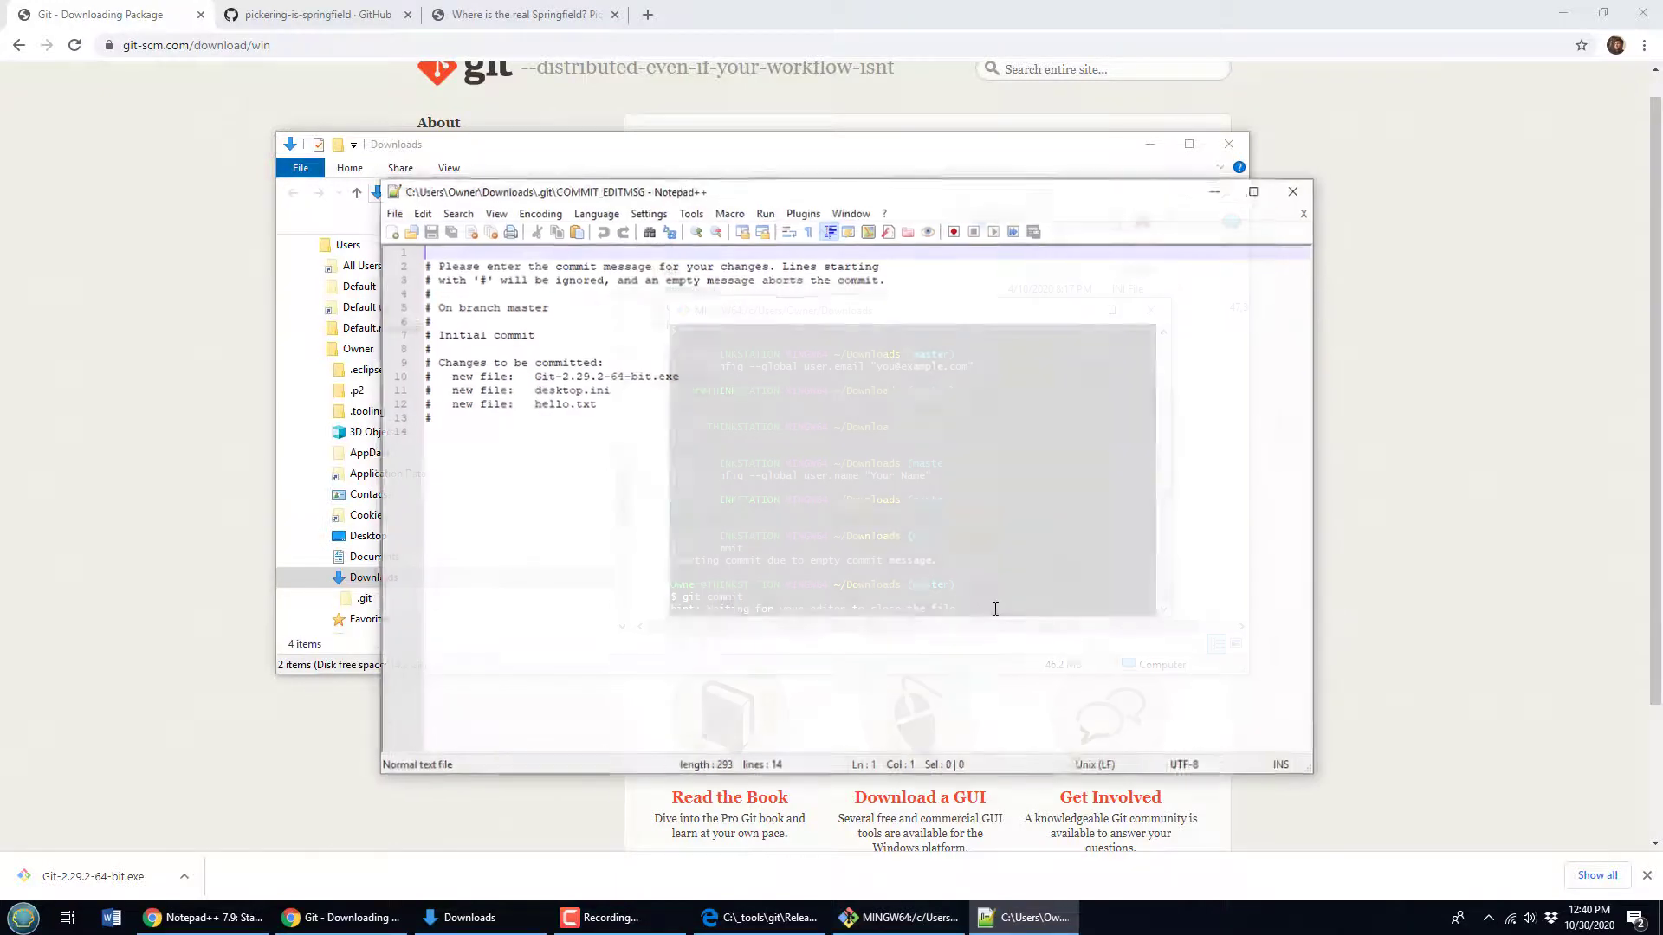
- Enter the commit message "It's Good!" in Notepad++ and close the editor to finish committing
{"action": "type", "text": "It's Good!"}
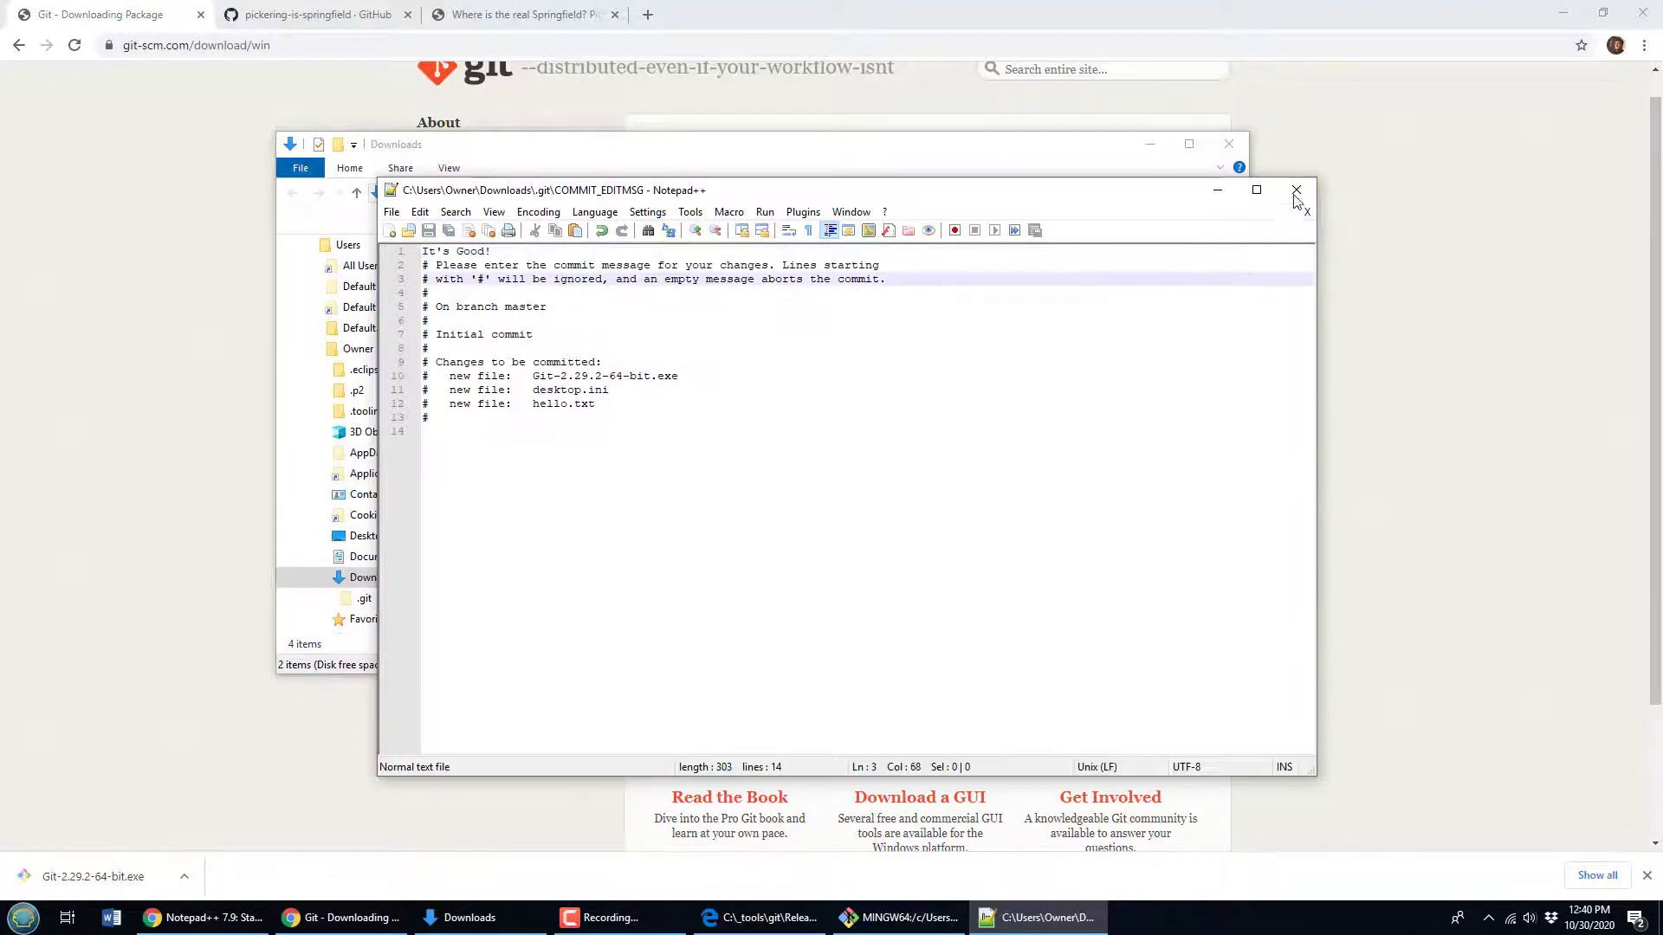
{"action": "left_click", "coordinate": [1294, 190]}
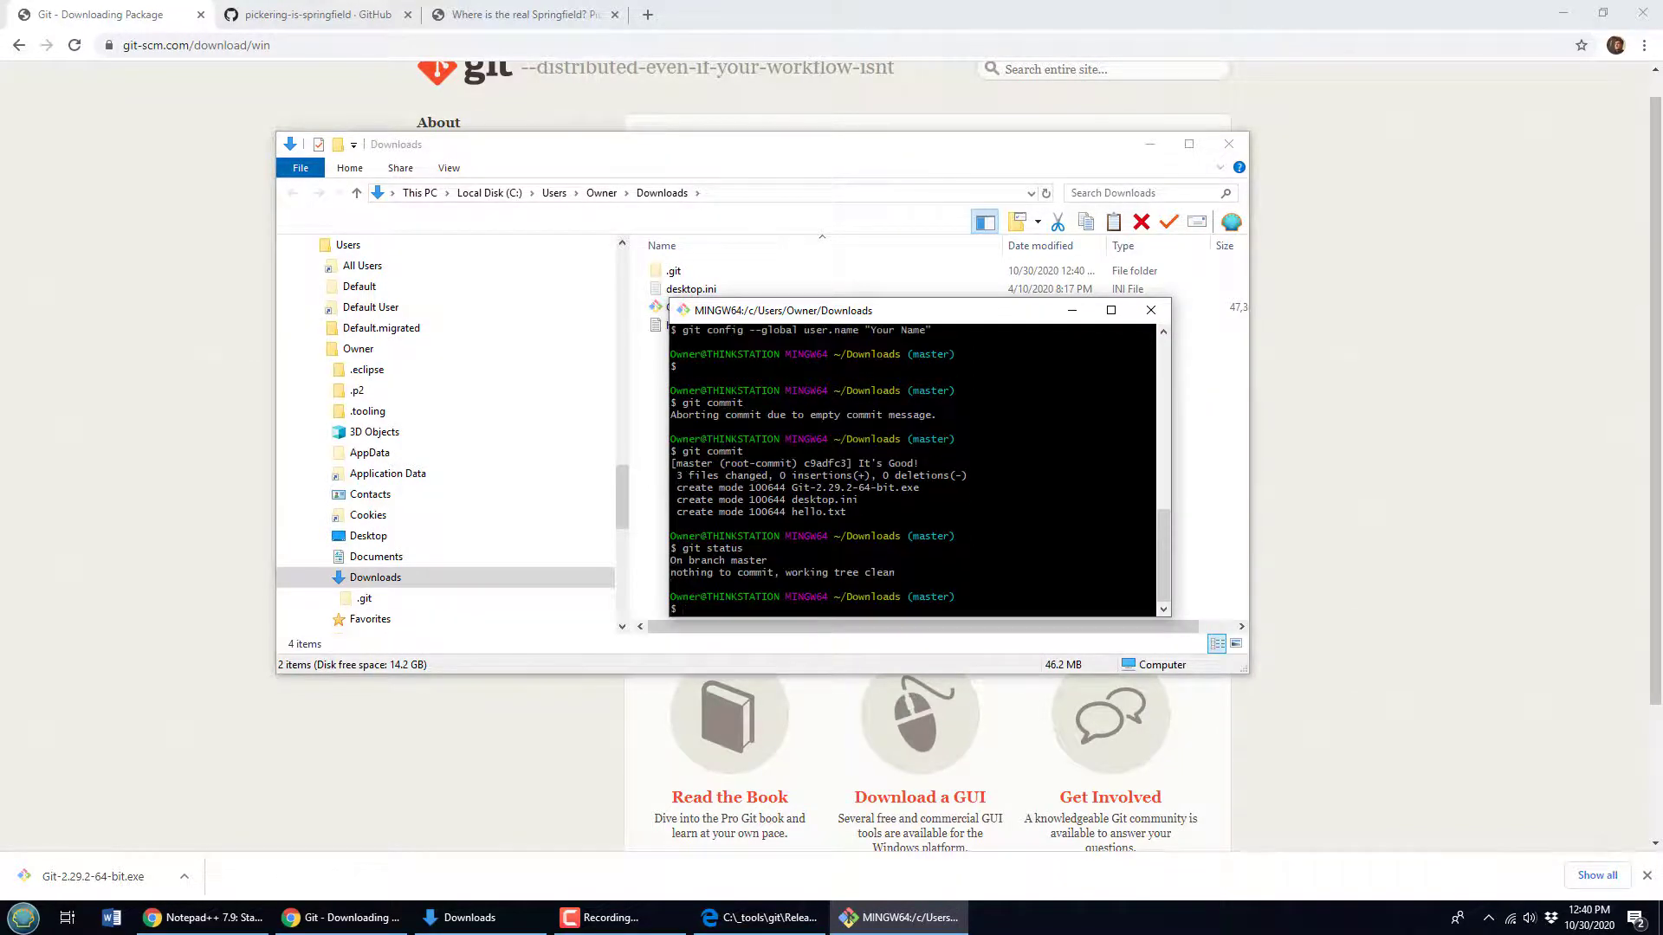
- Run git reflog to show HEAD on master at commit "It's Good!"
{"action": "type", "text": "git reflog"}
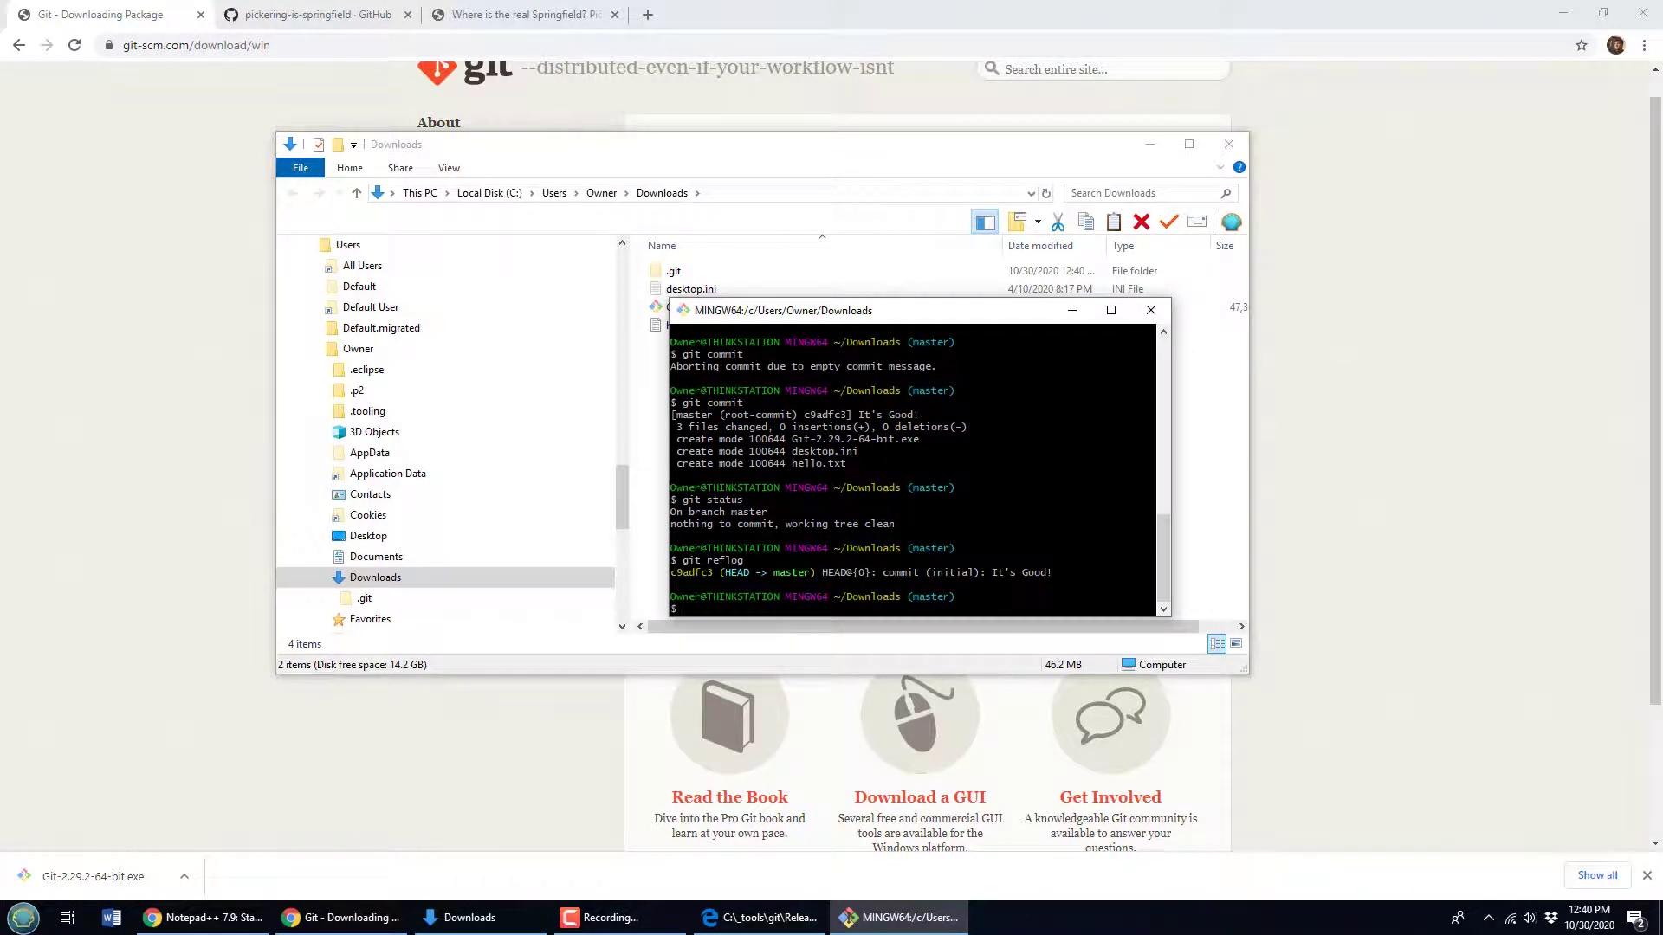
{"action": "left_click_drag", "start_coordinate": [784, 310], "coordinate": [764, 272]}
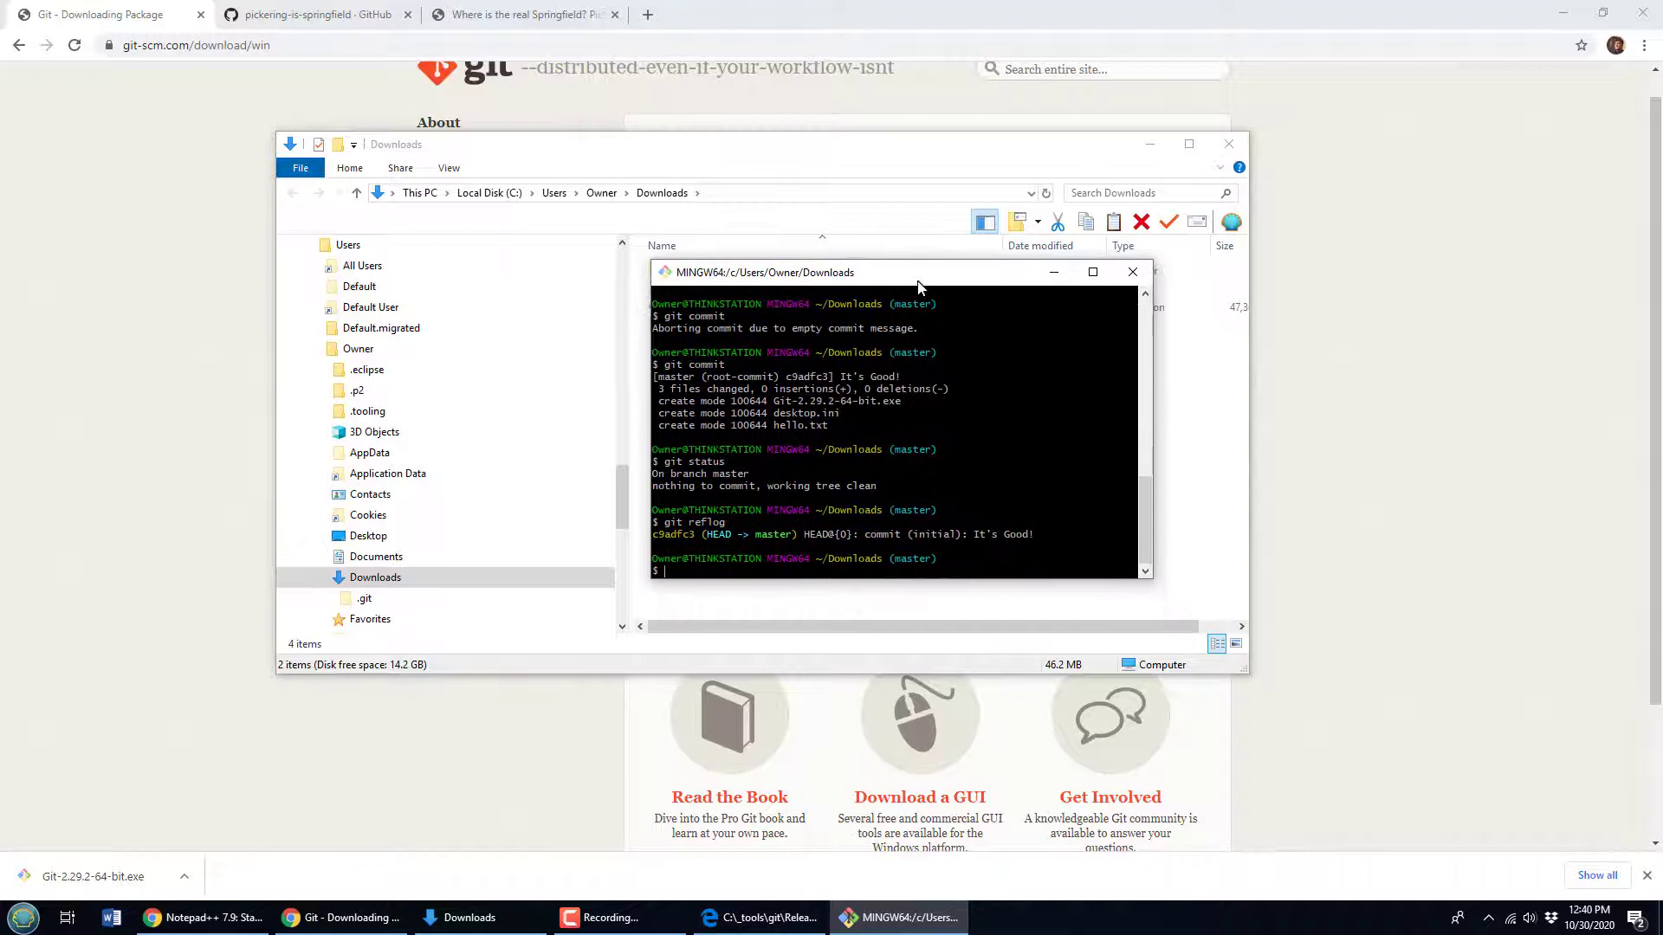